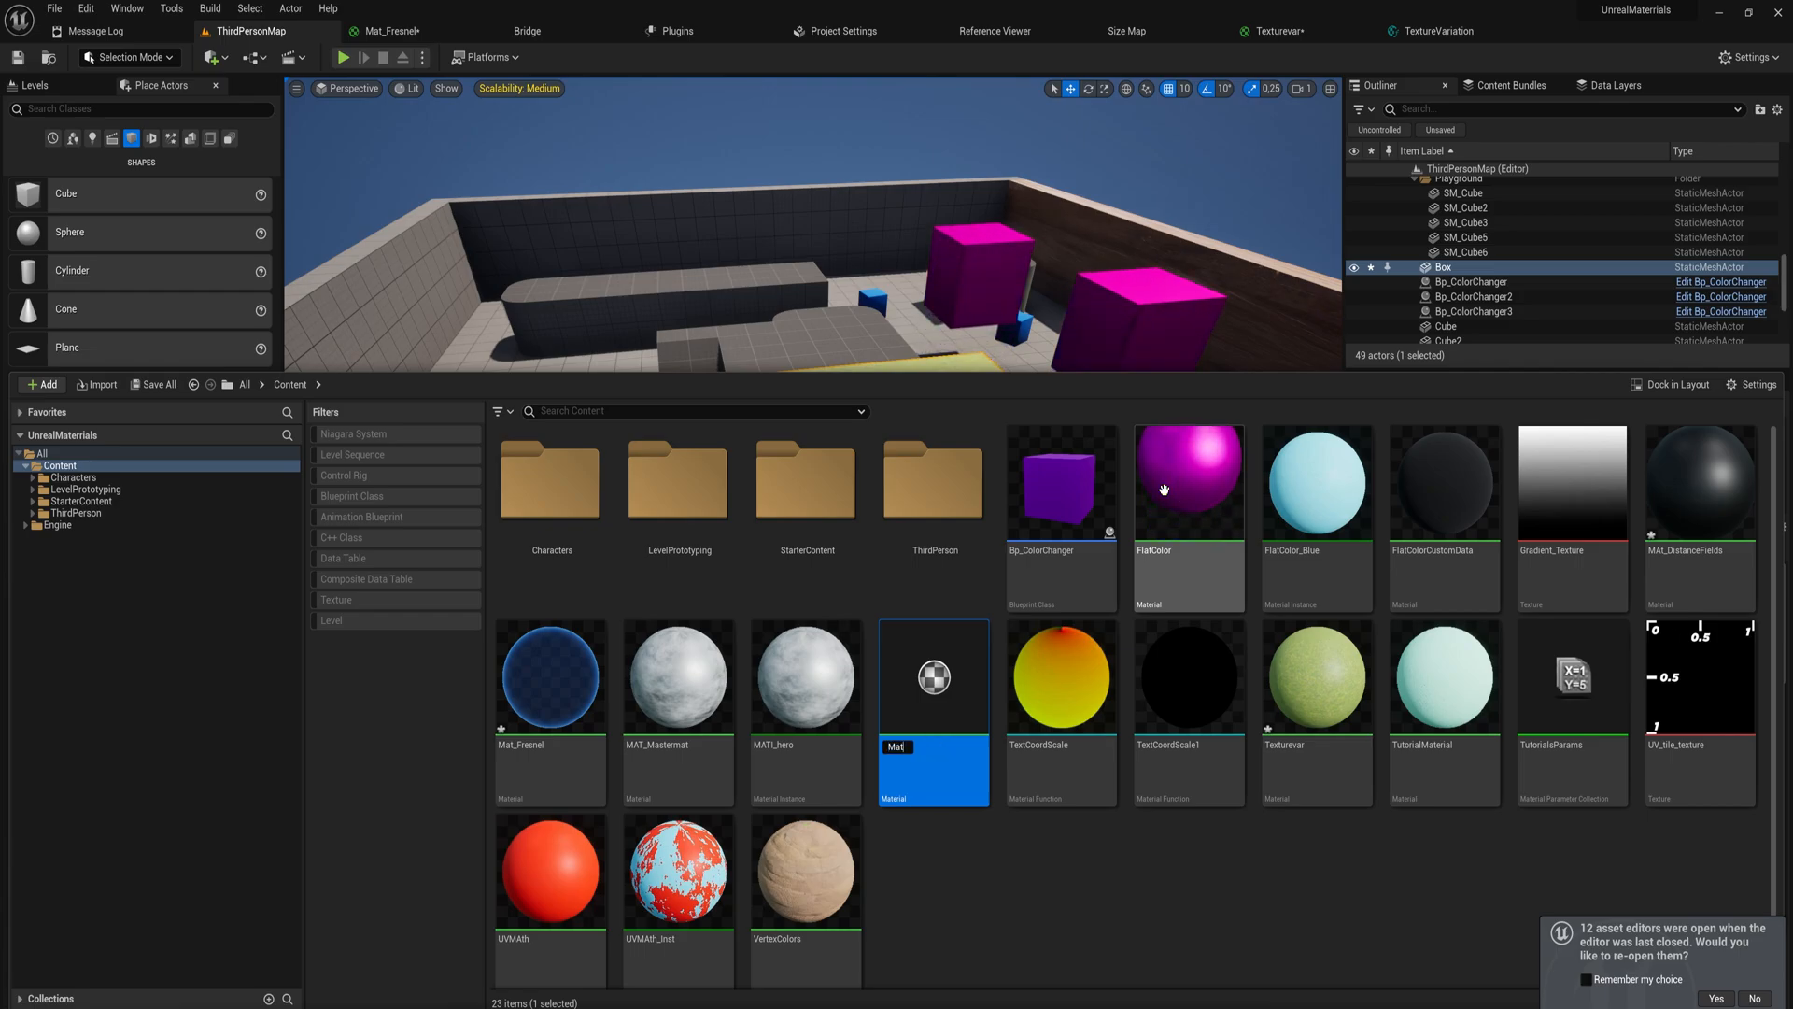
Open MatProj and search the node list for 'world' to add WorldAlignedTexture
double_click(934, 676)
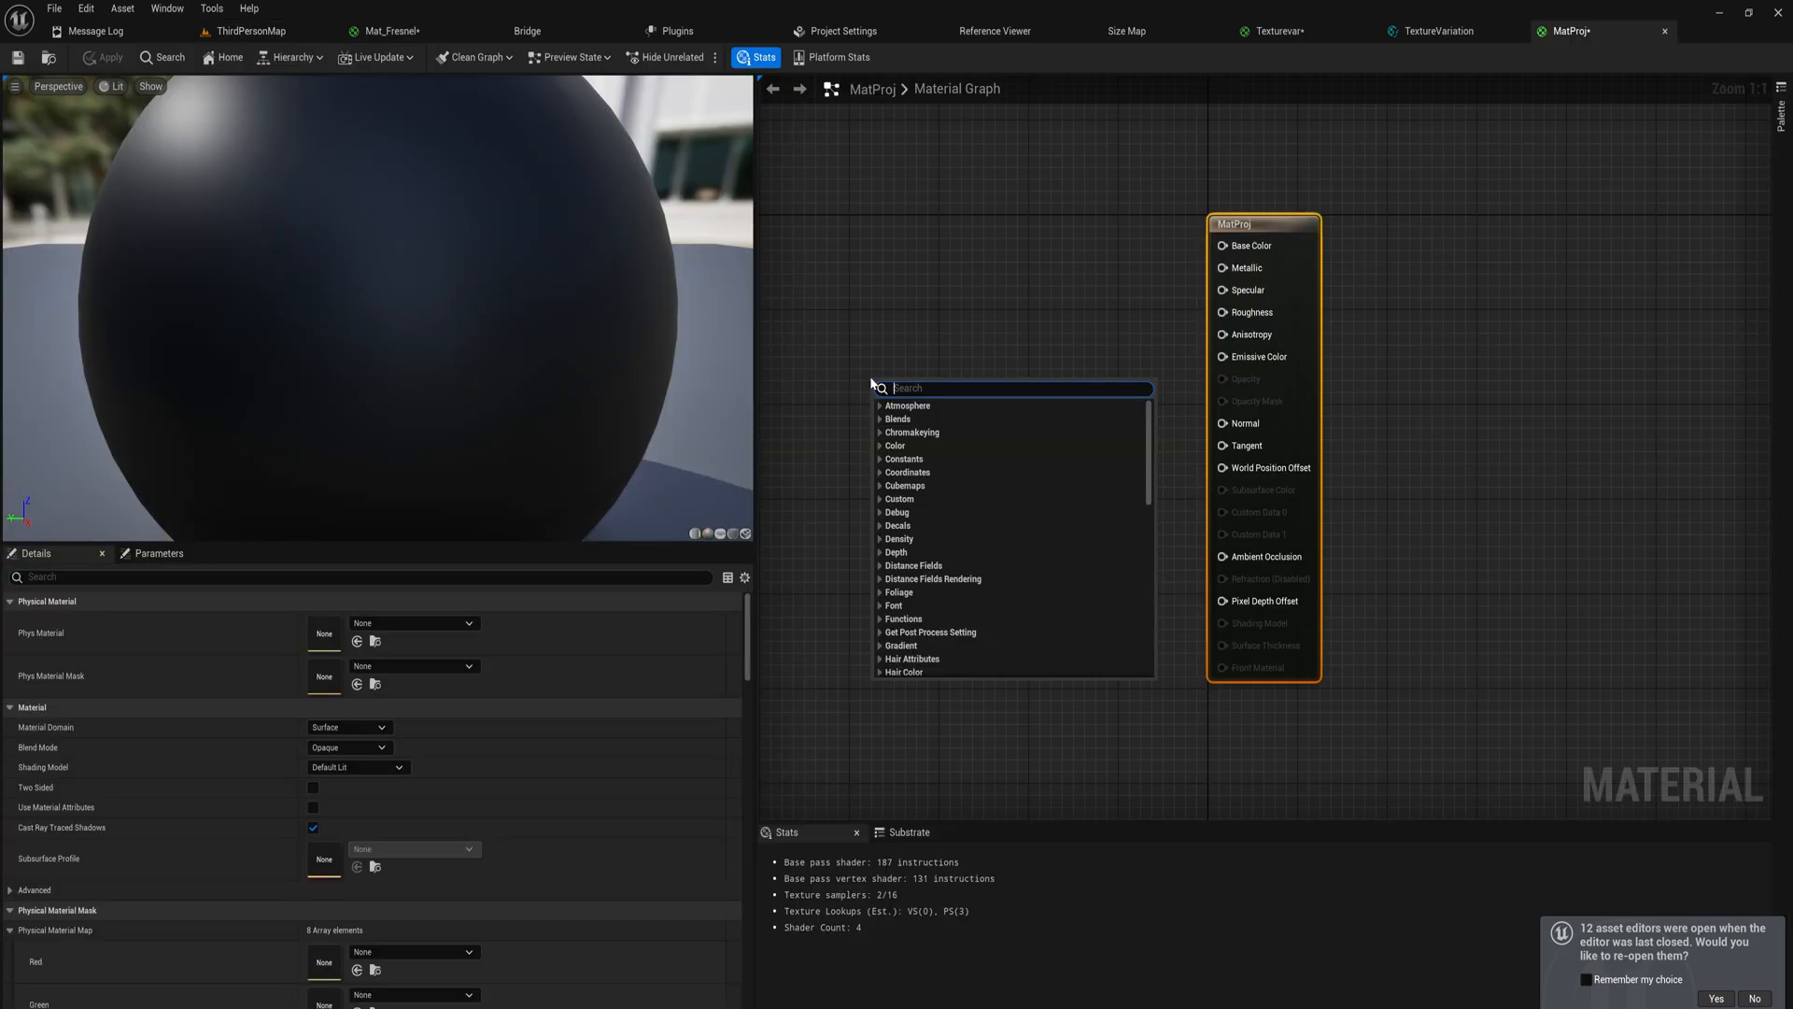
scroll(down, 3)
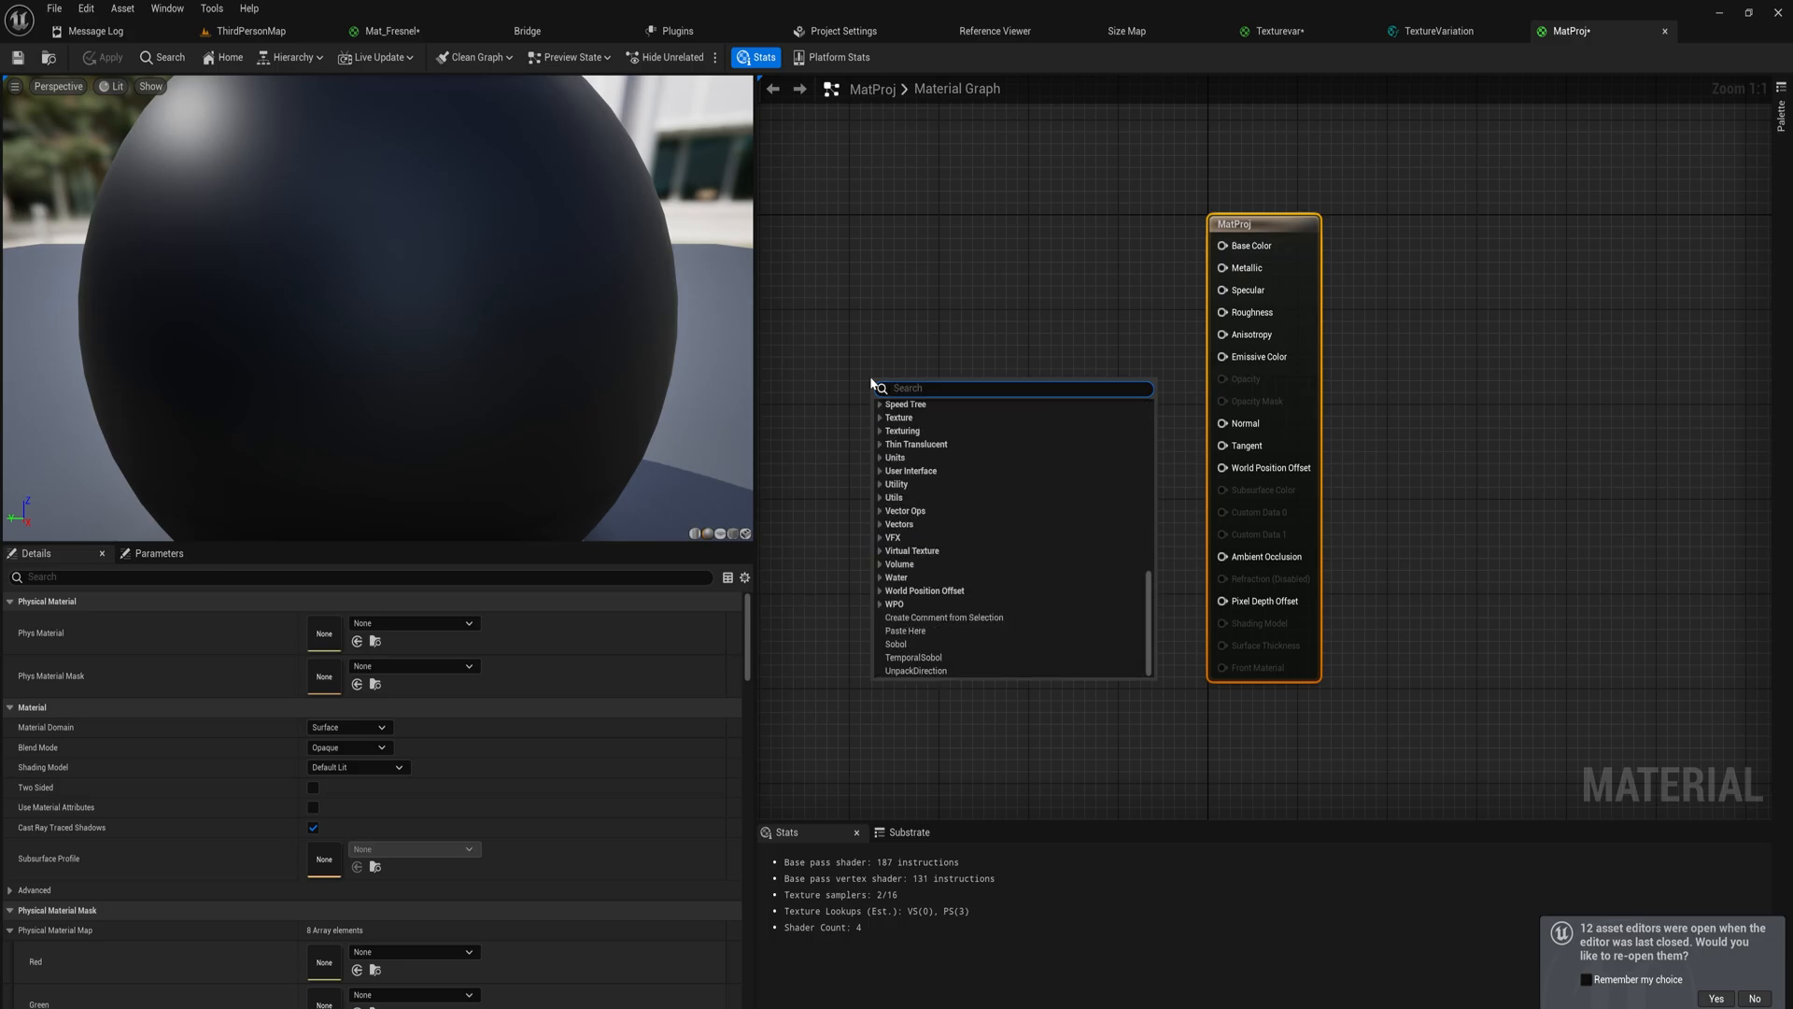
text(world)
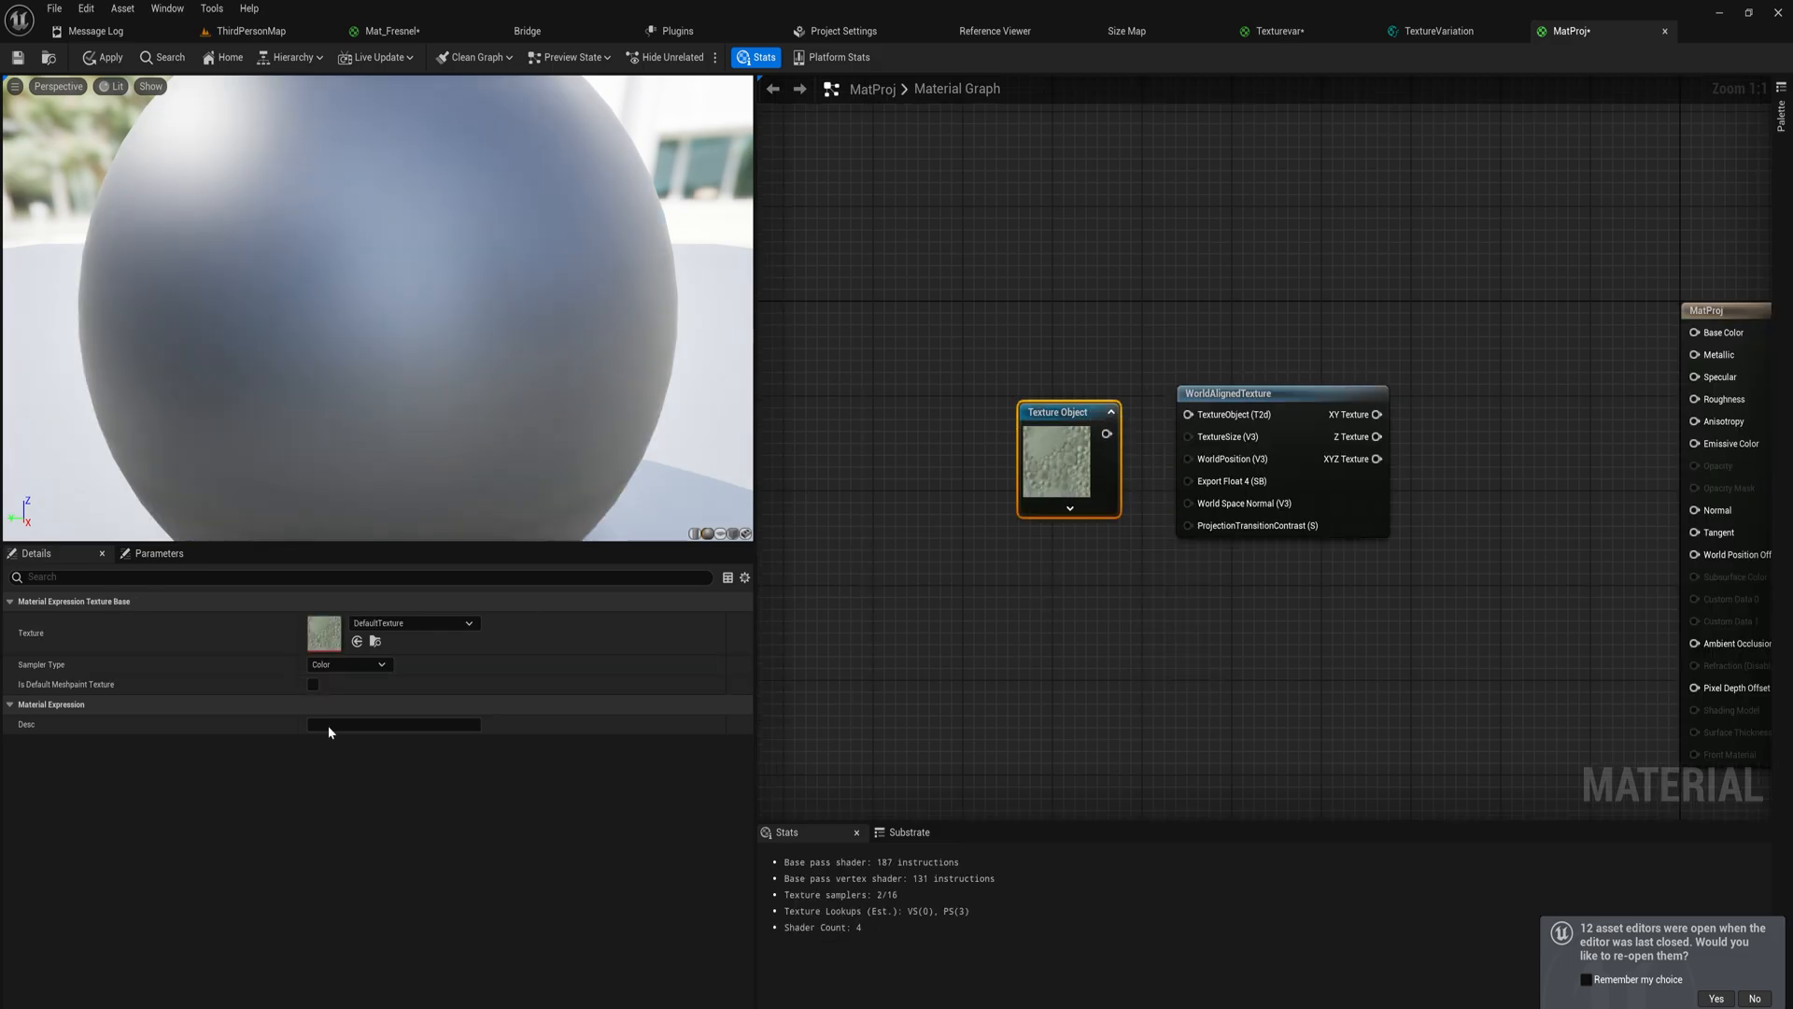
Assign the TilingNoise05 texture to the Texture Object node
click(413, 624)
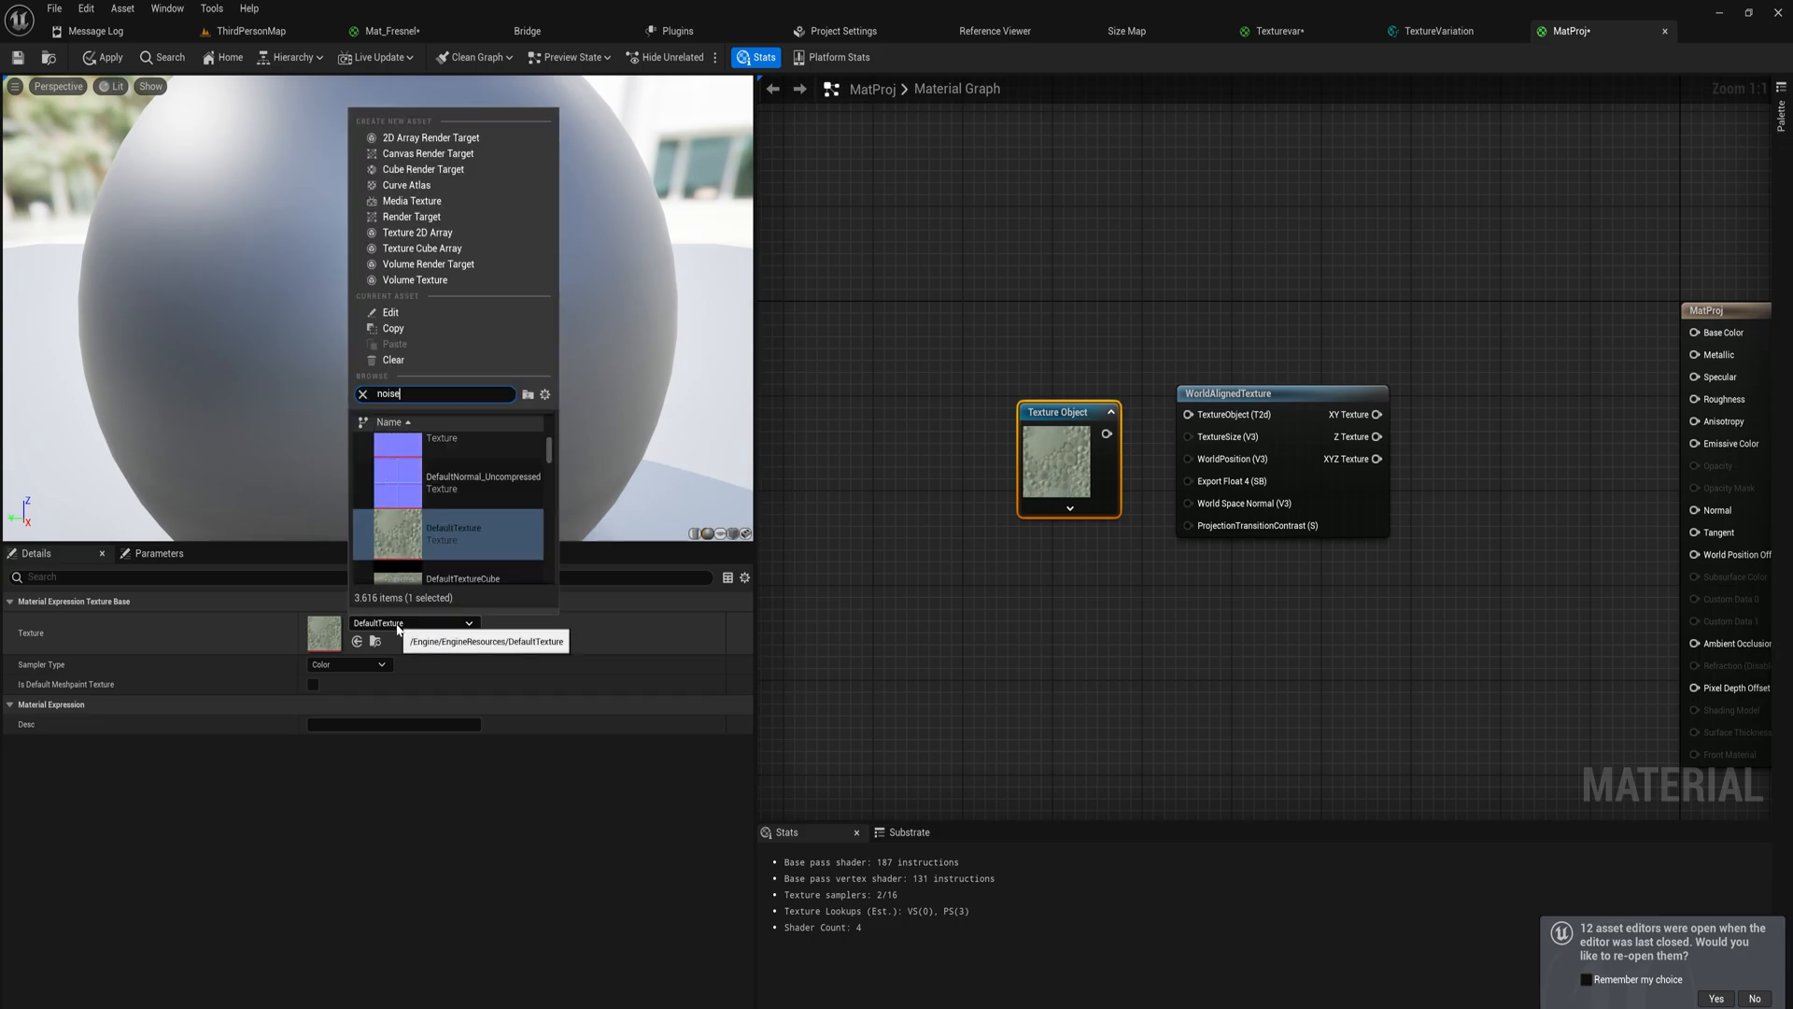
click(448, 534)
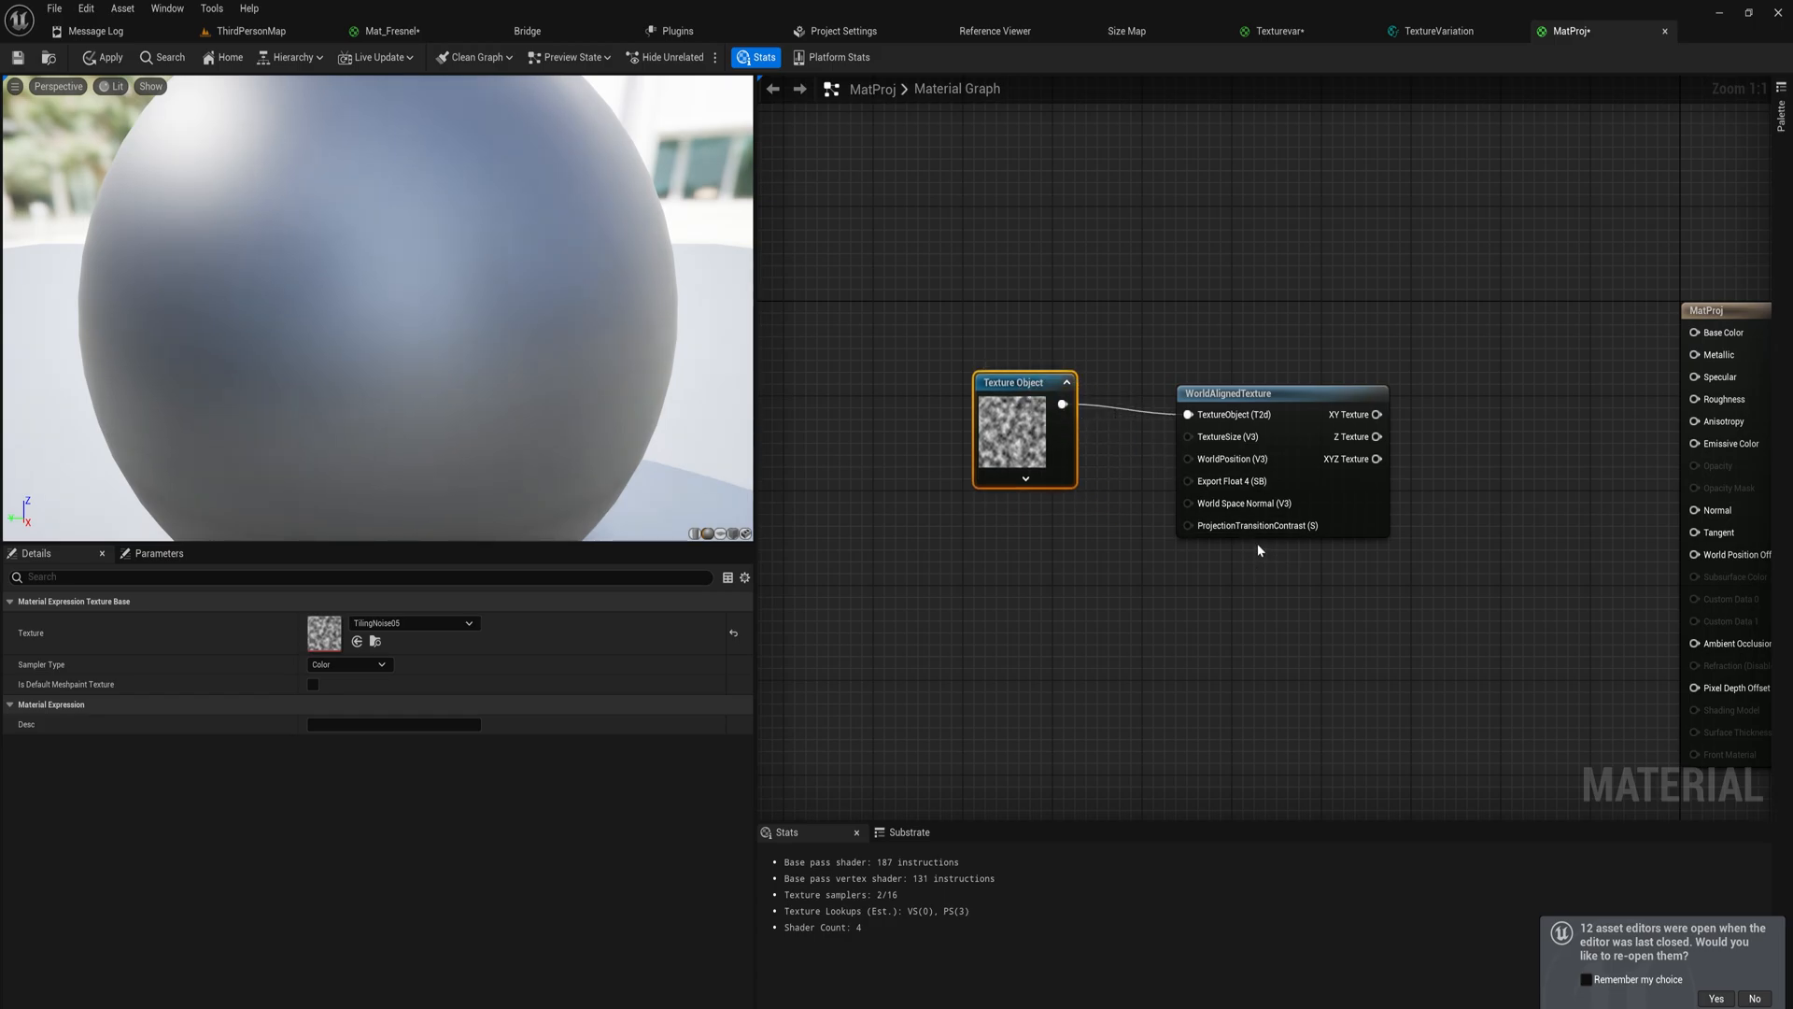
mouse_move(1228, 444)
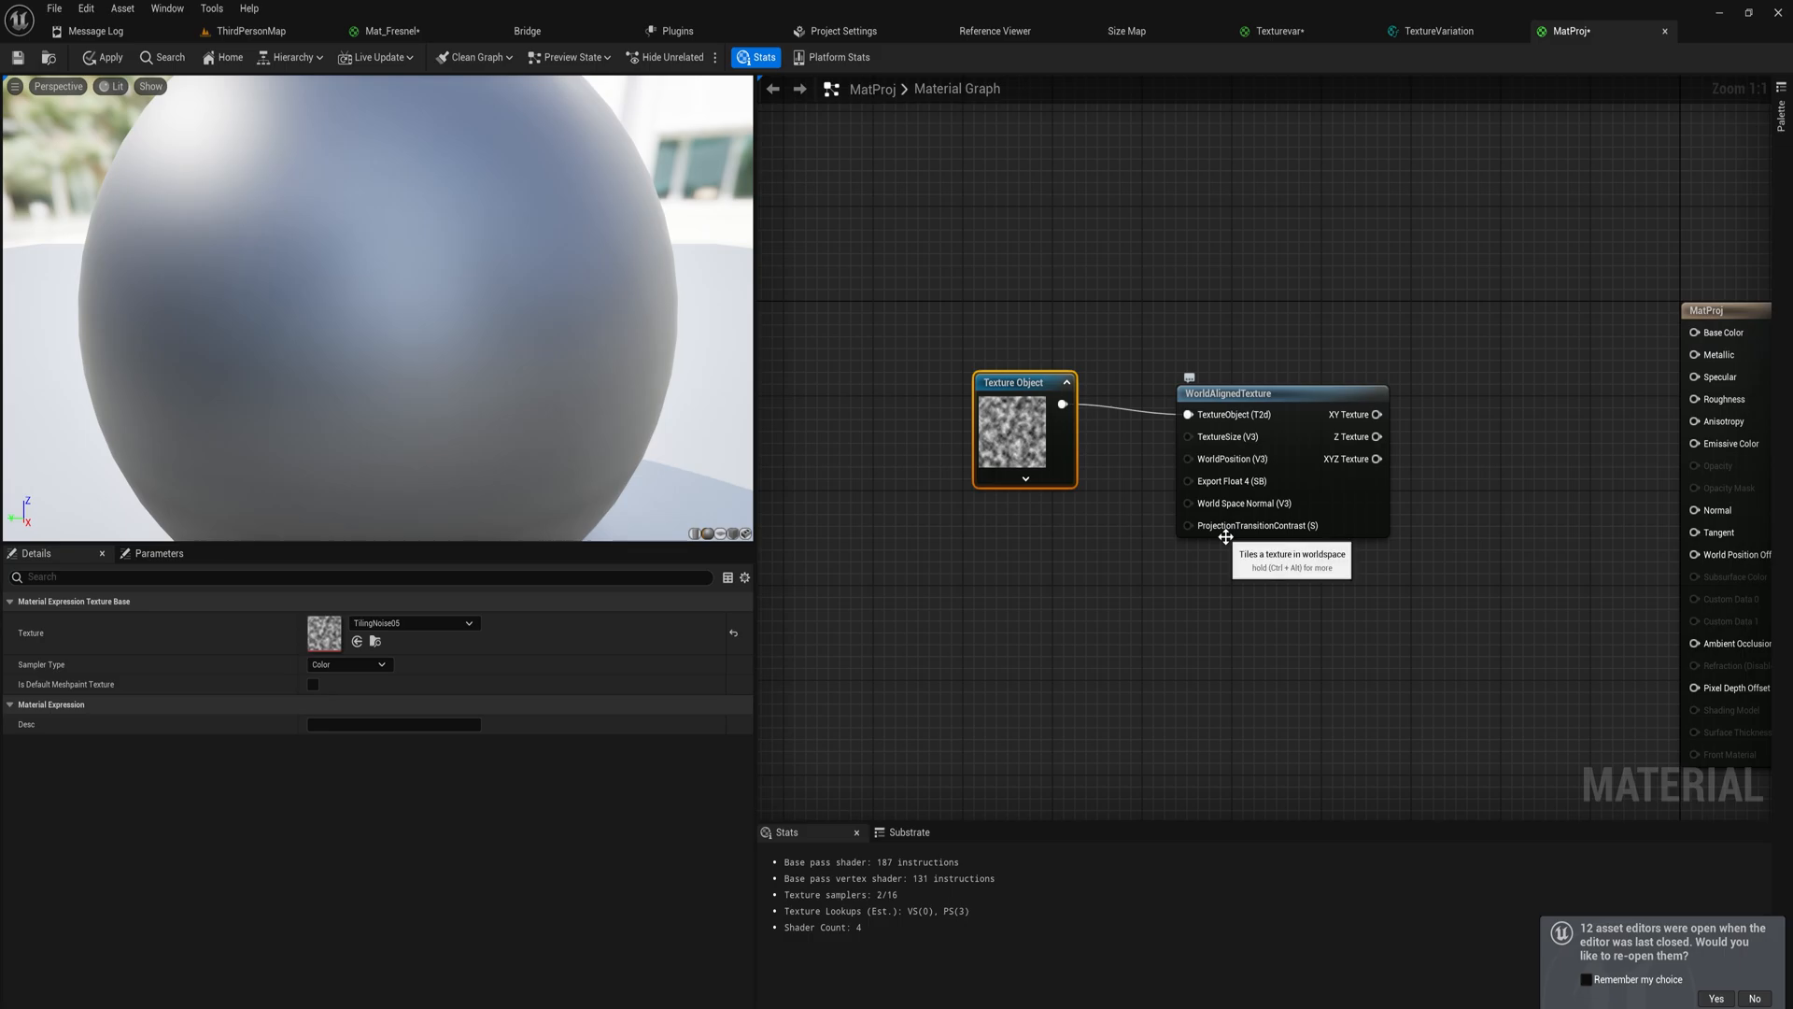
mouse_move(1356, 474)
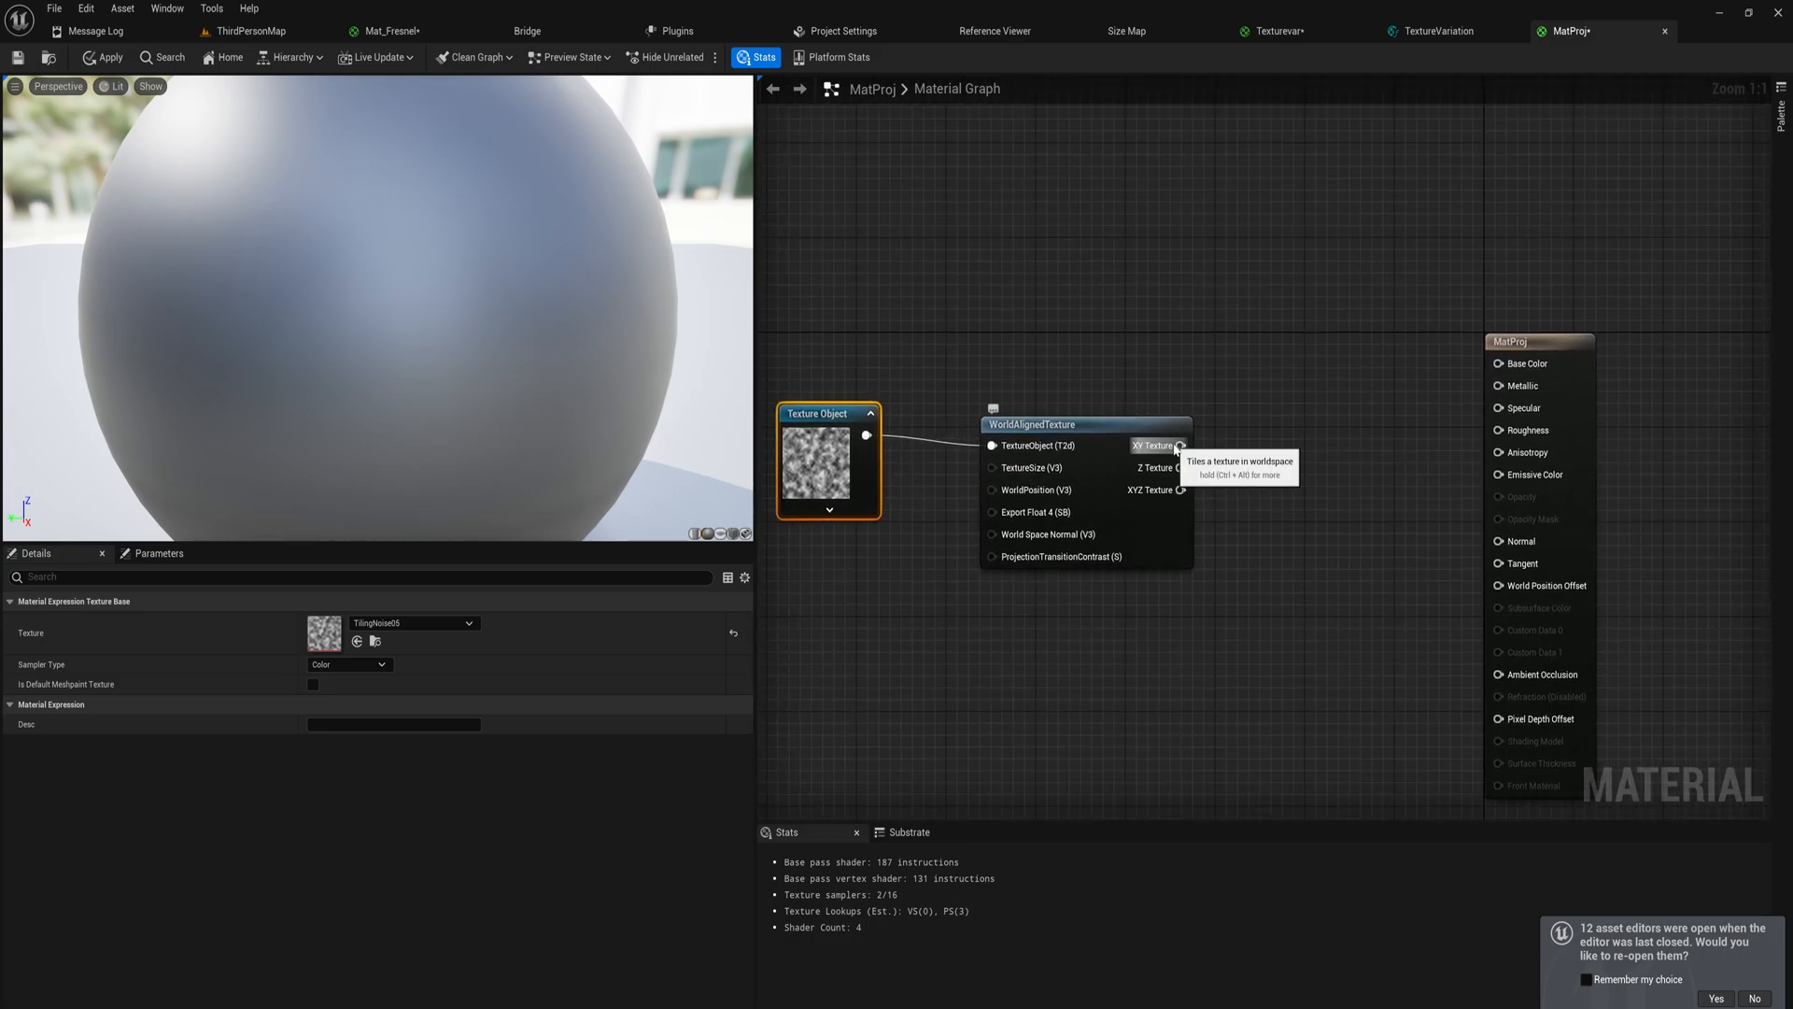
mouse_move(1210, 456)
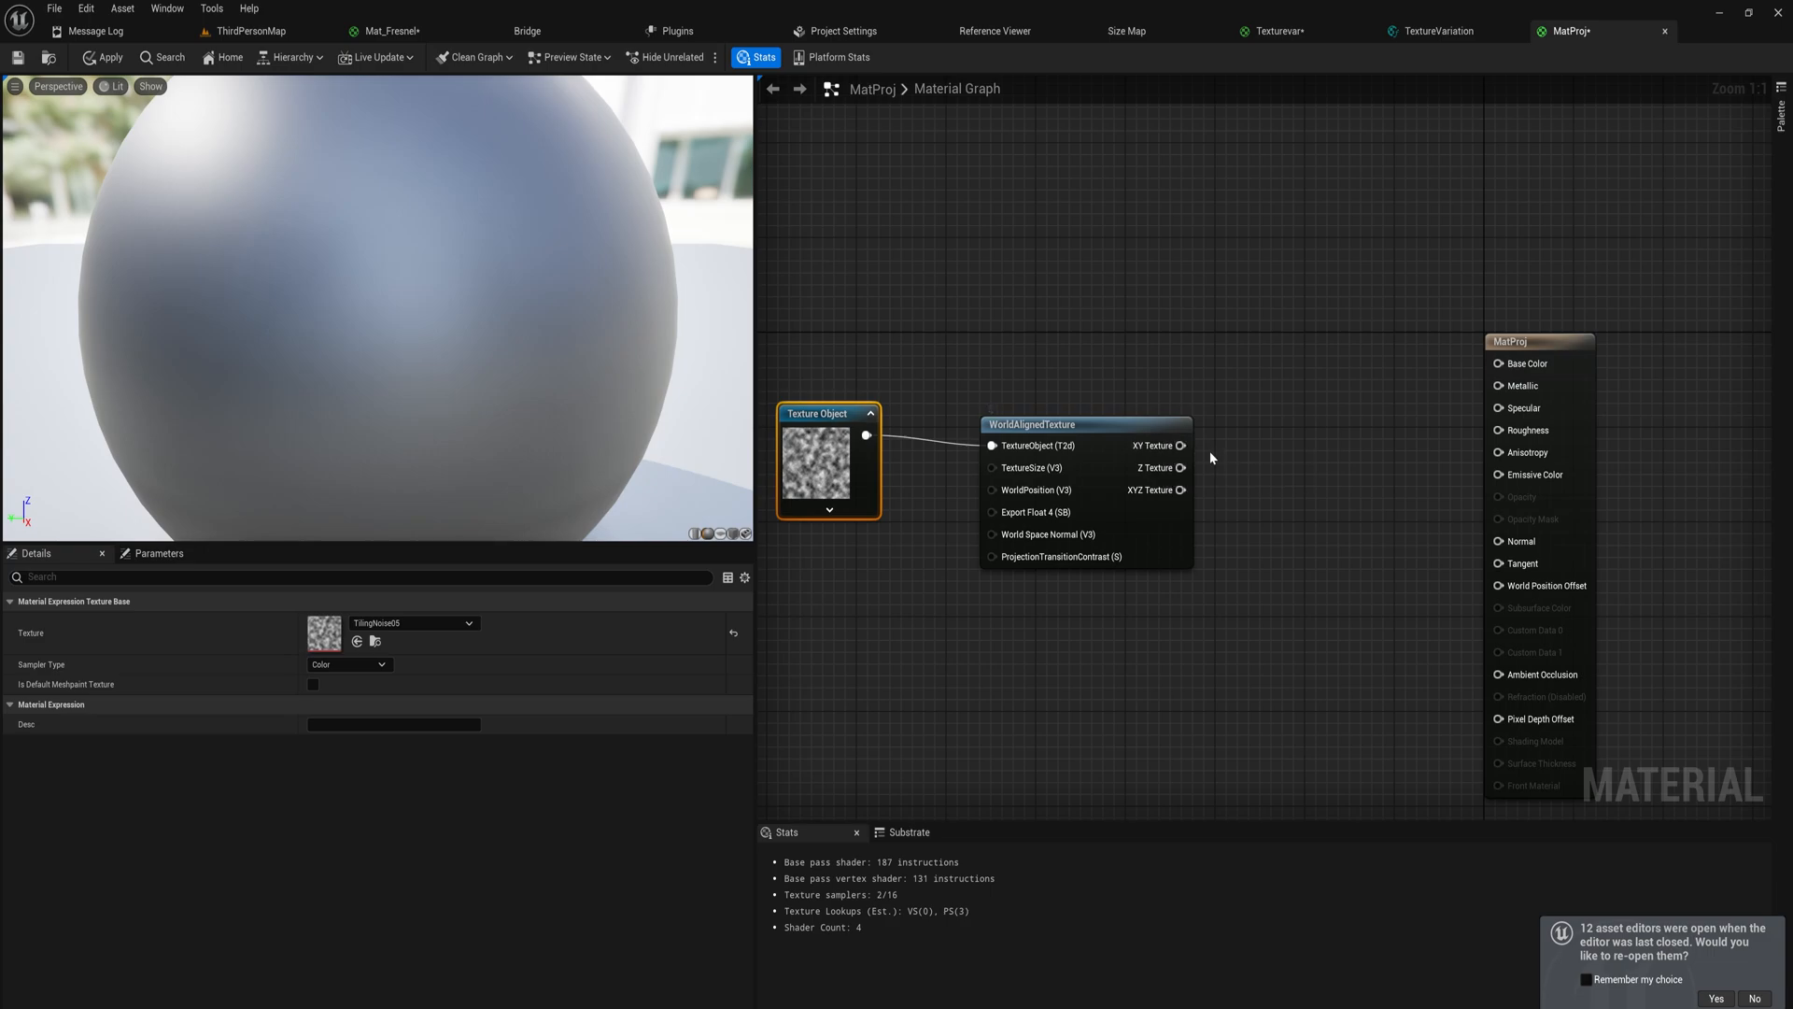
mouse_move(1182, 489)
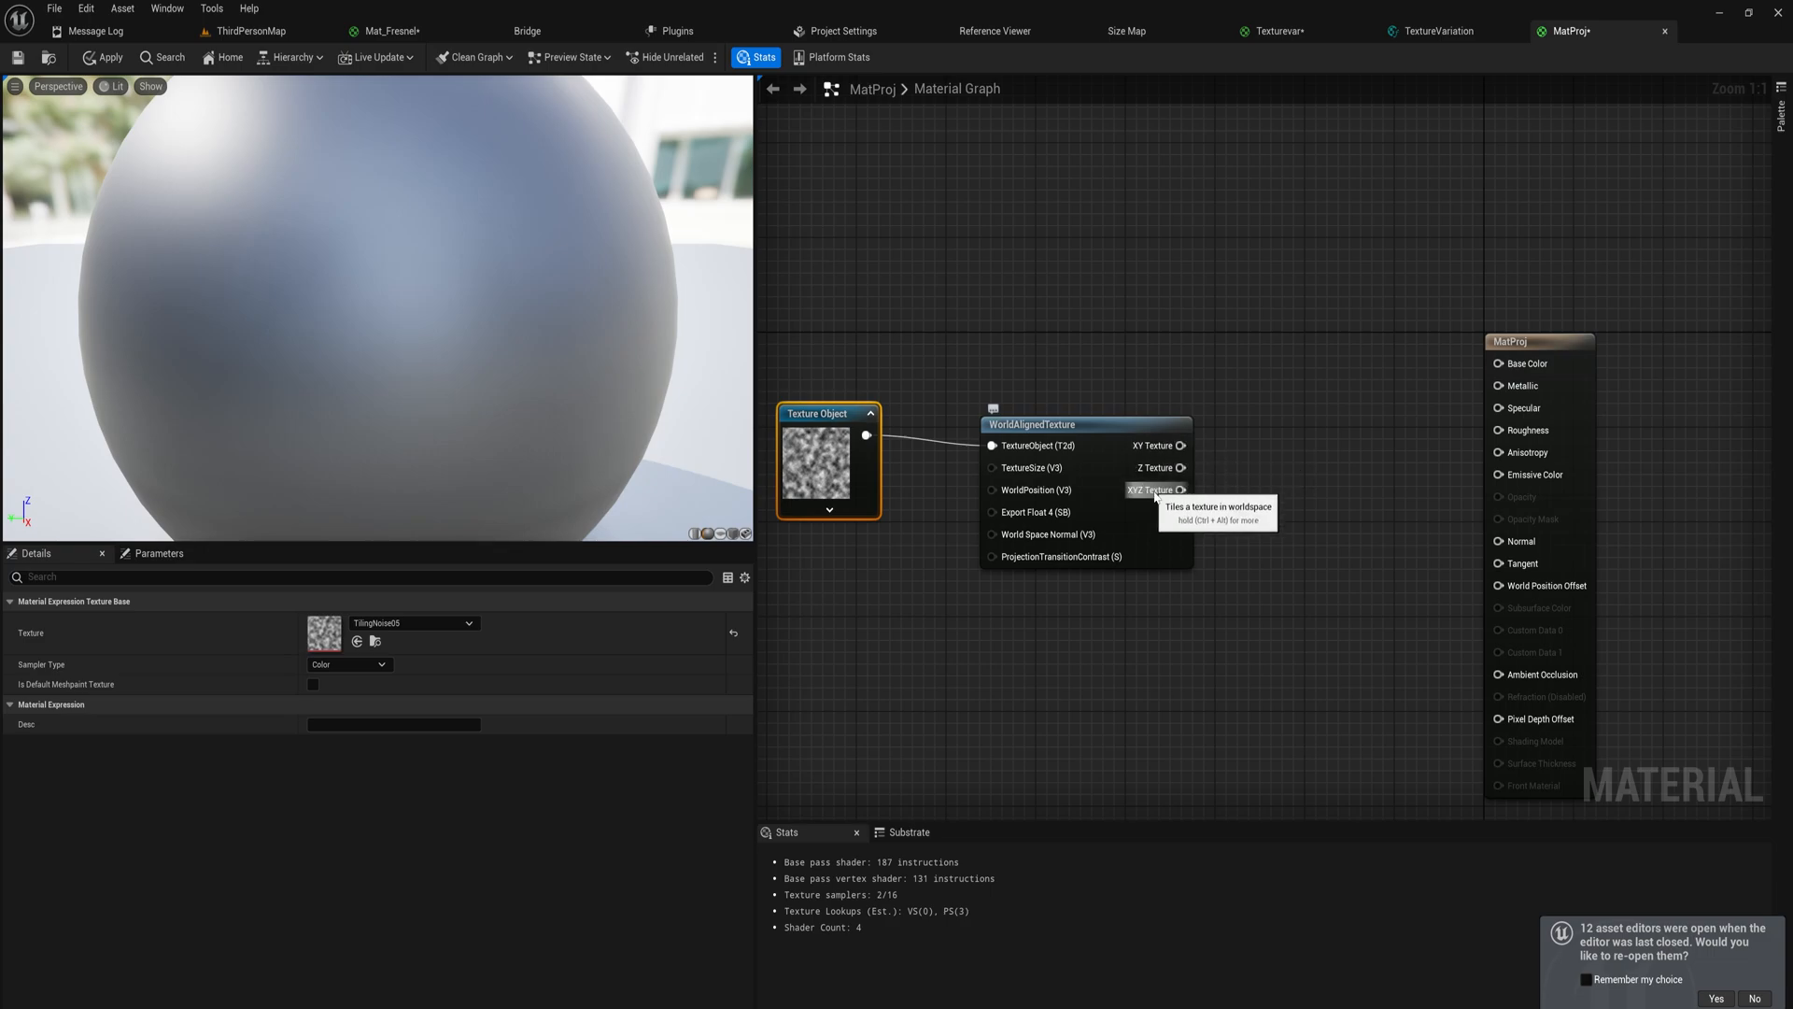
mouse_move(1184, 467)
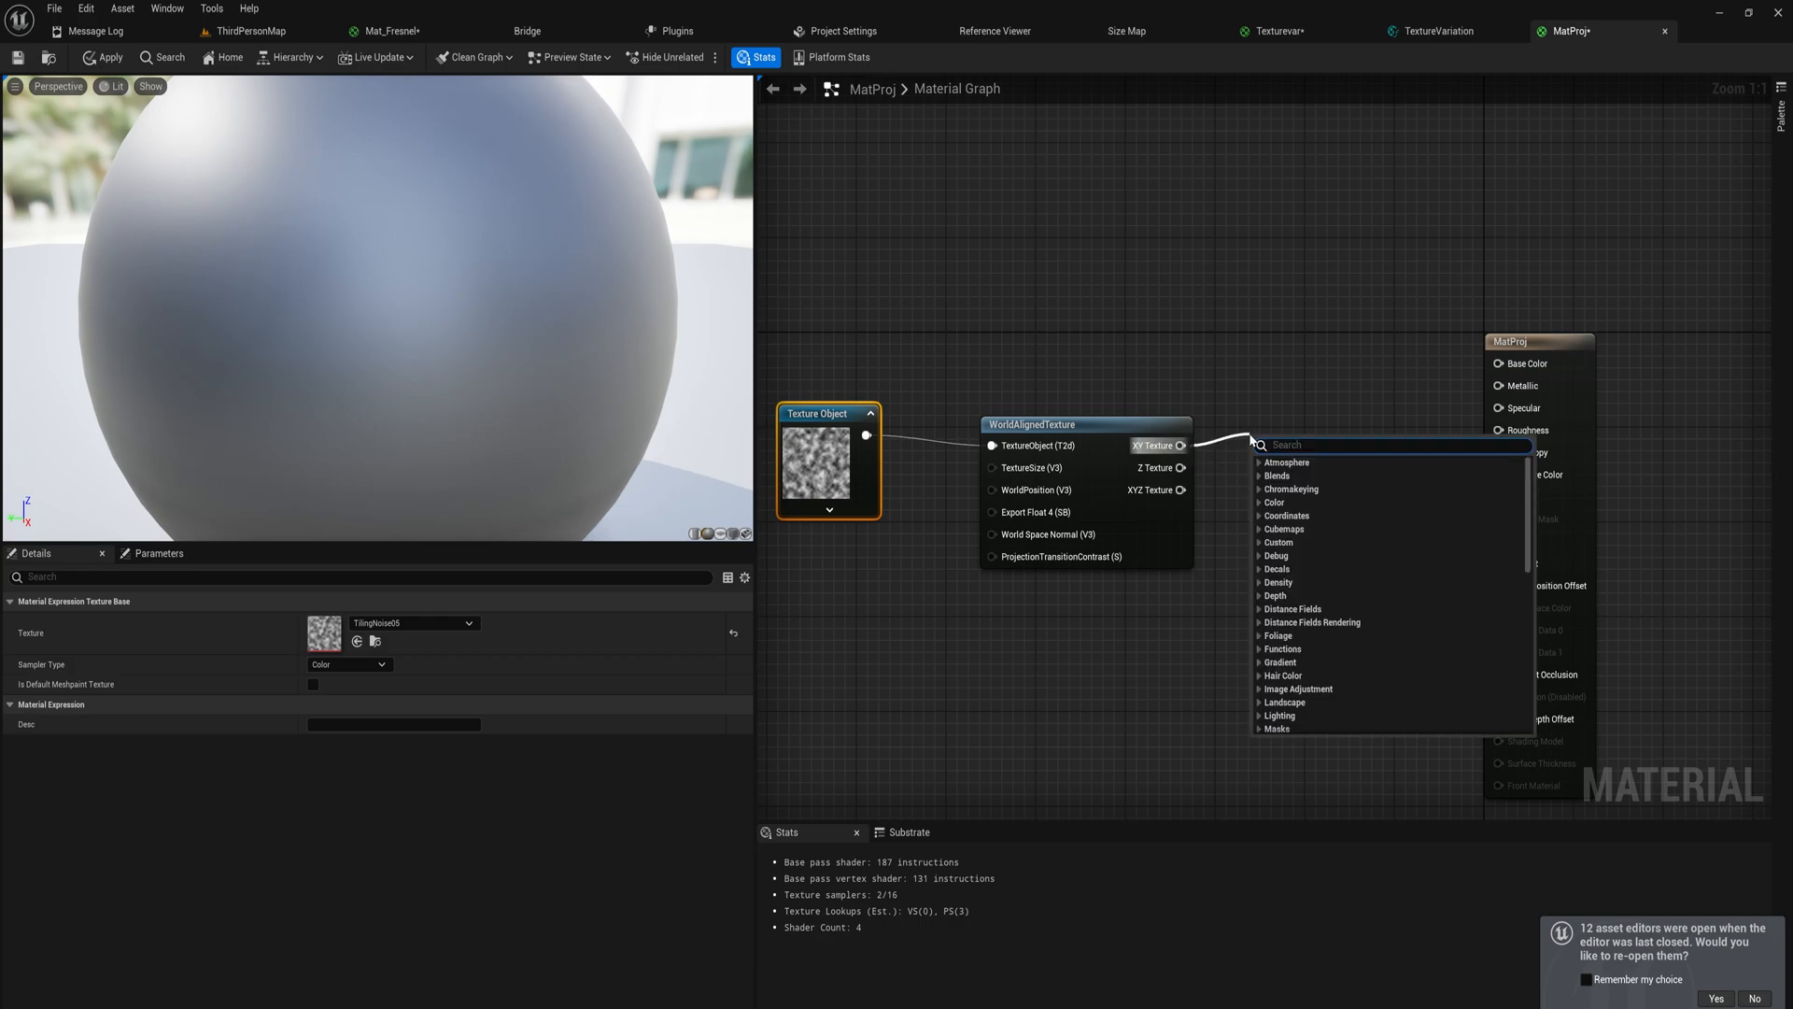
click(234, 26)
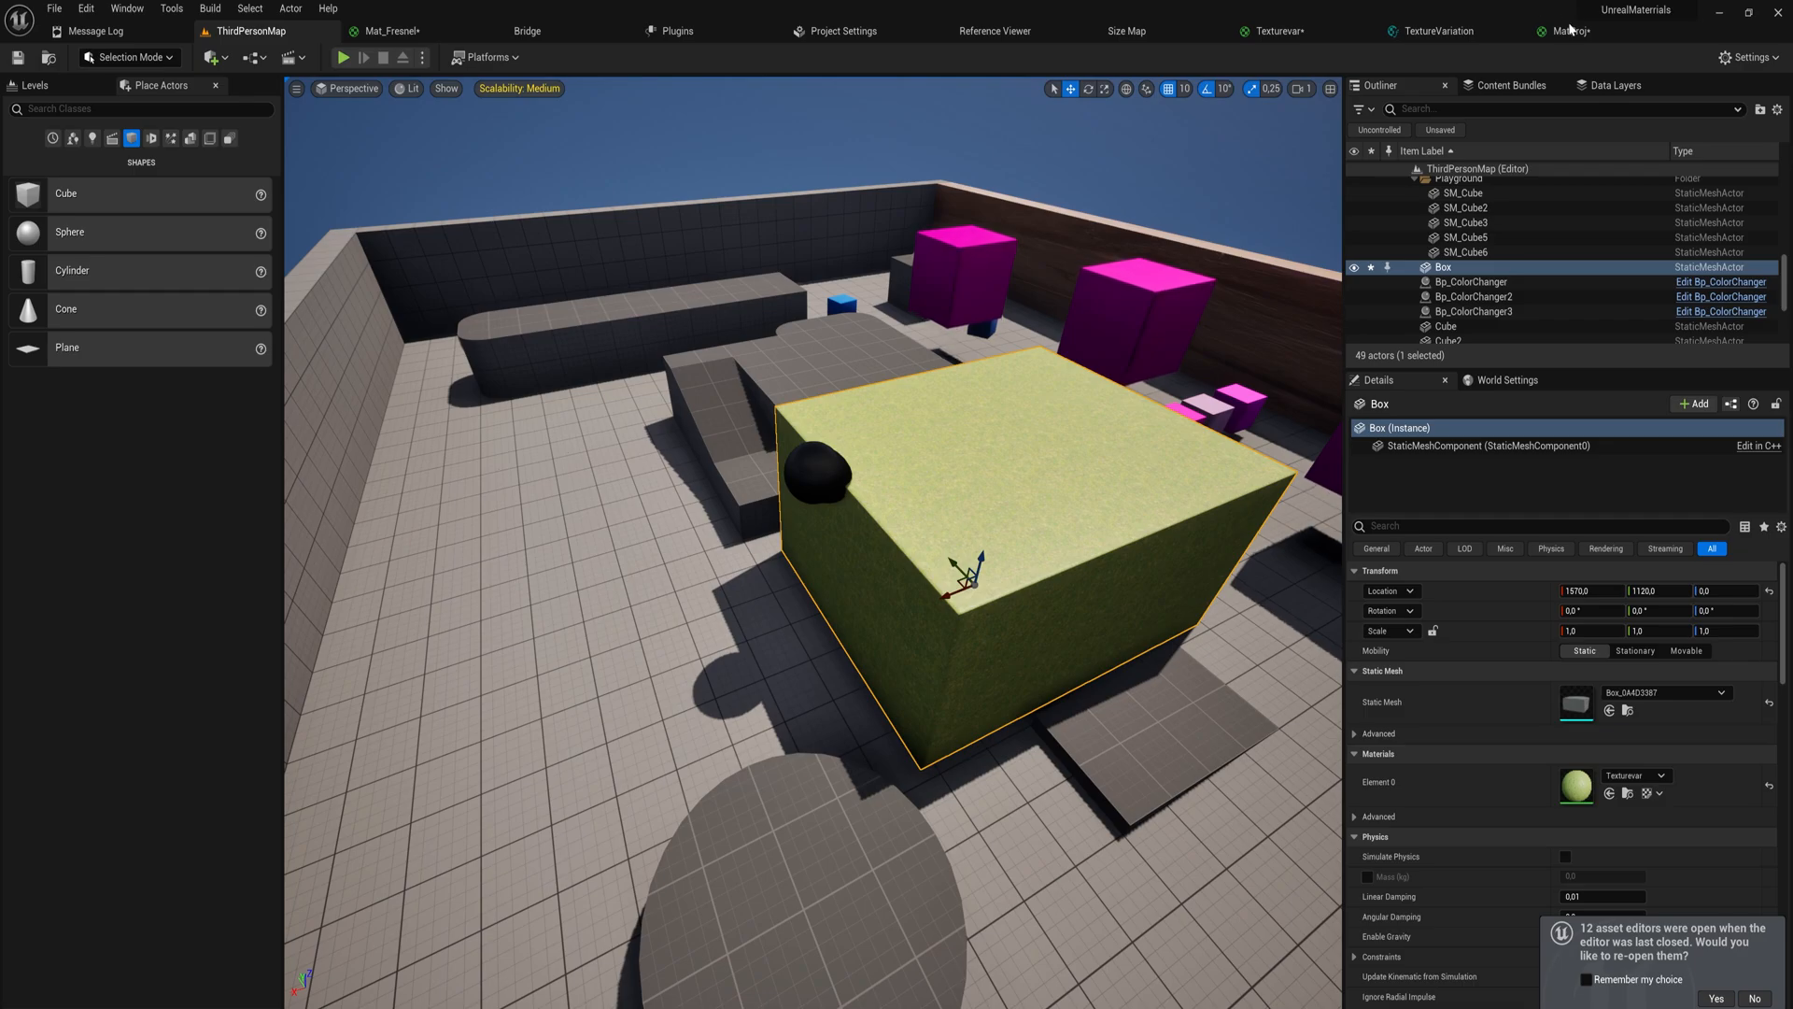
Check the level view and come back to the MatProj material graph
click(1568, 30)
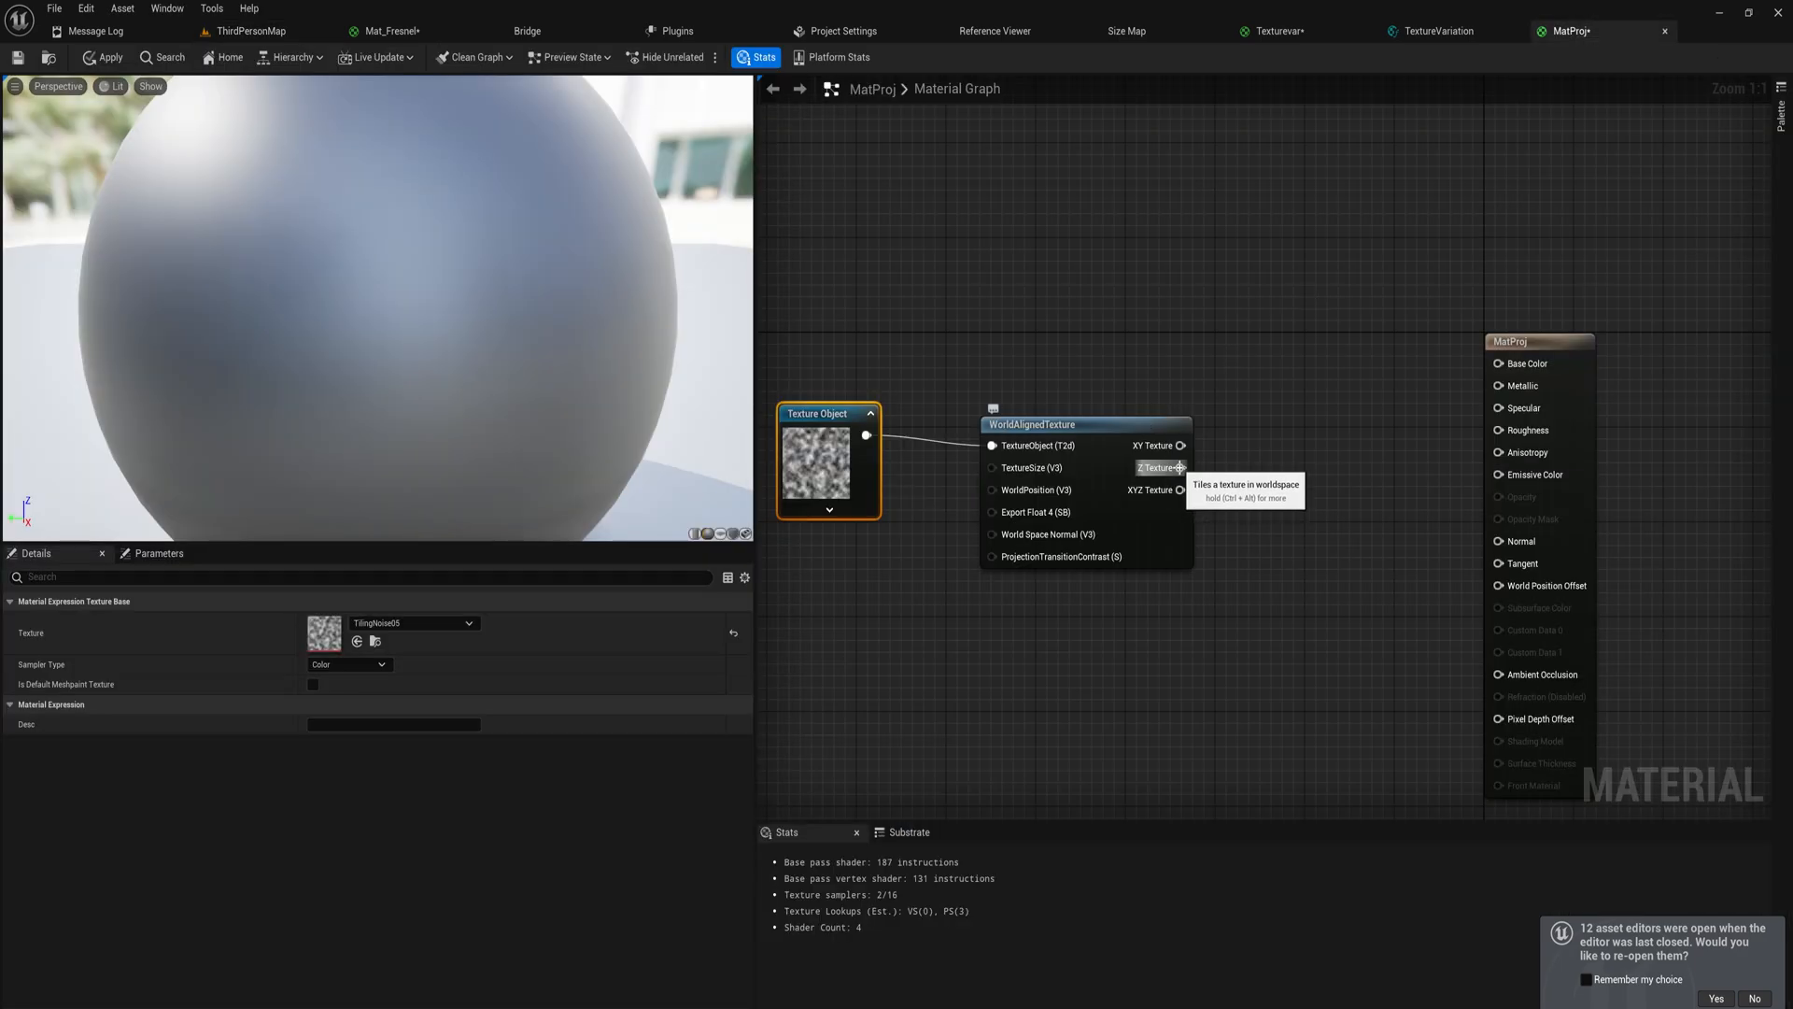
click(254, 30)
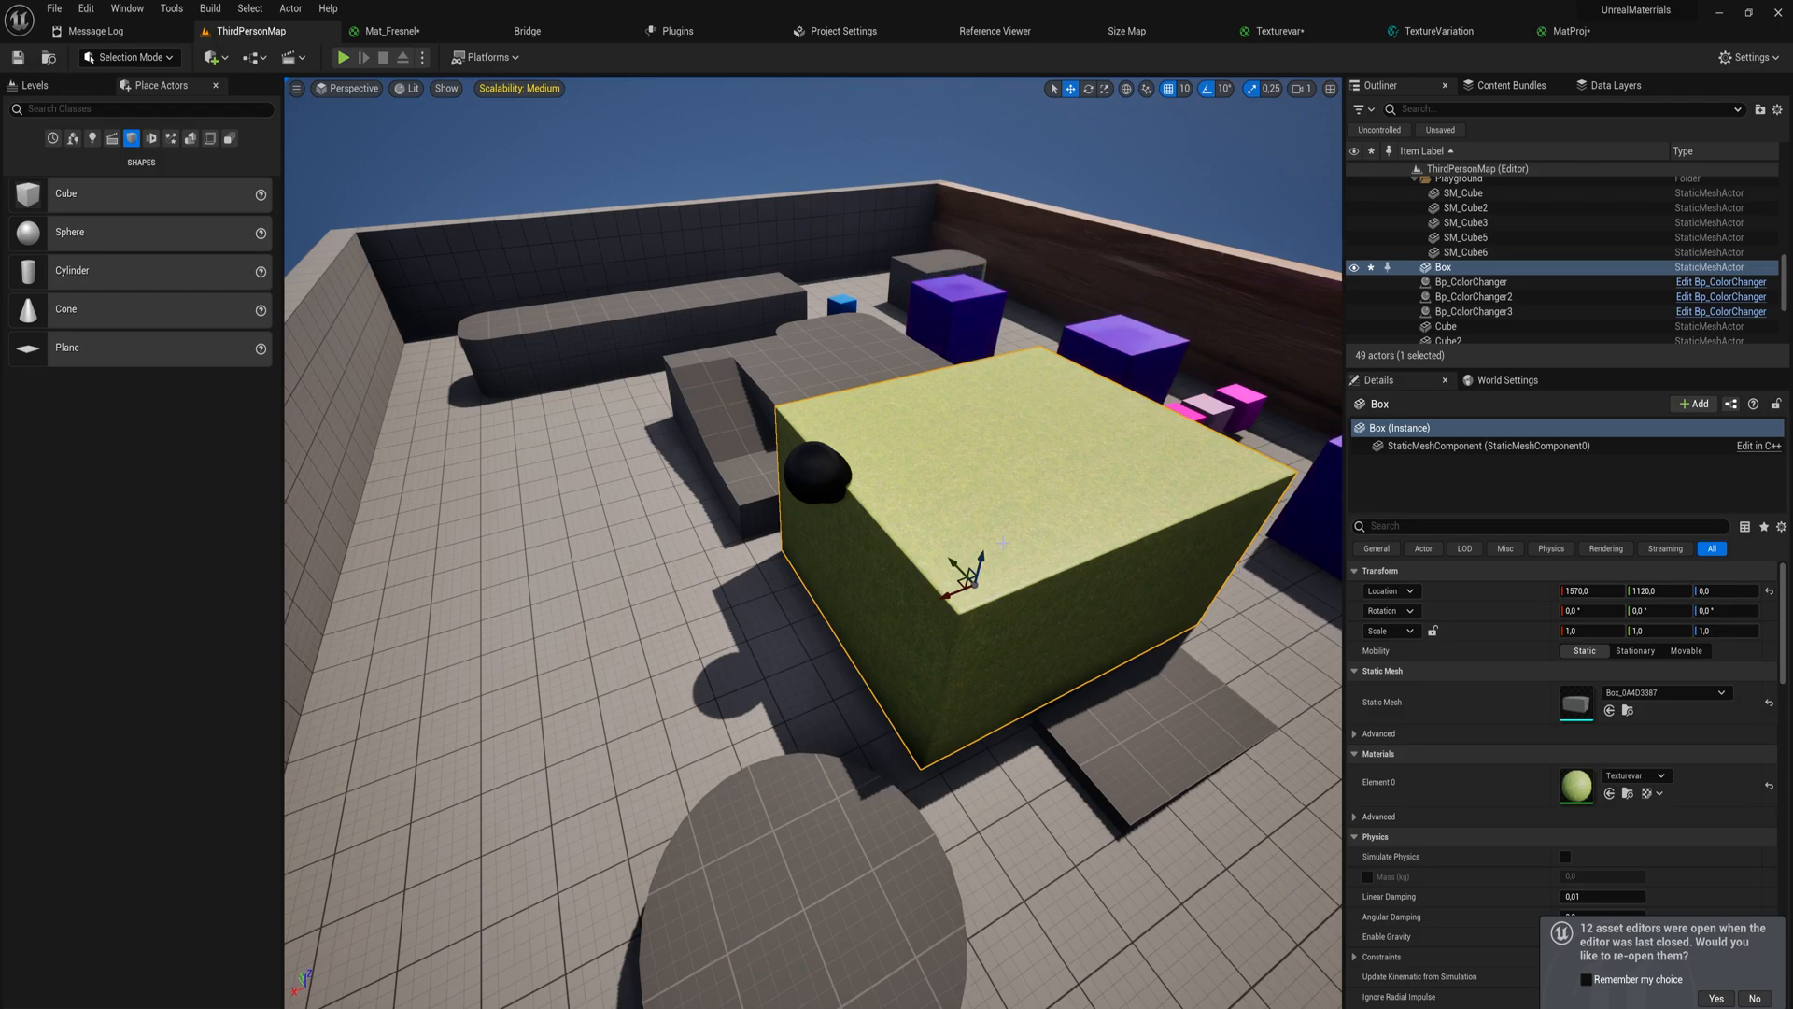
mouse_move(1197, 542)
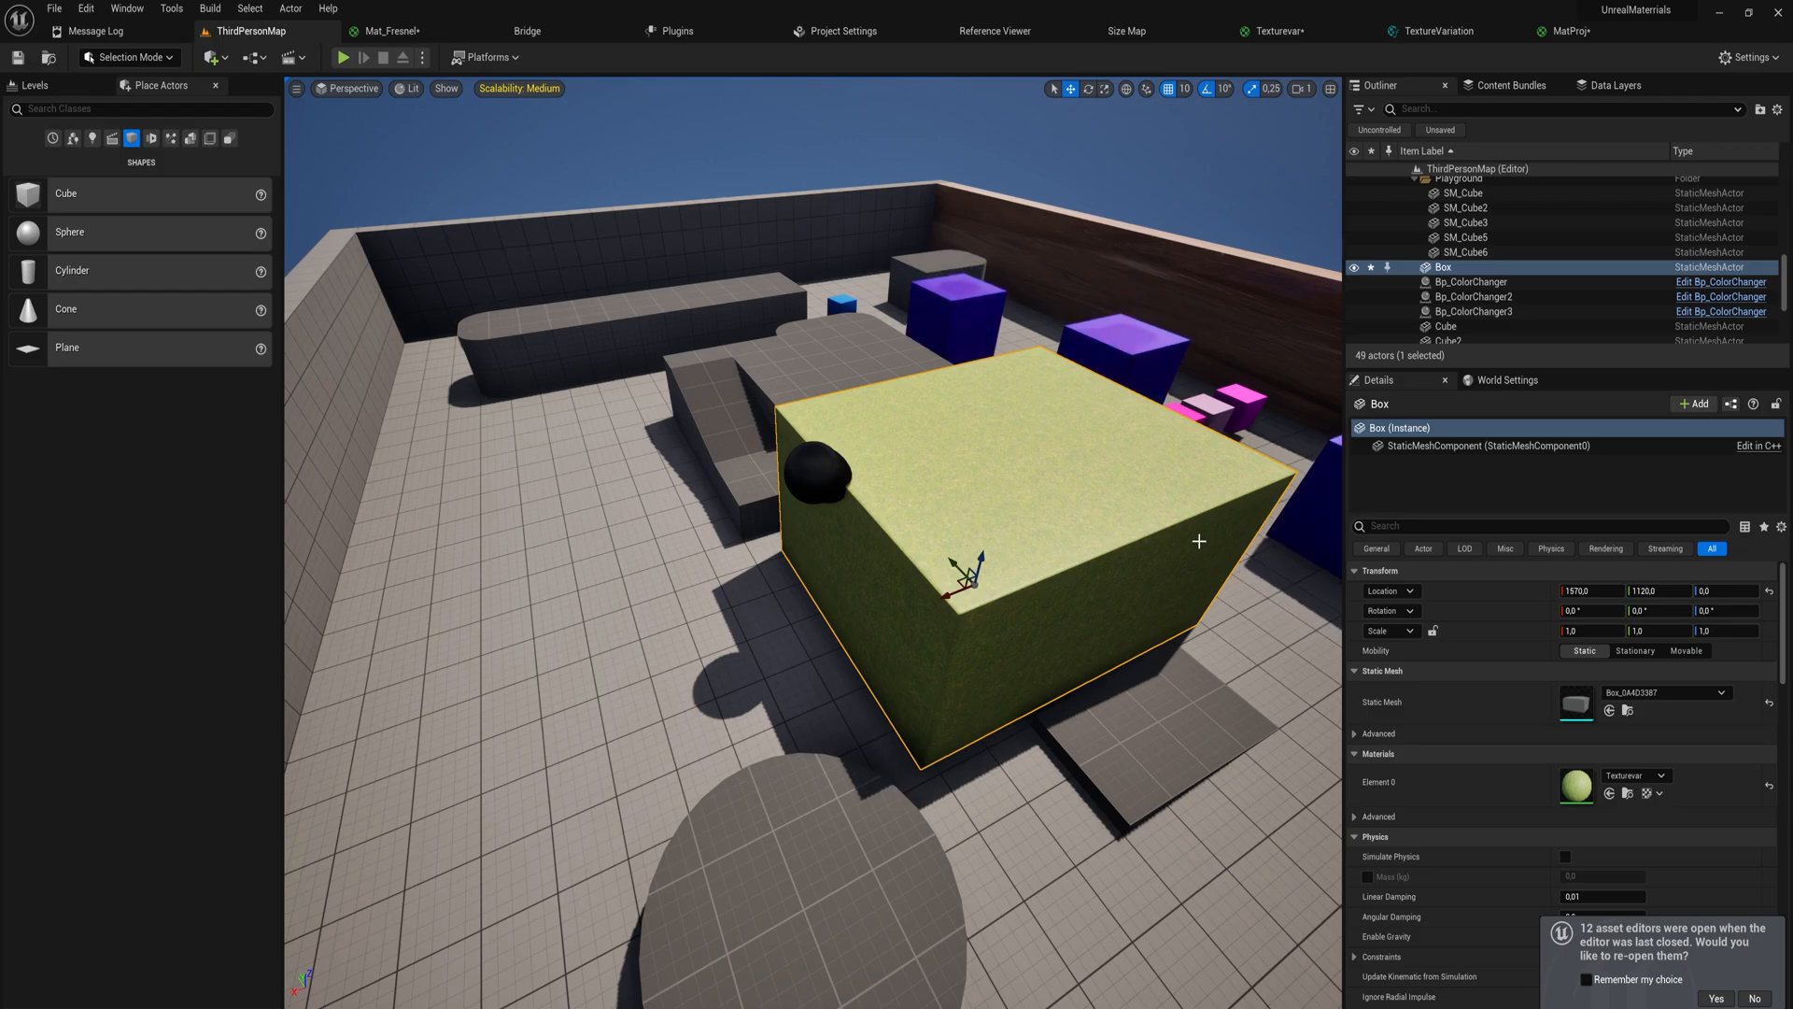
click(1565, 30)
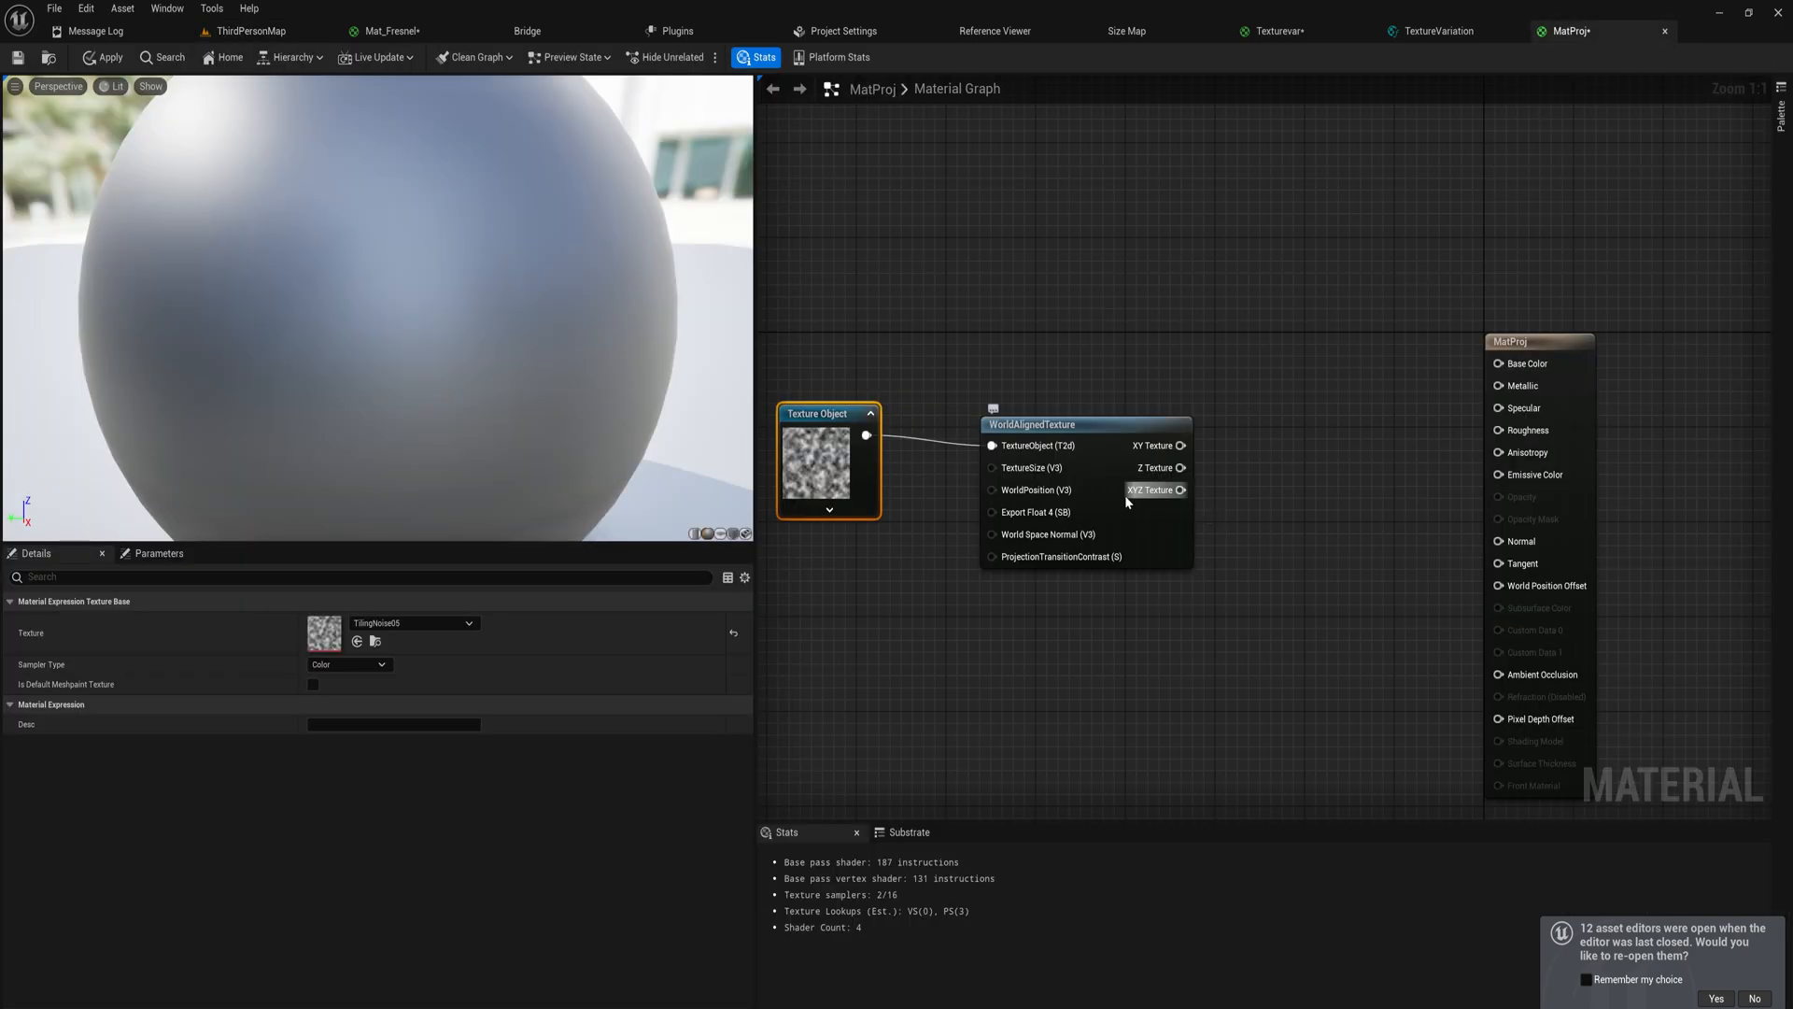
mouse_move(1164, 500)
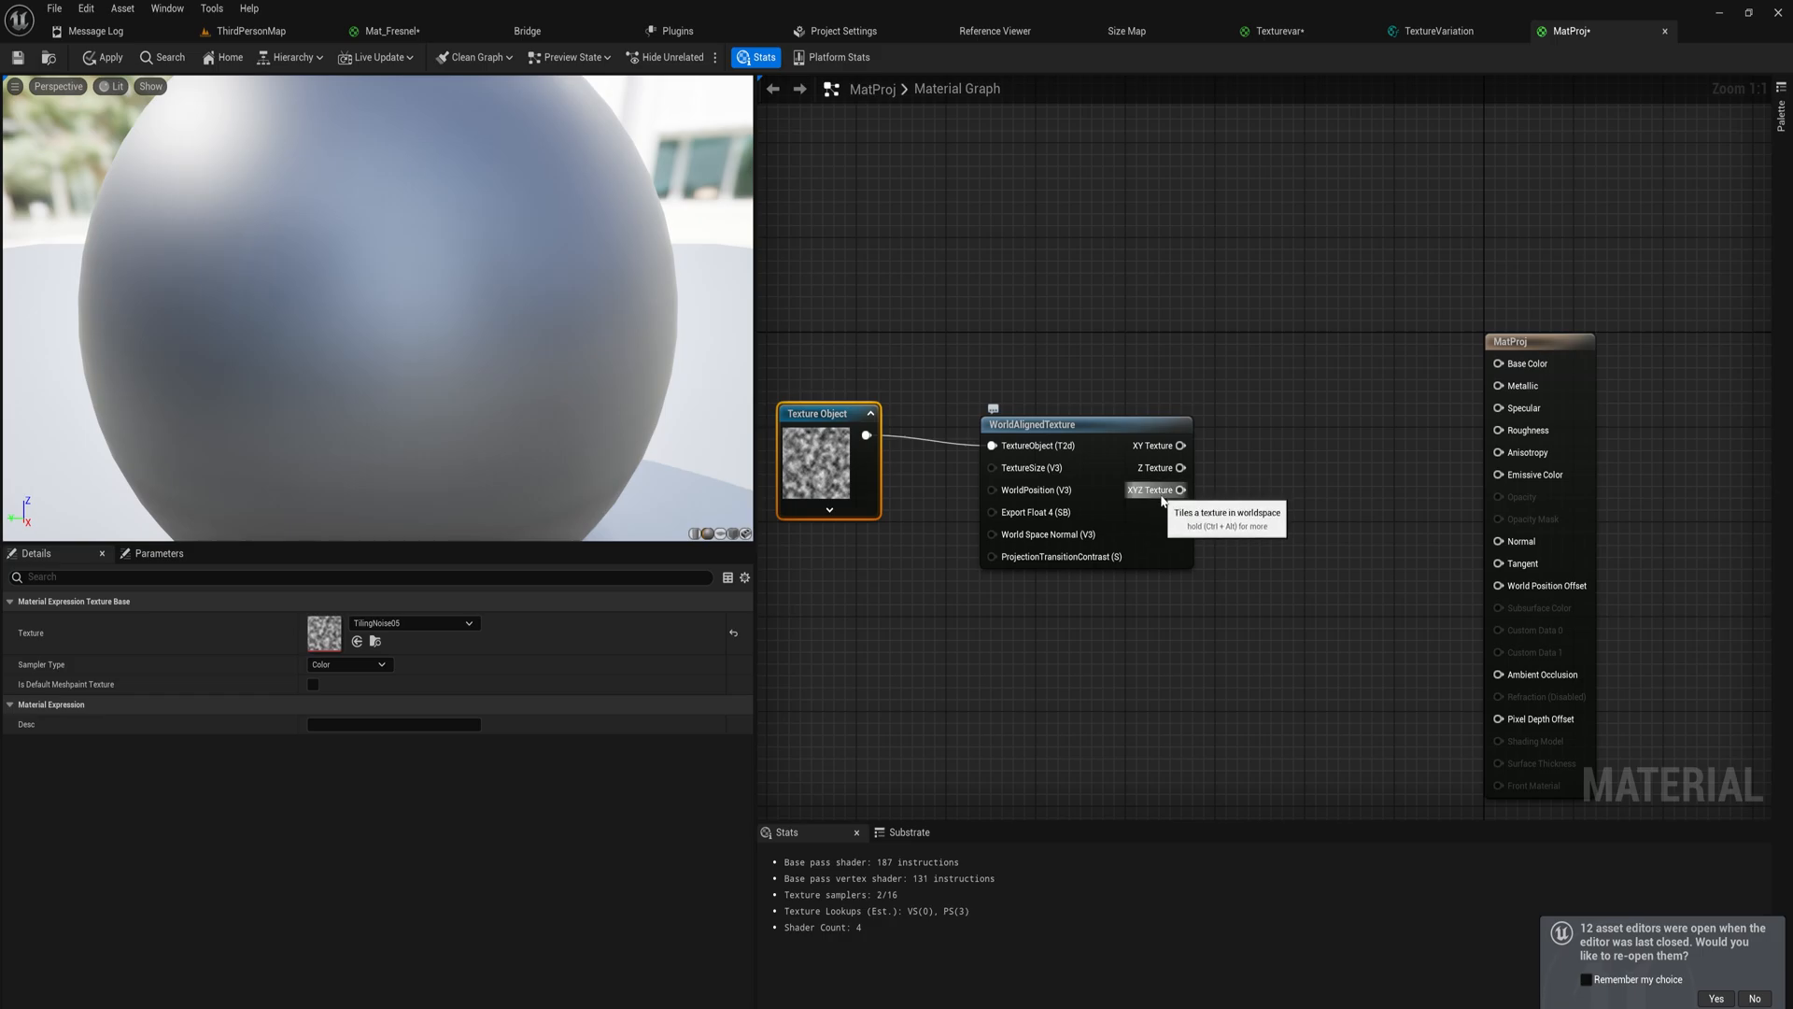
mouse_move(1182, 445)
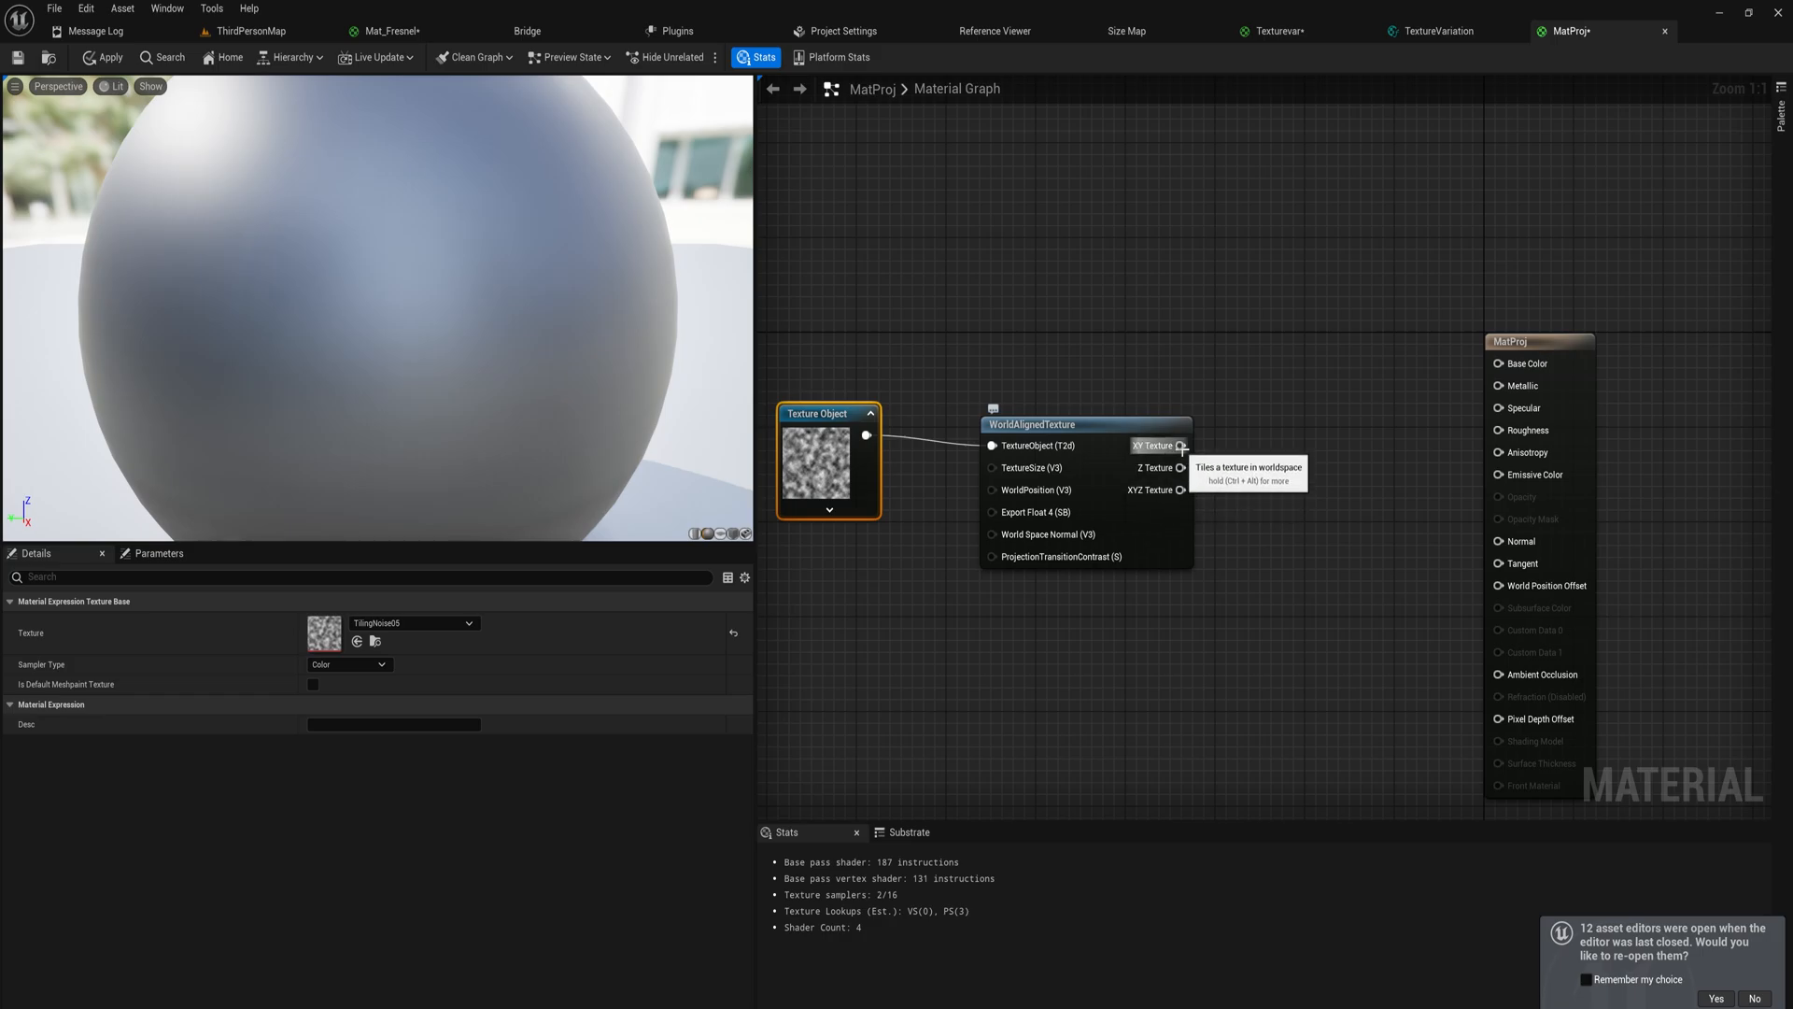
Wire the WorldAlignedTexture texture output into MatProj's Base Color
drag(1181, 445, 1498, 365)
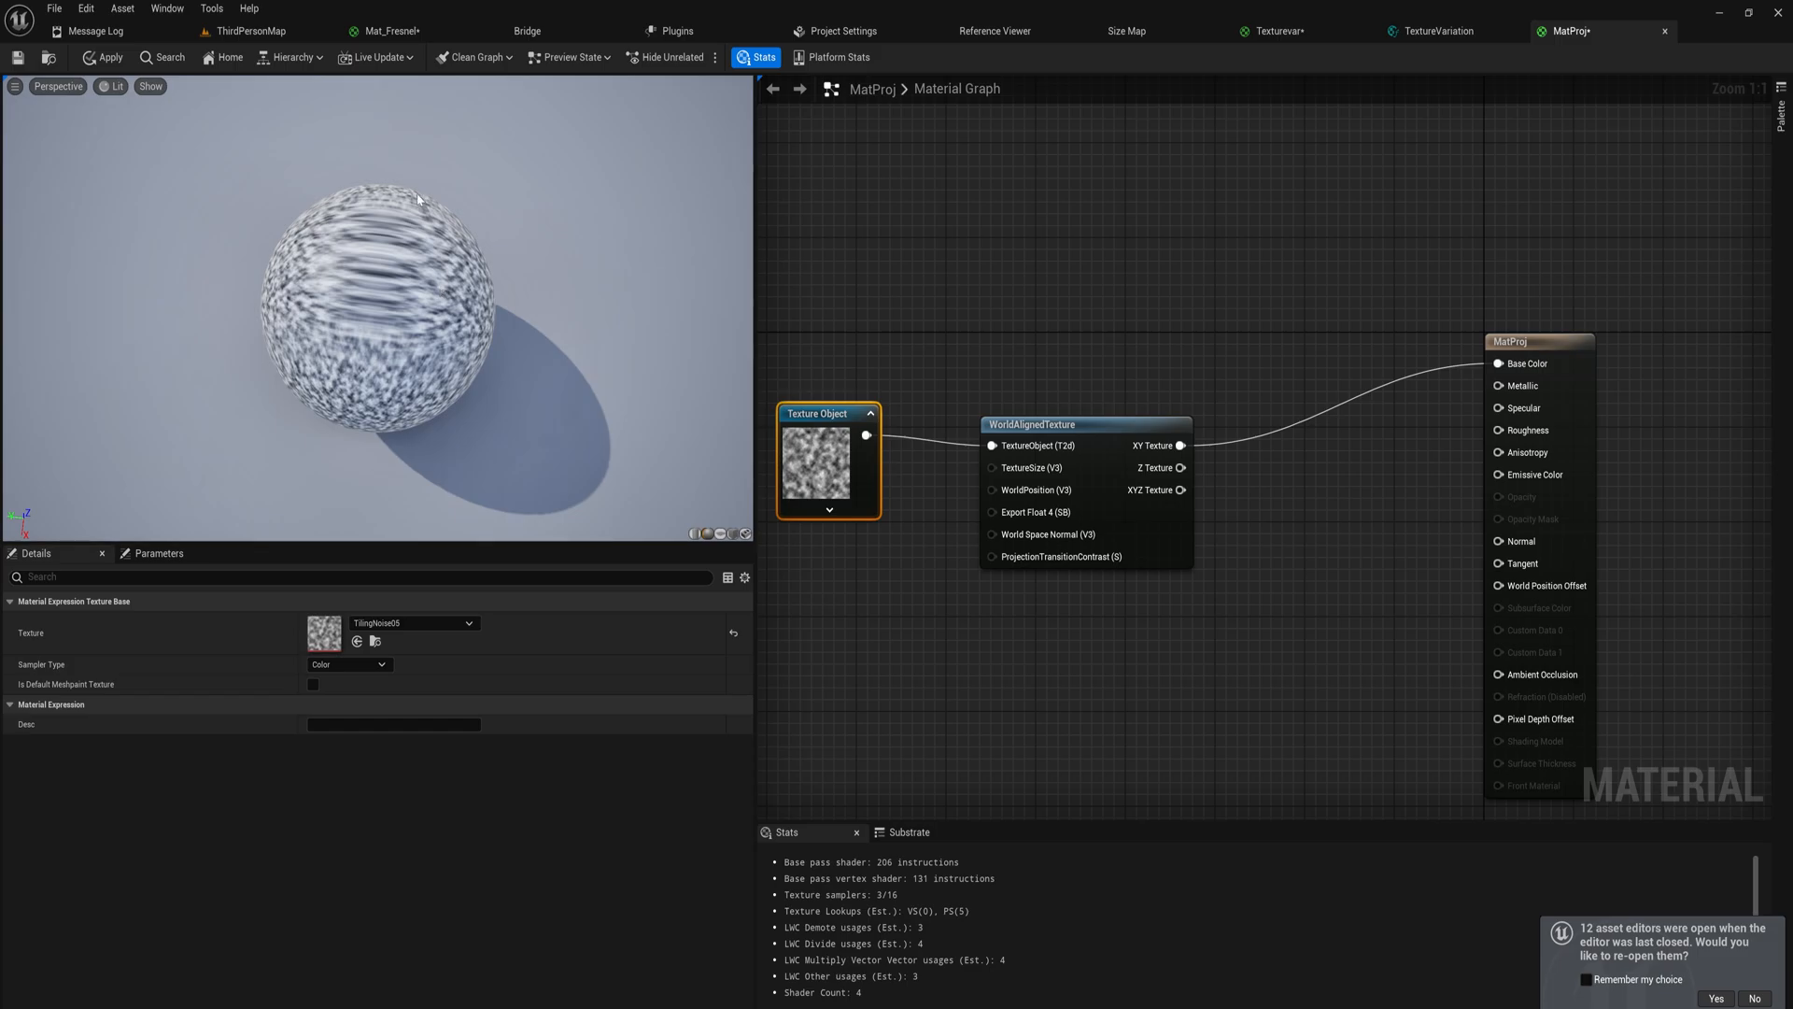
mouse_move(729, 542)
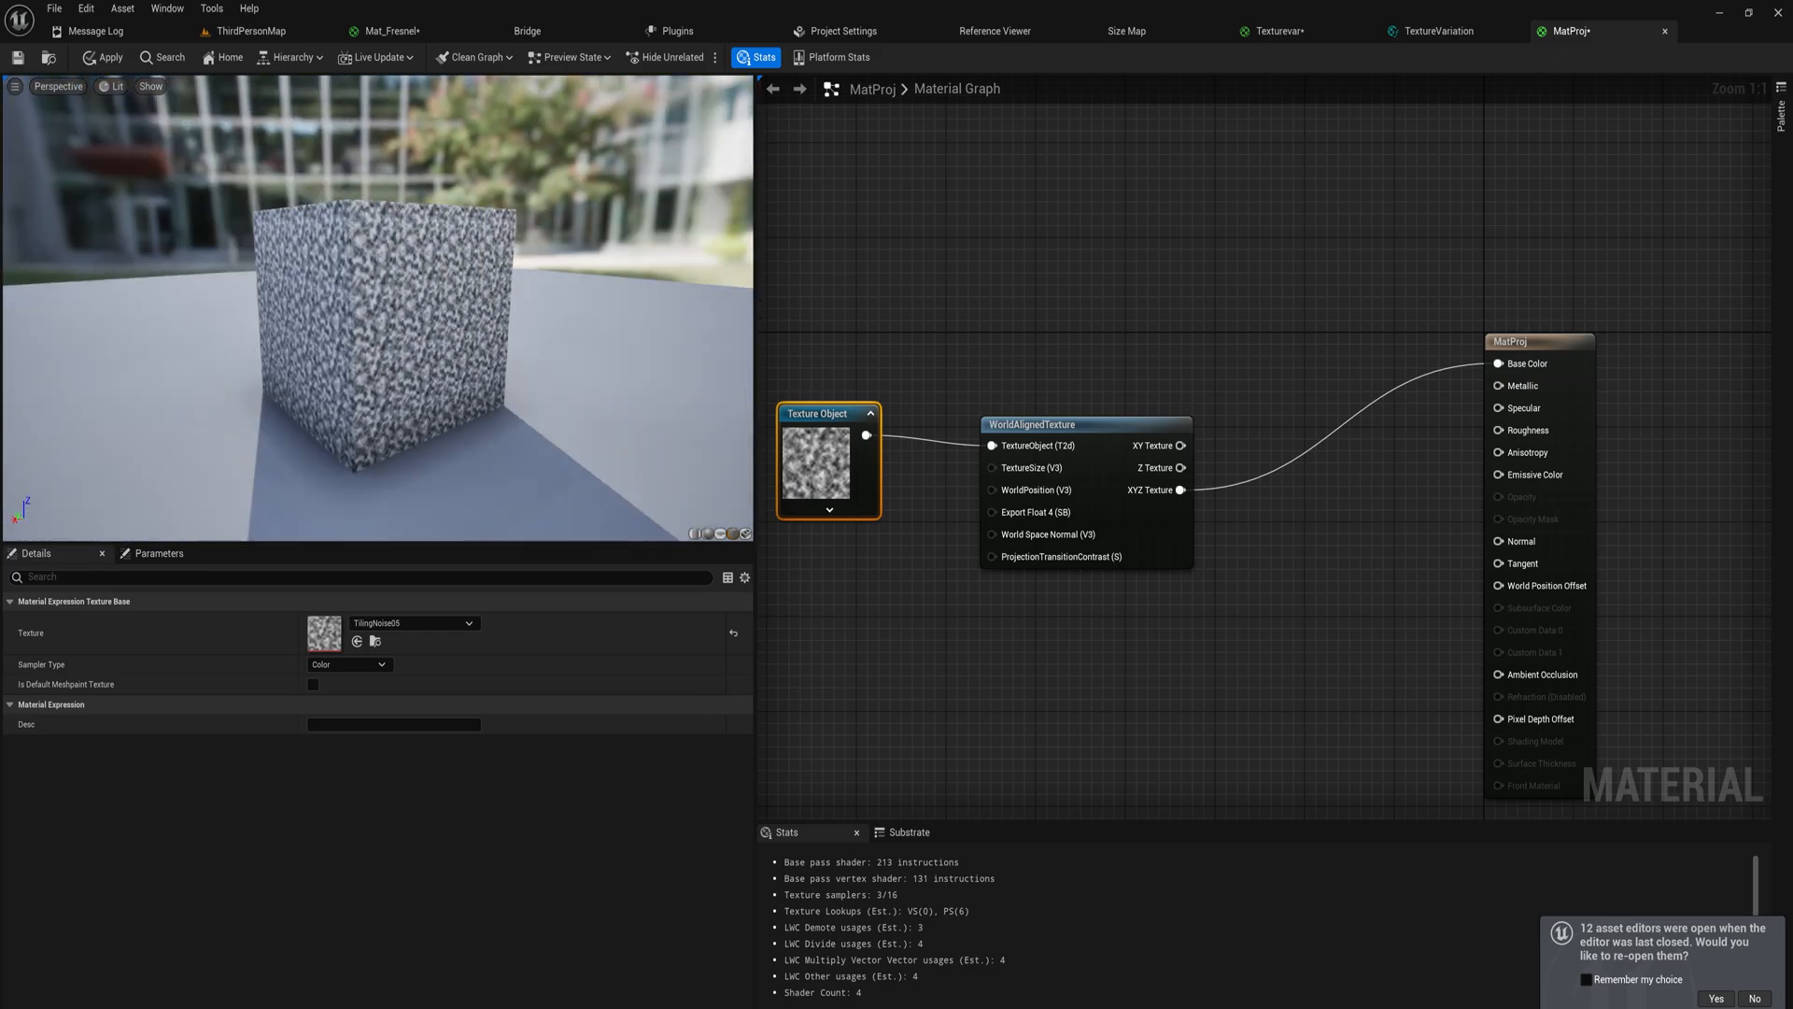
click(264, 30)
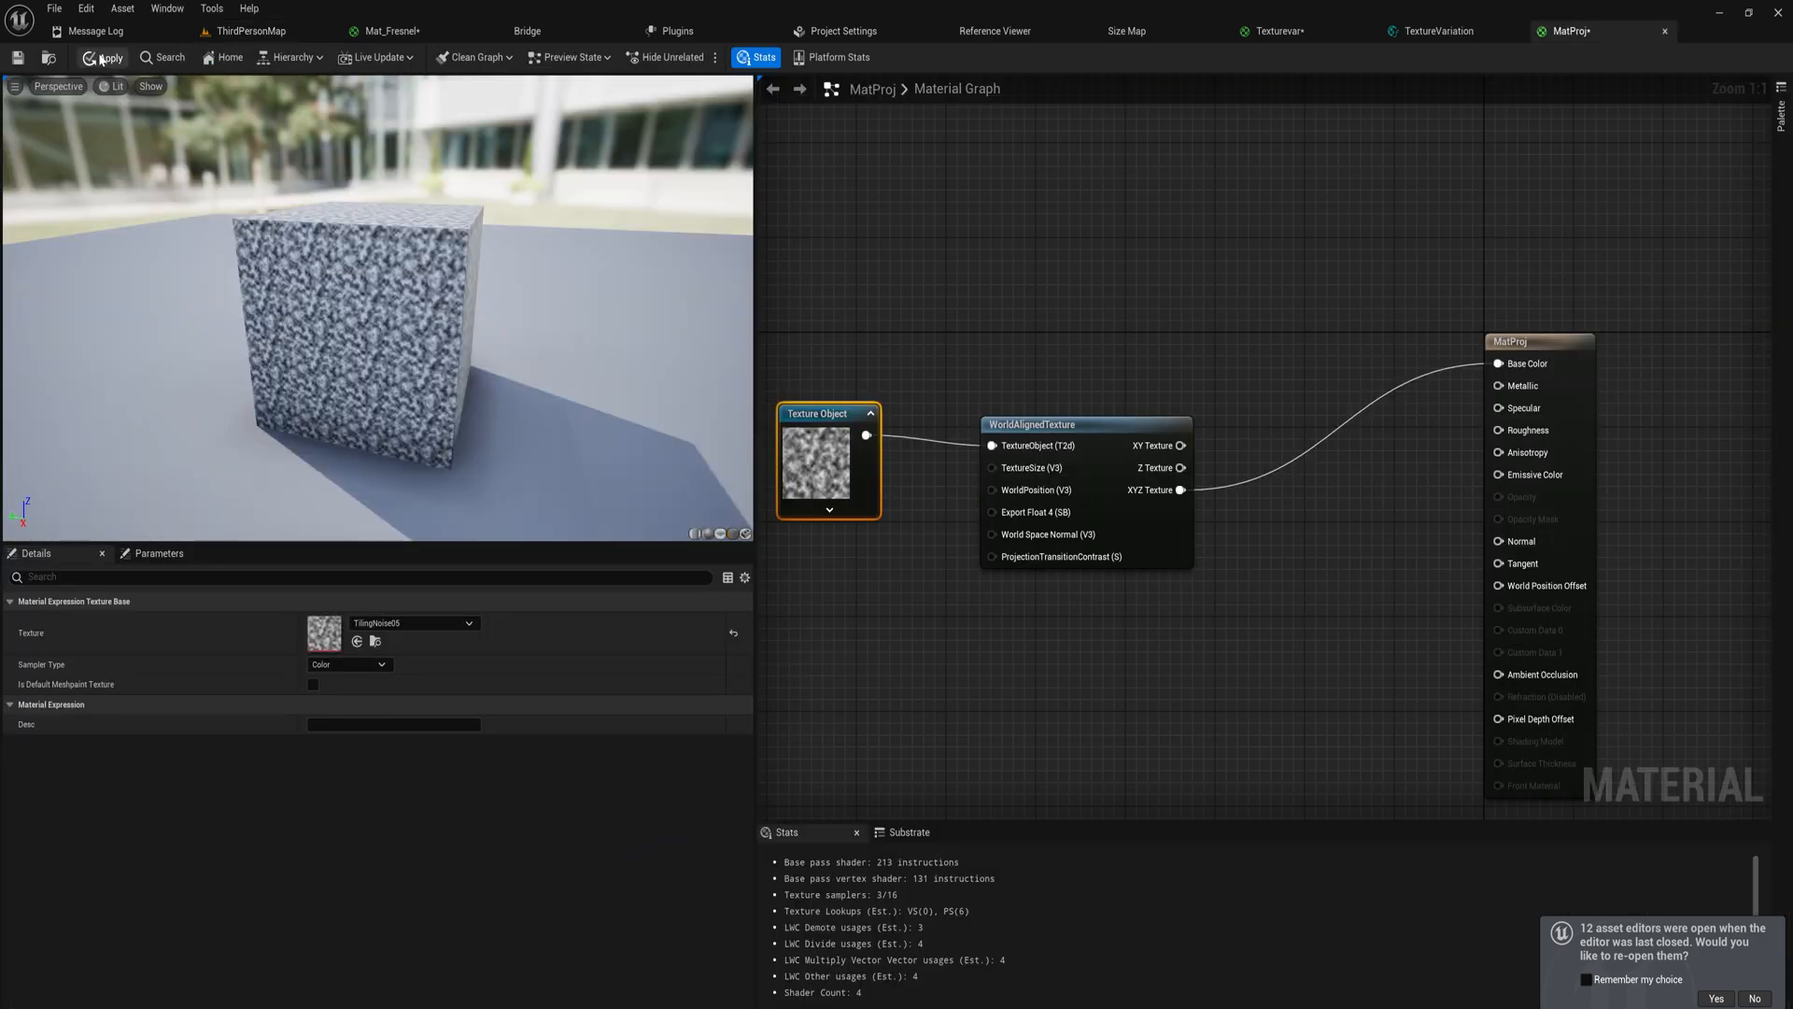
Apply MatProj and lower the noise-textured cube toward the level floor
click(394, 30)
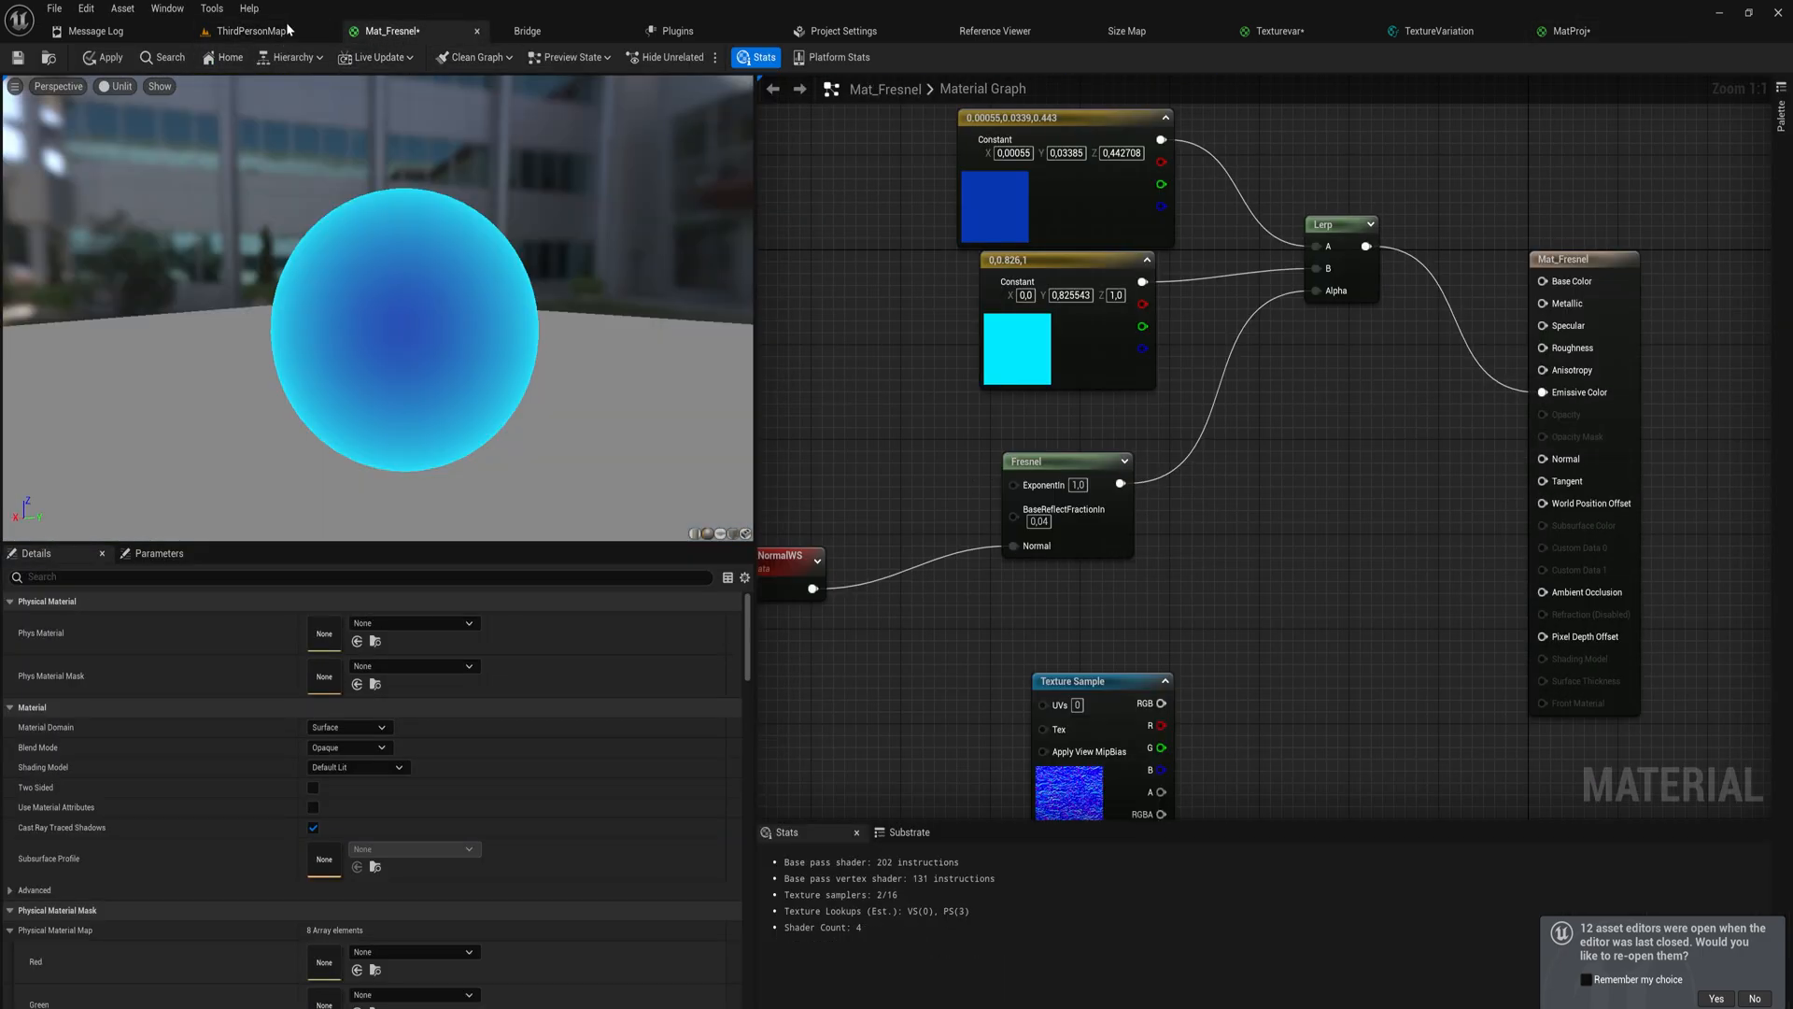
click(262, 30)
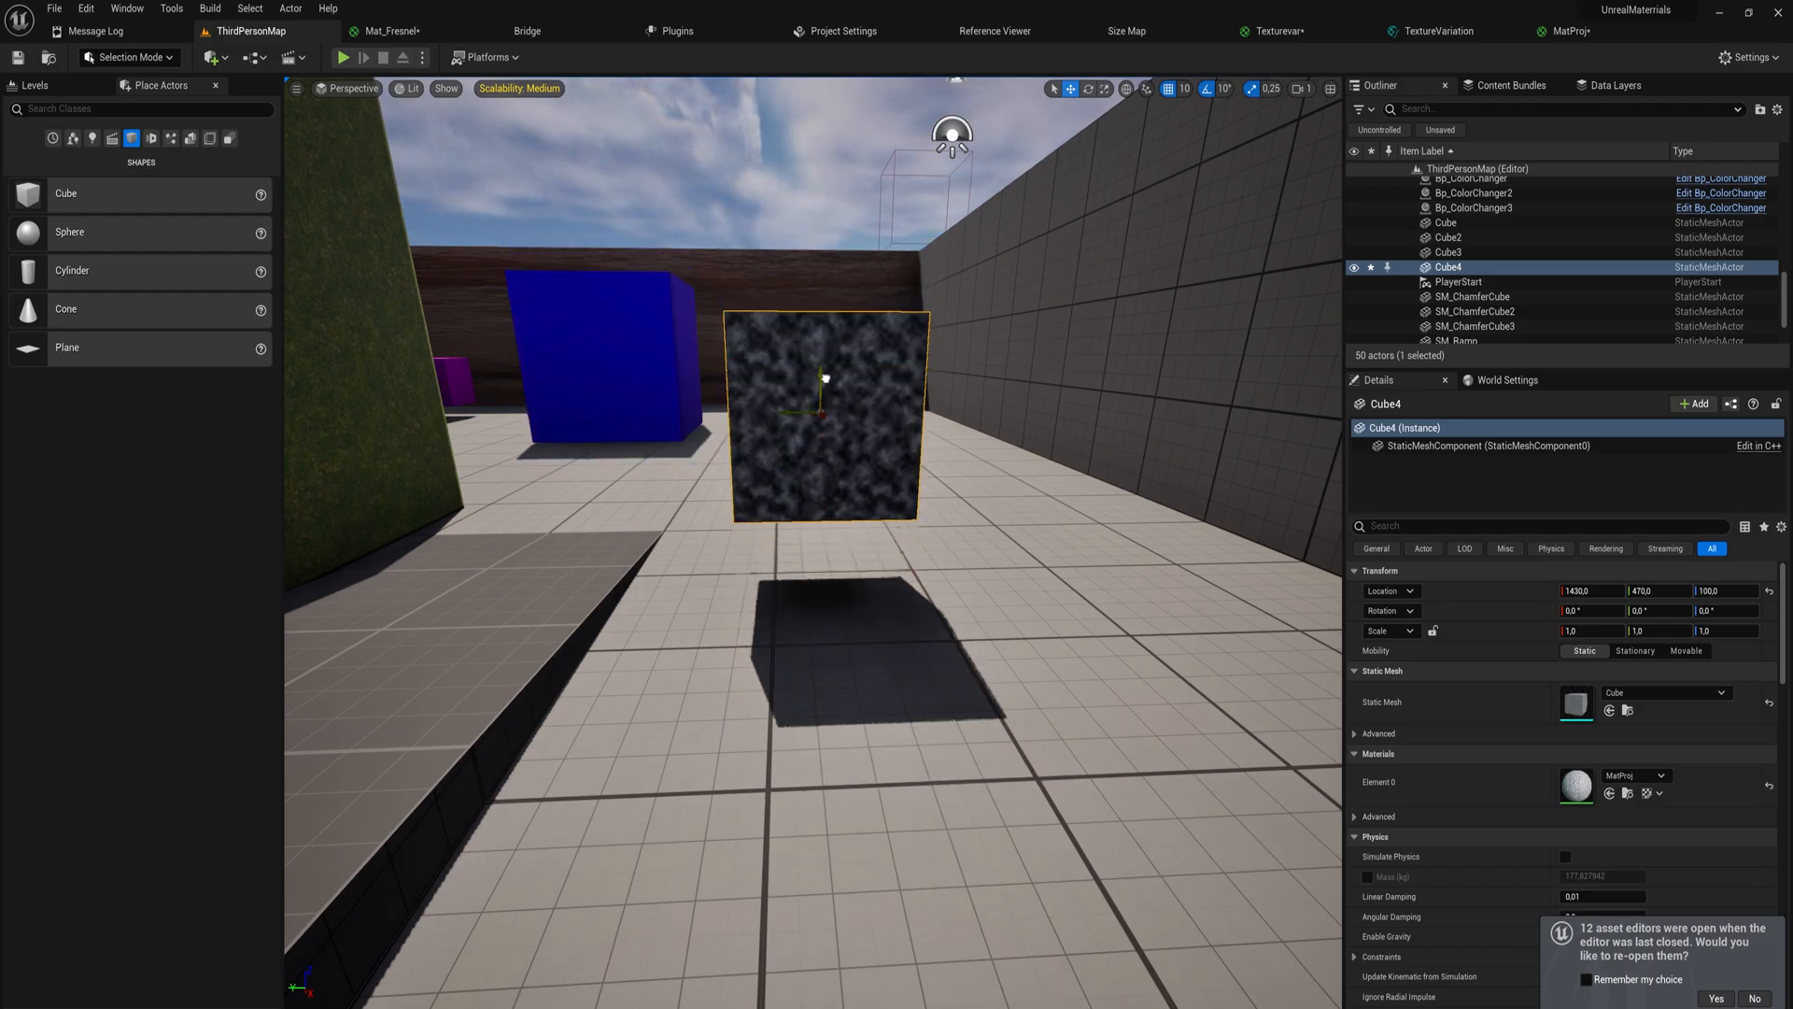
drag(825, 377, 822, 469)
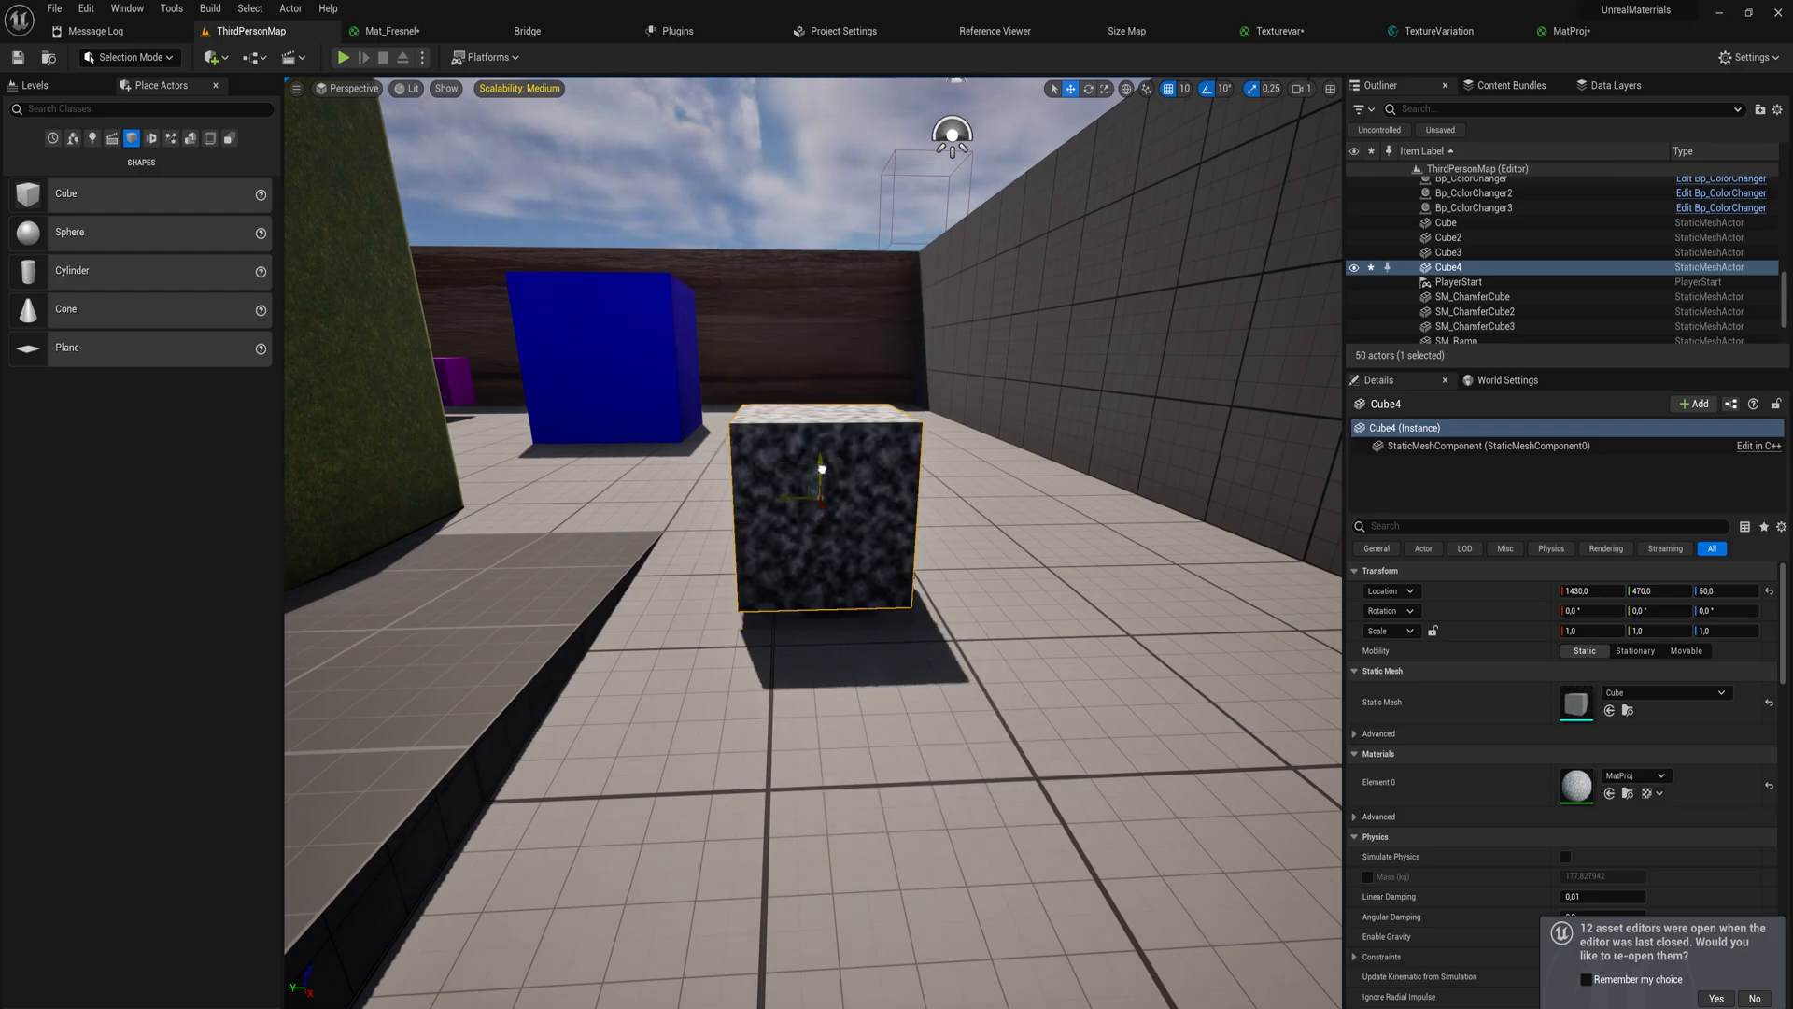
drag(822, 469, 674, 332)
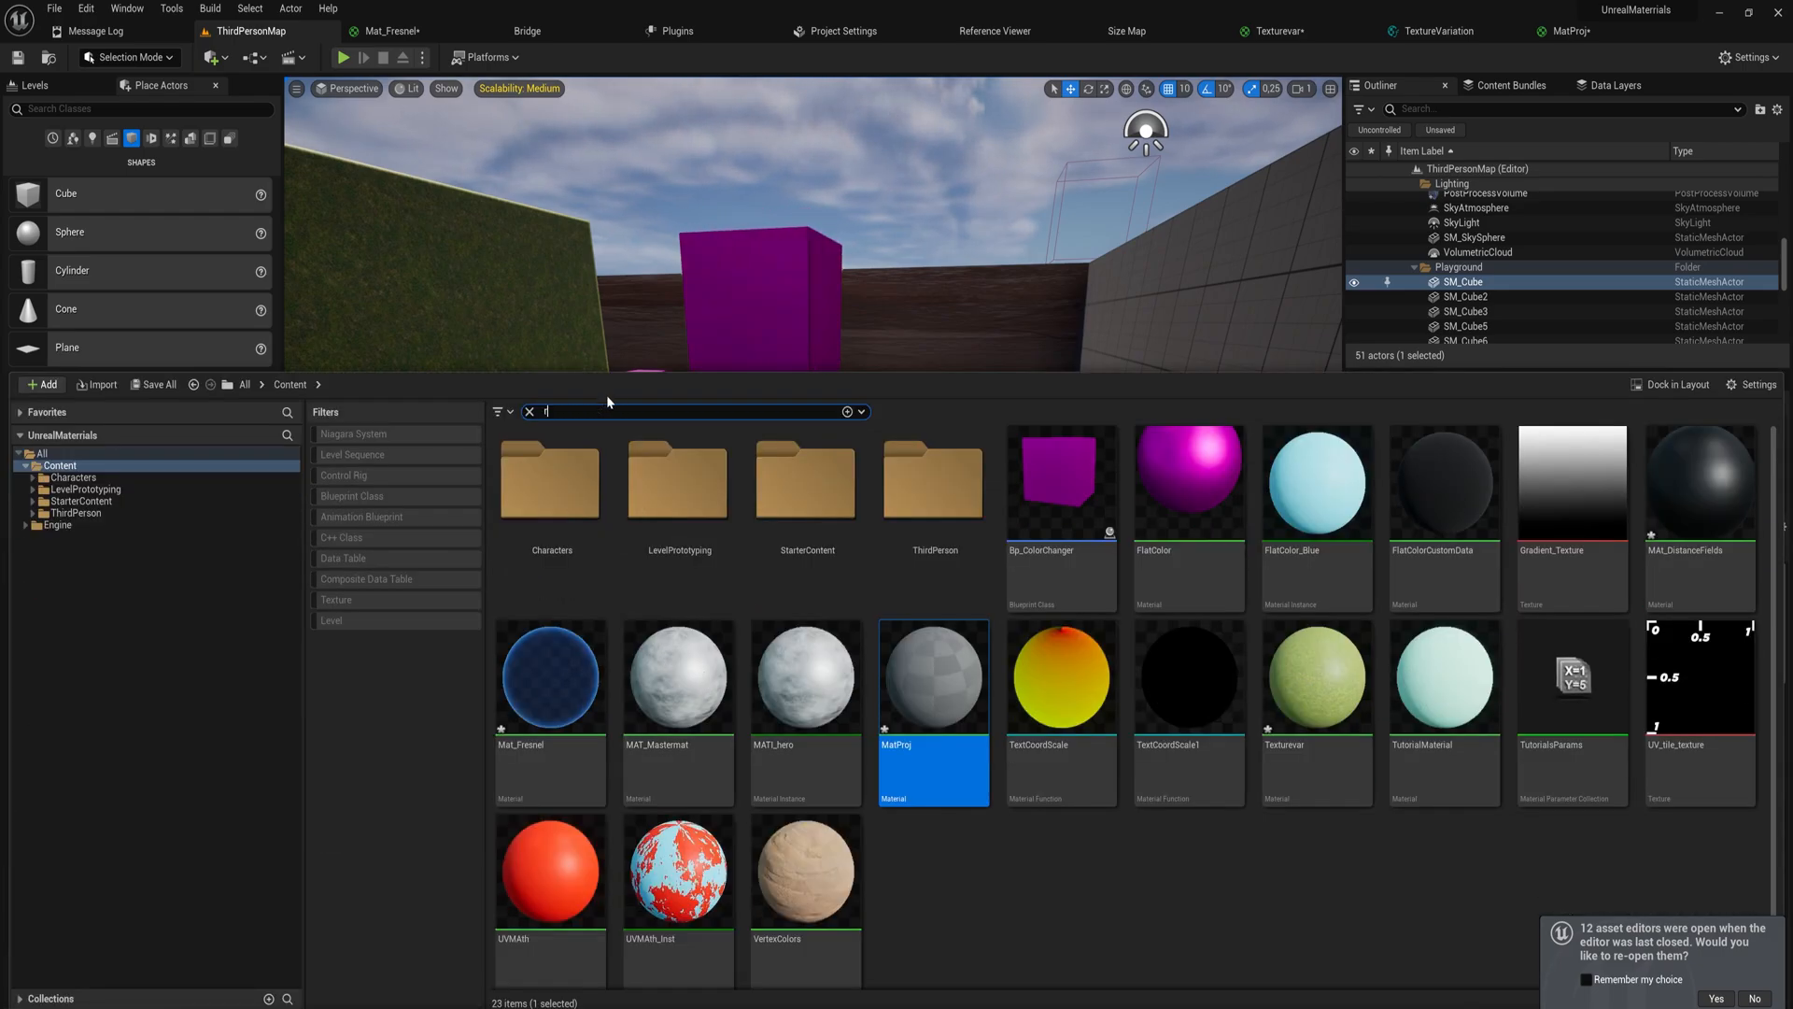
Search 'rock', remove the stone cube and duplicated spheres, and return to MatProj
text(rock)
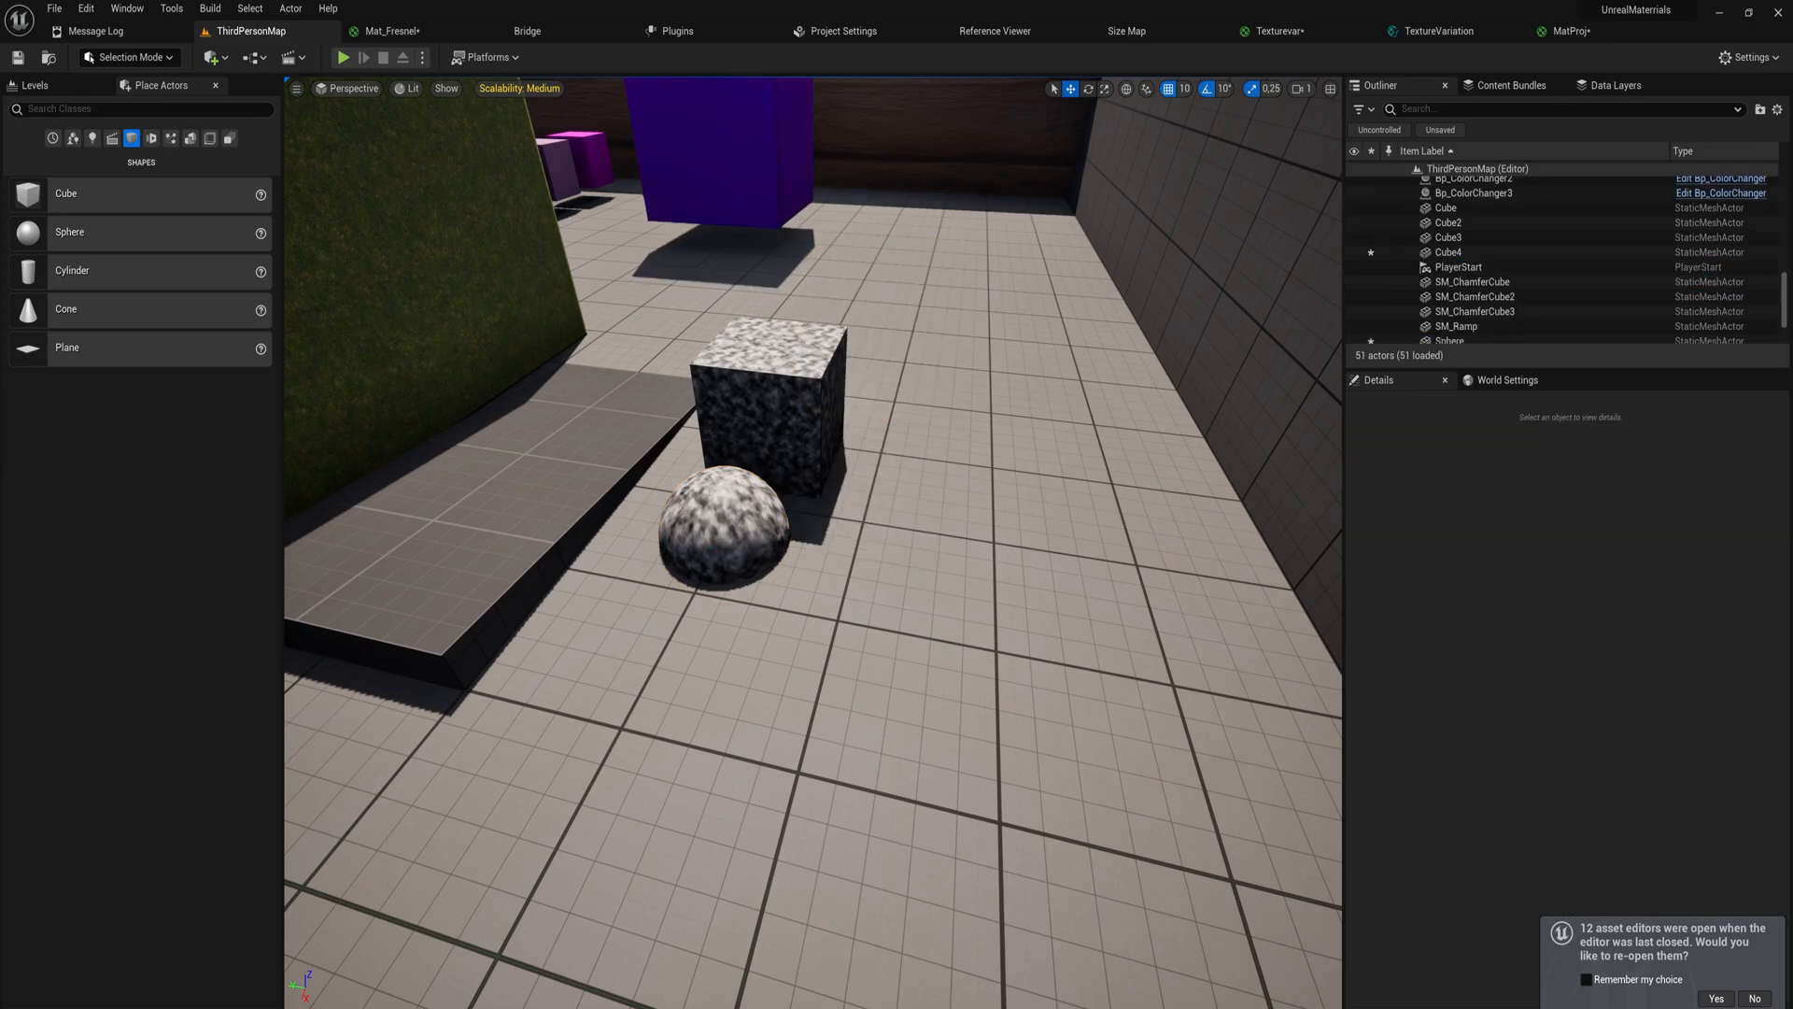
click(721, 543)
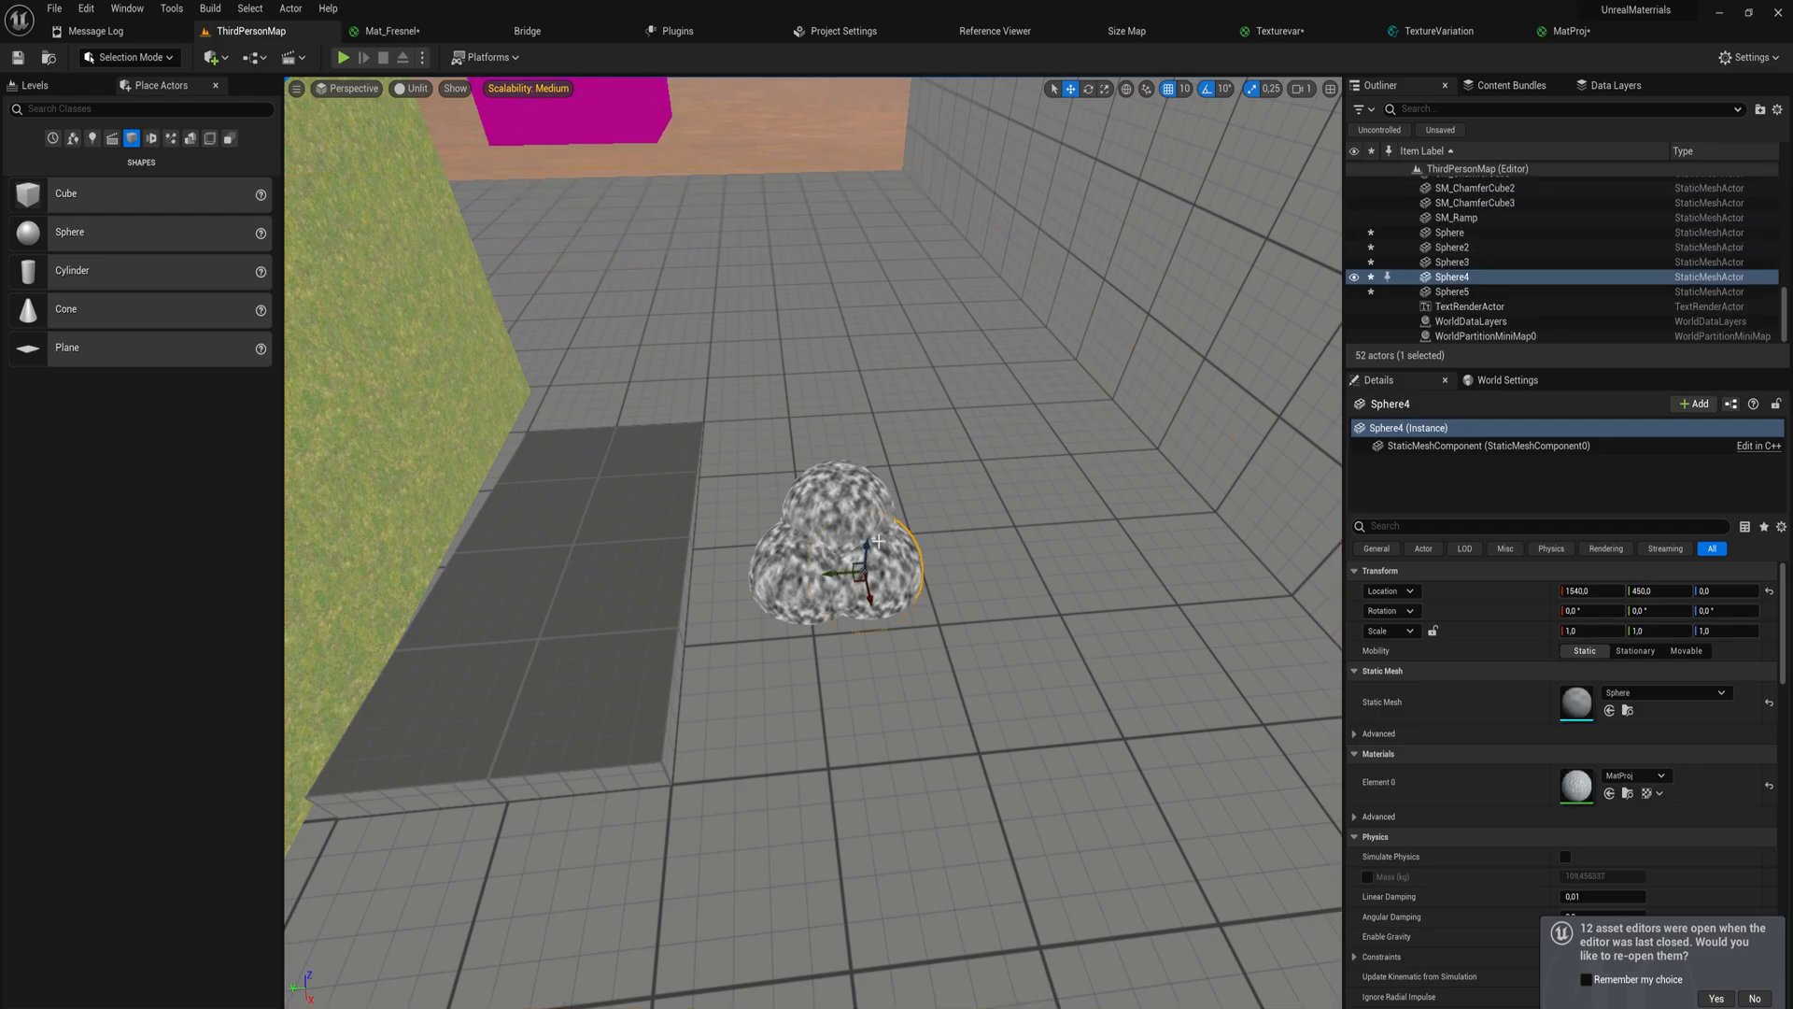
click(1454, 291)
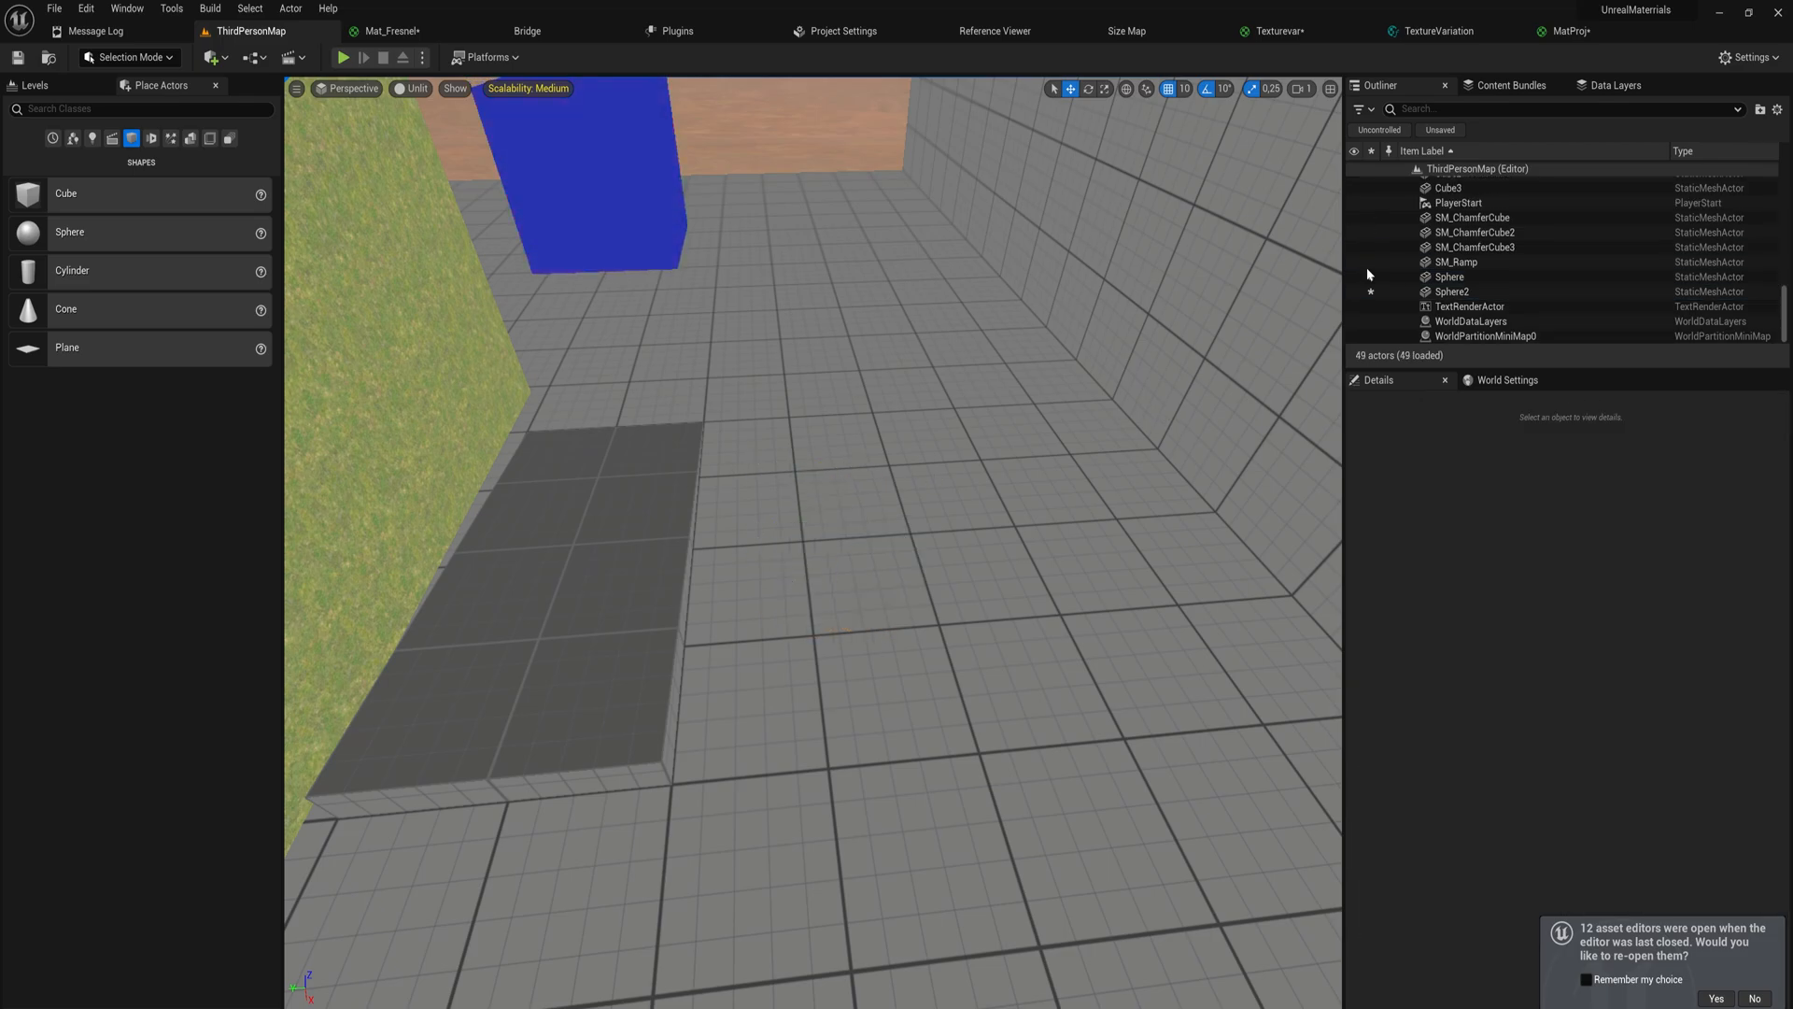
click(1562, 30)
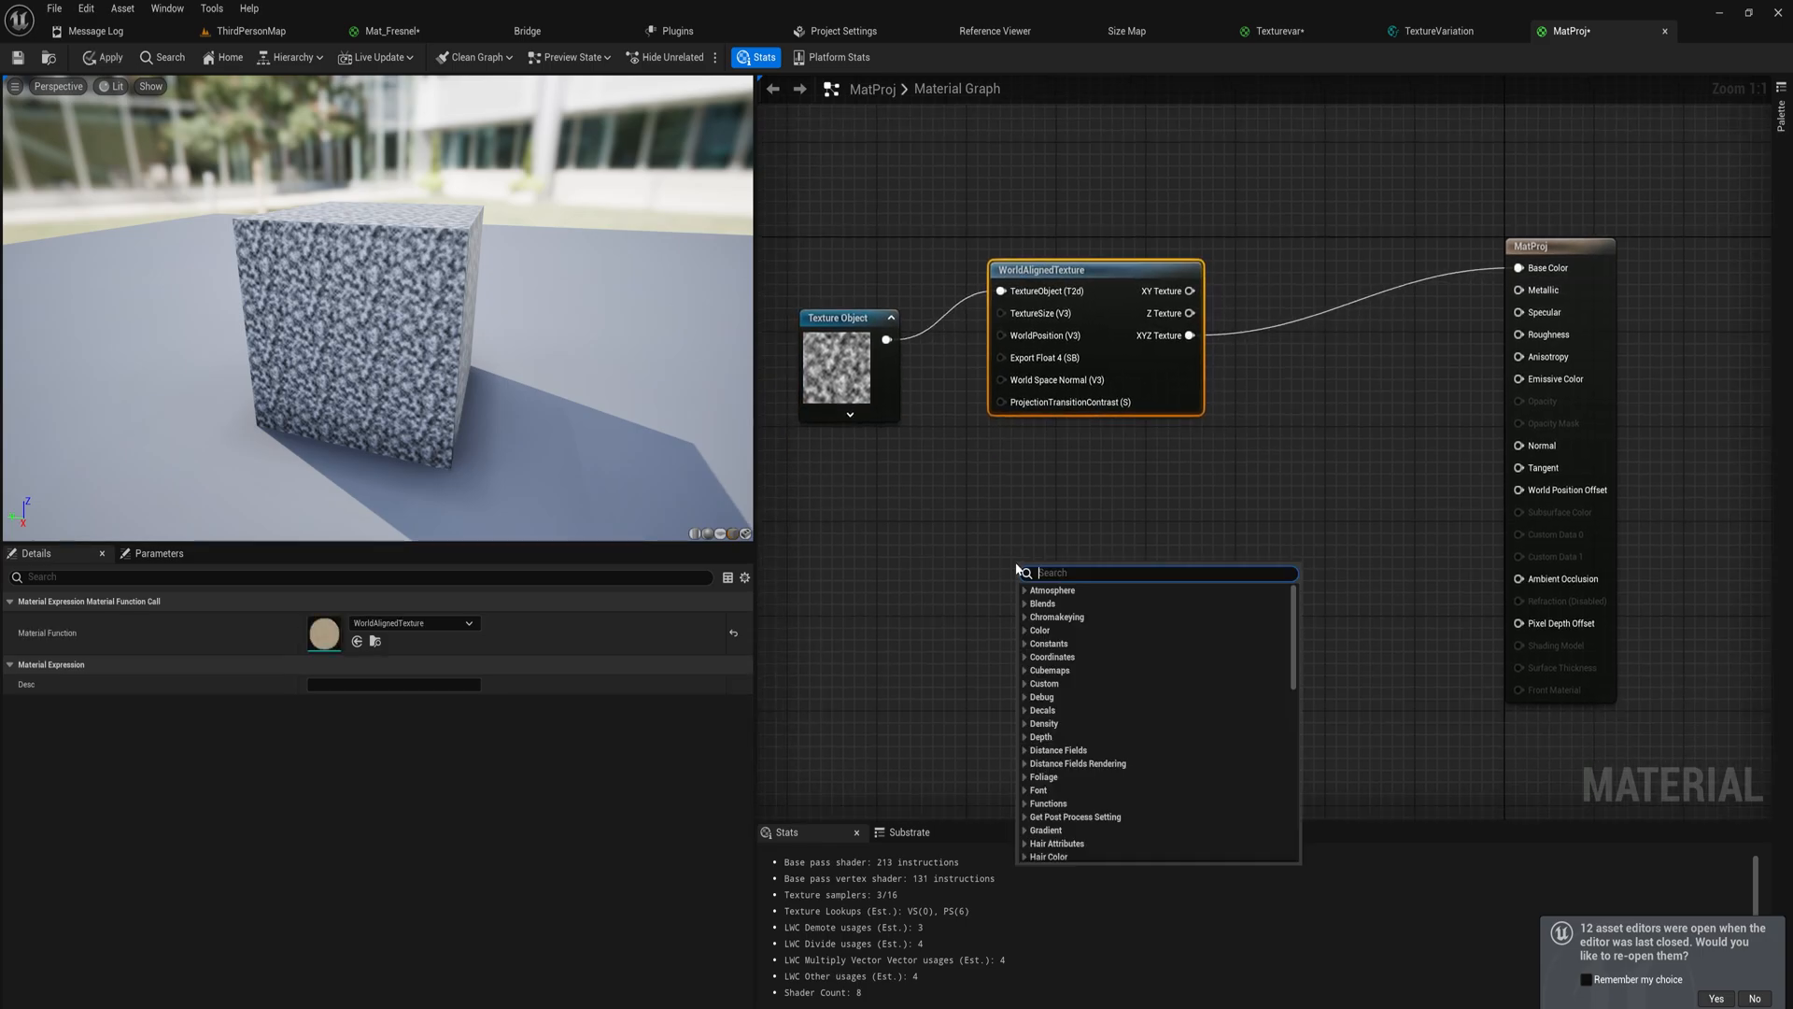
Search 'worldal' and add a WorldAlignedNormal node to the graph
text(worldal)
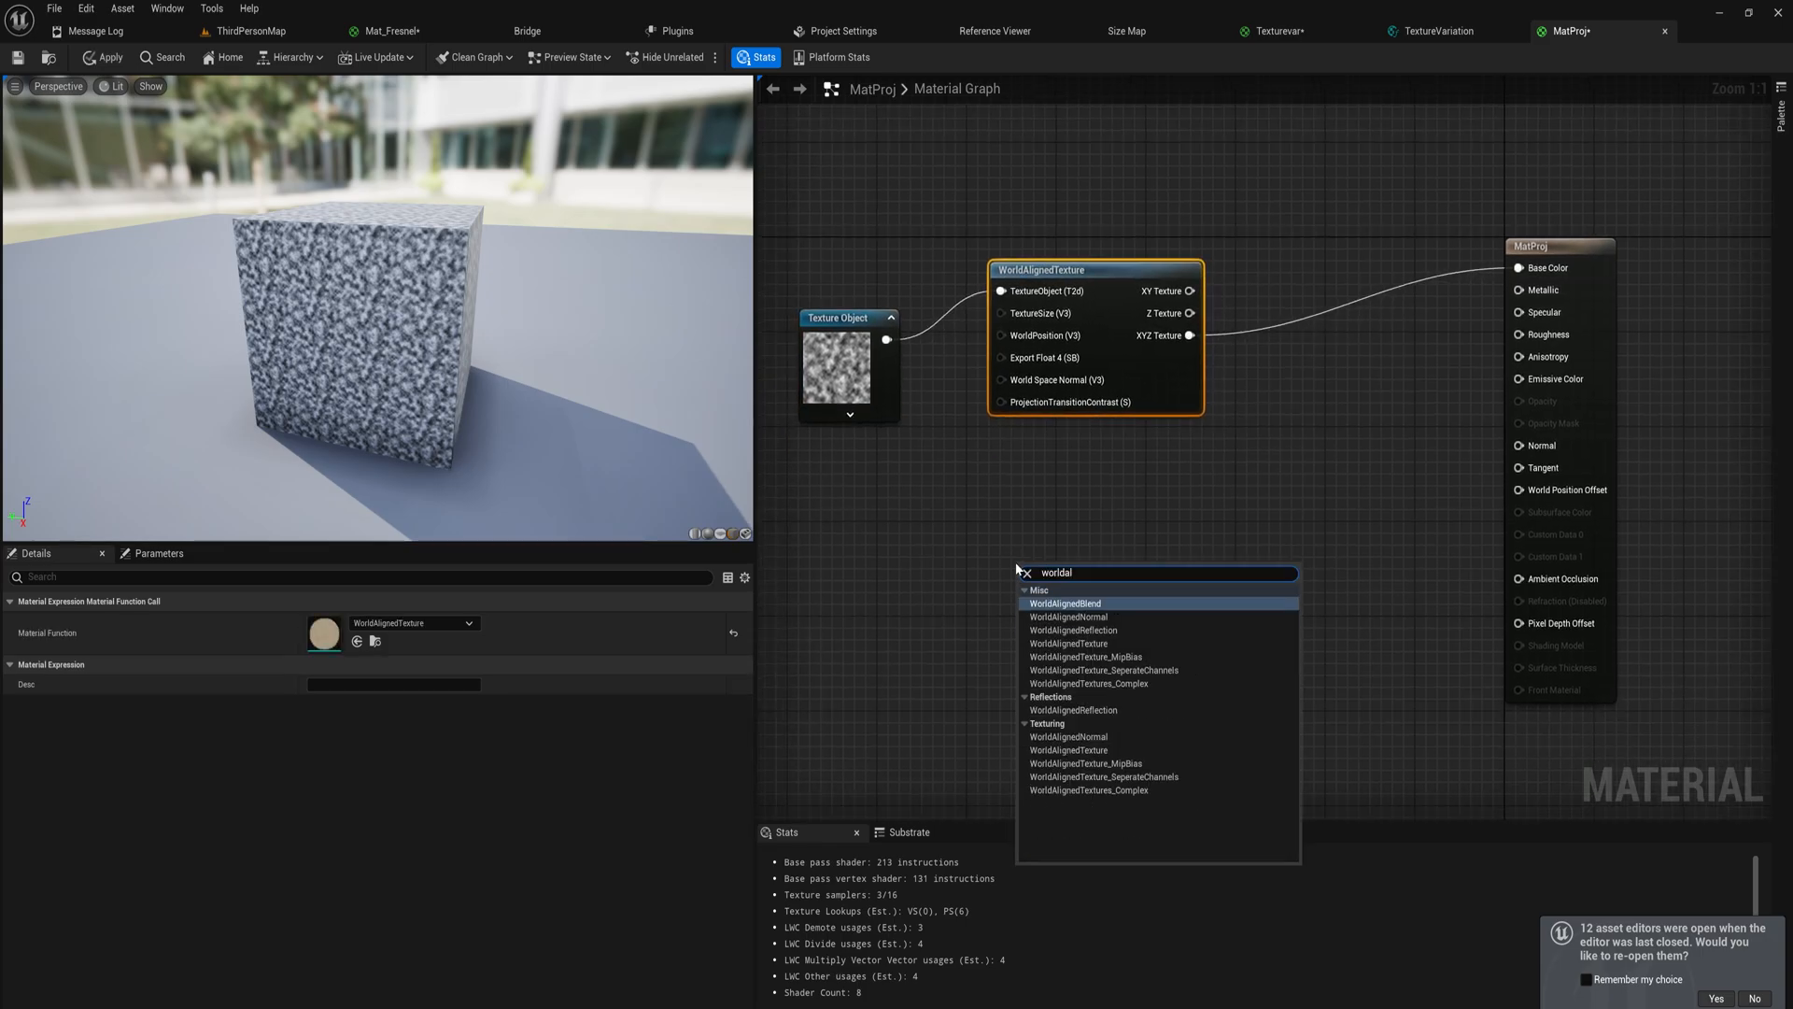
click(1068, 616)
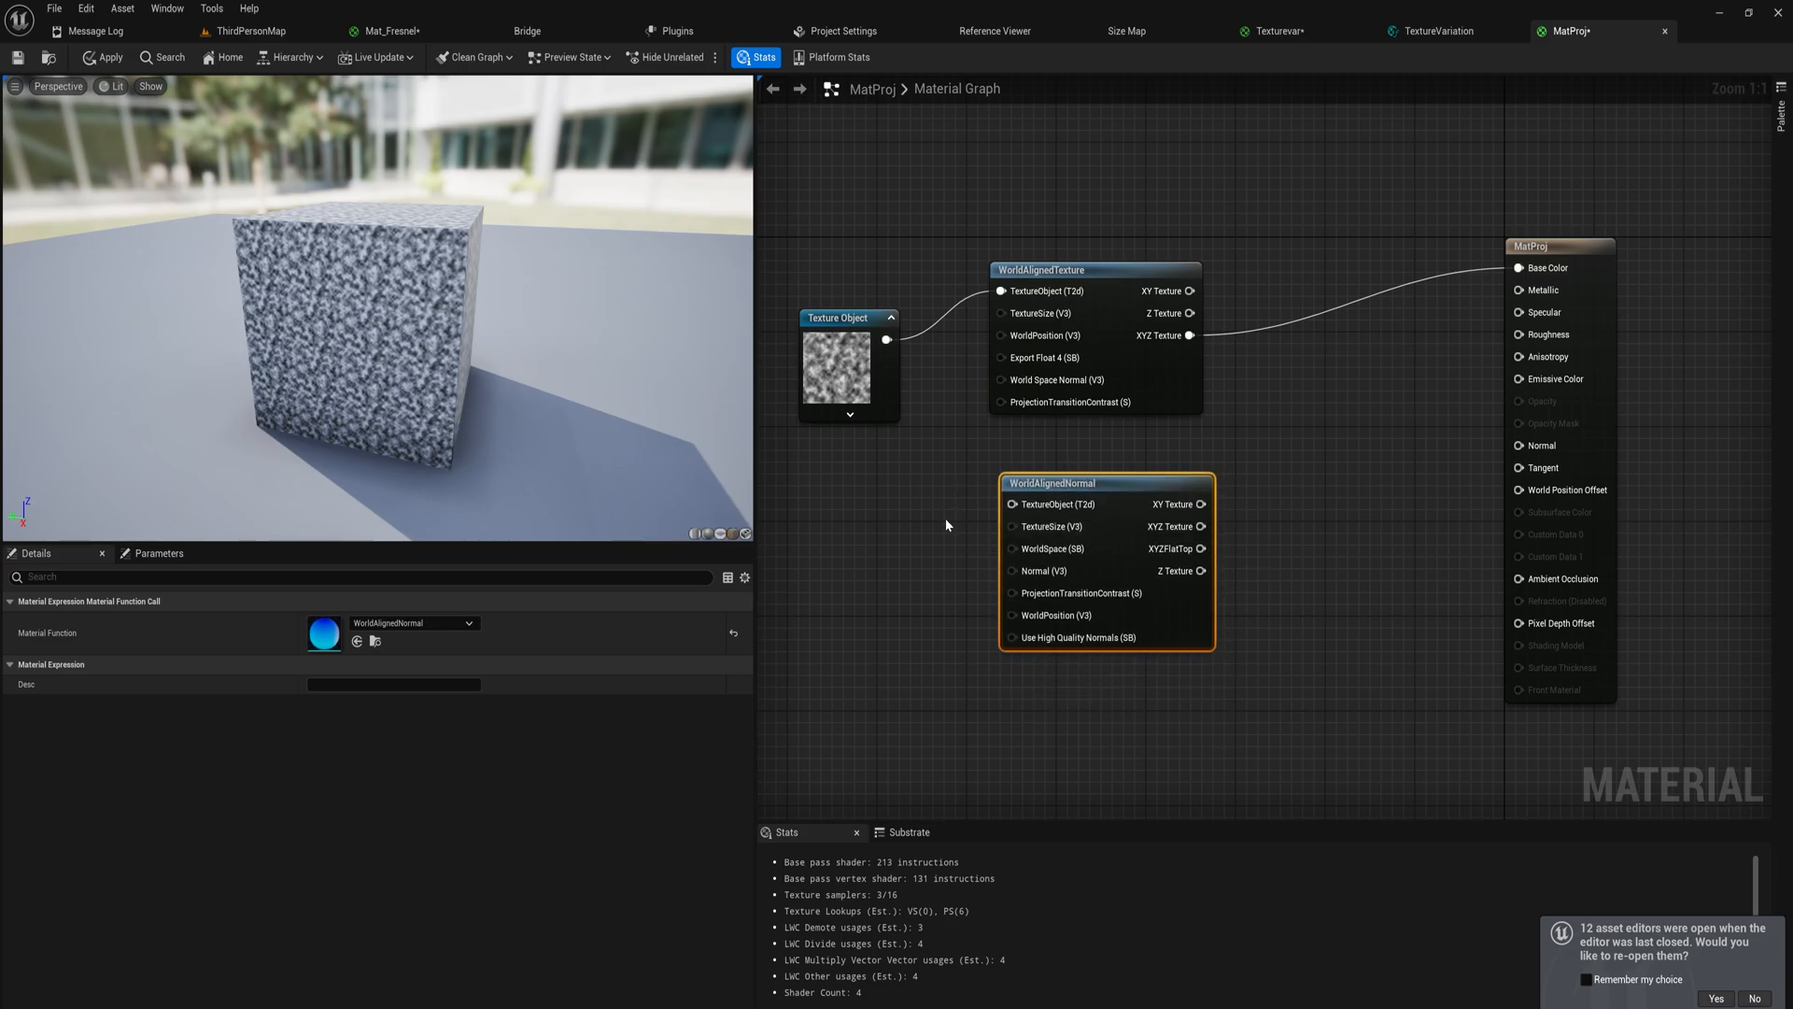
mouse_move(975, 556)
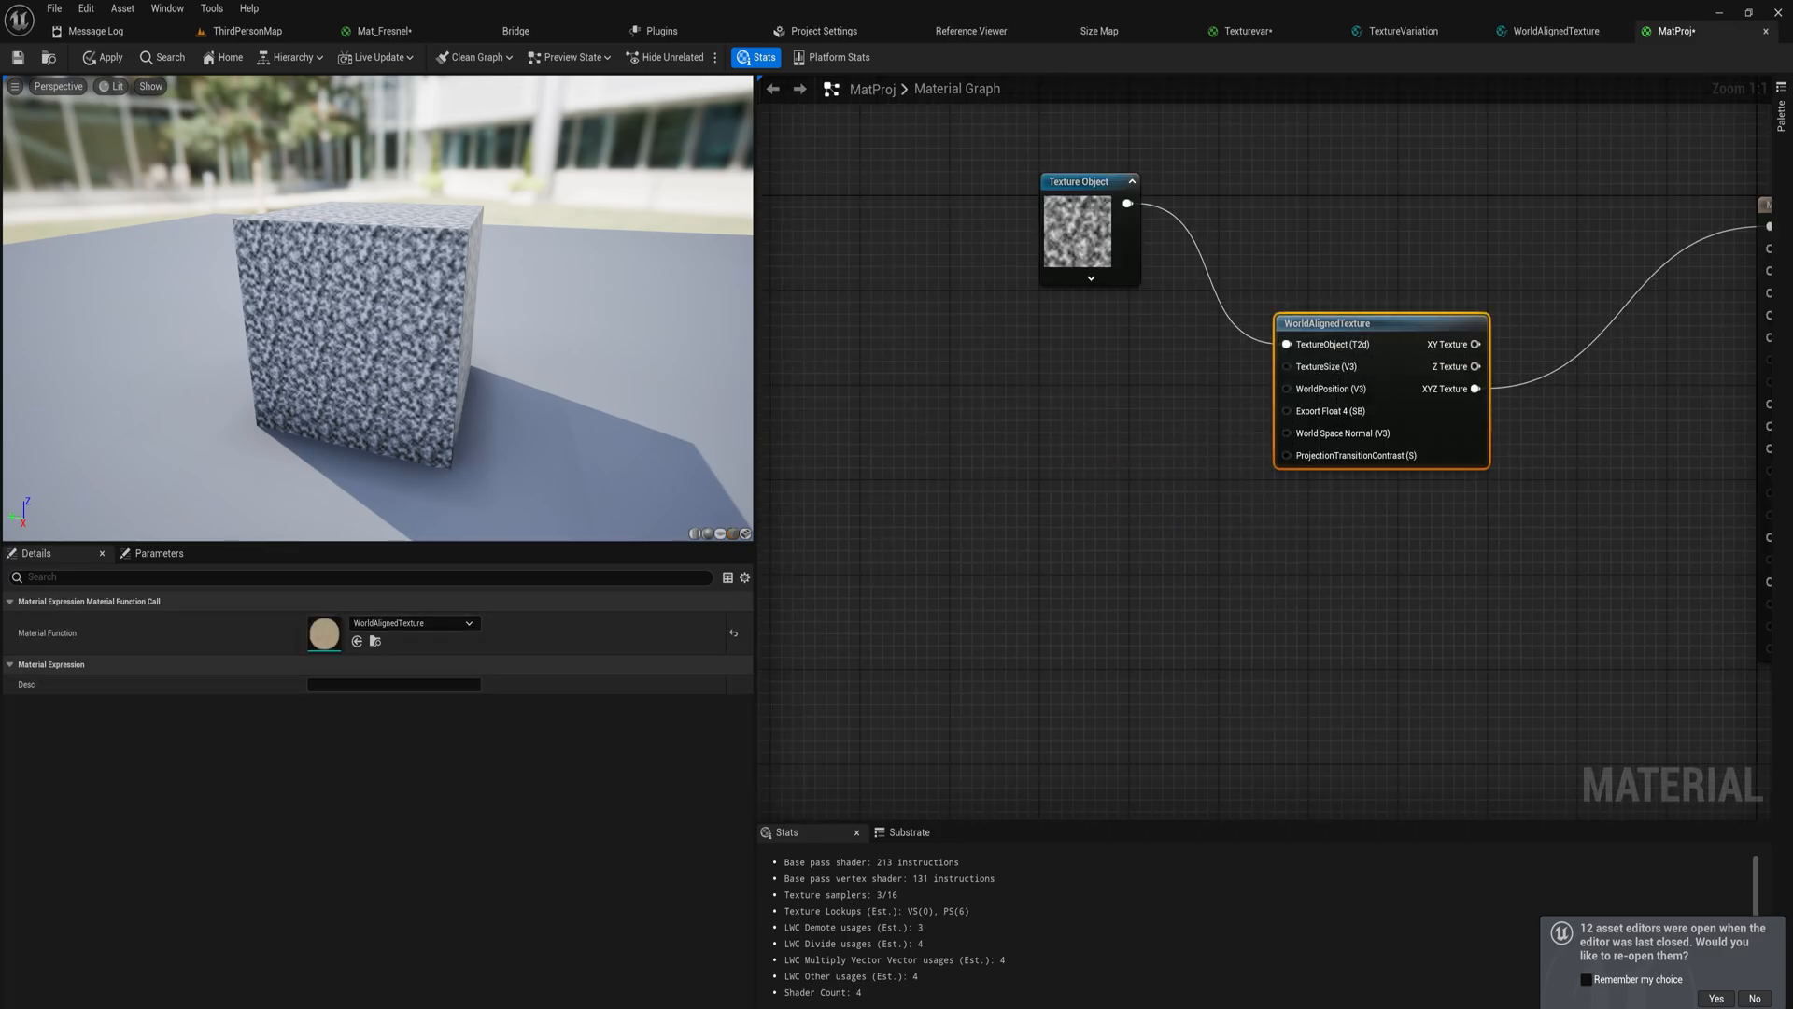
mouse_move(1289, 739)
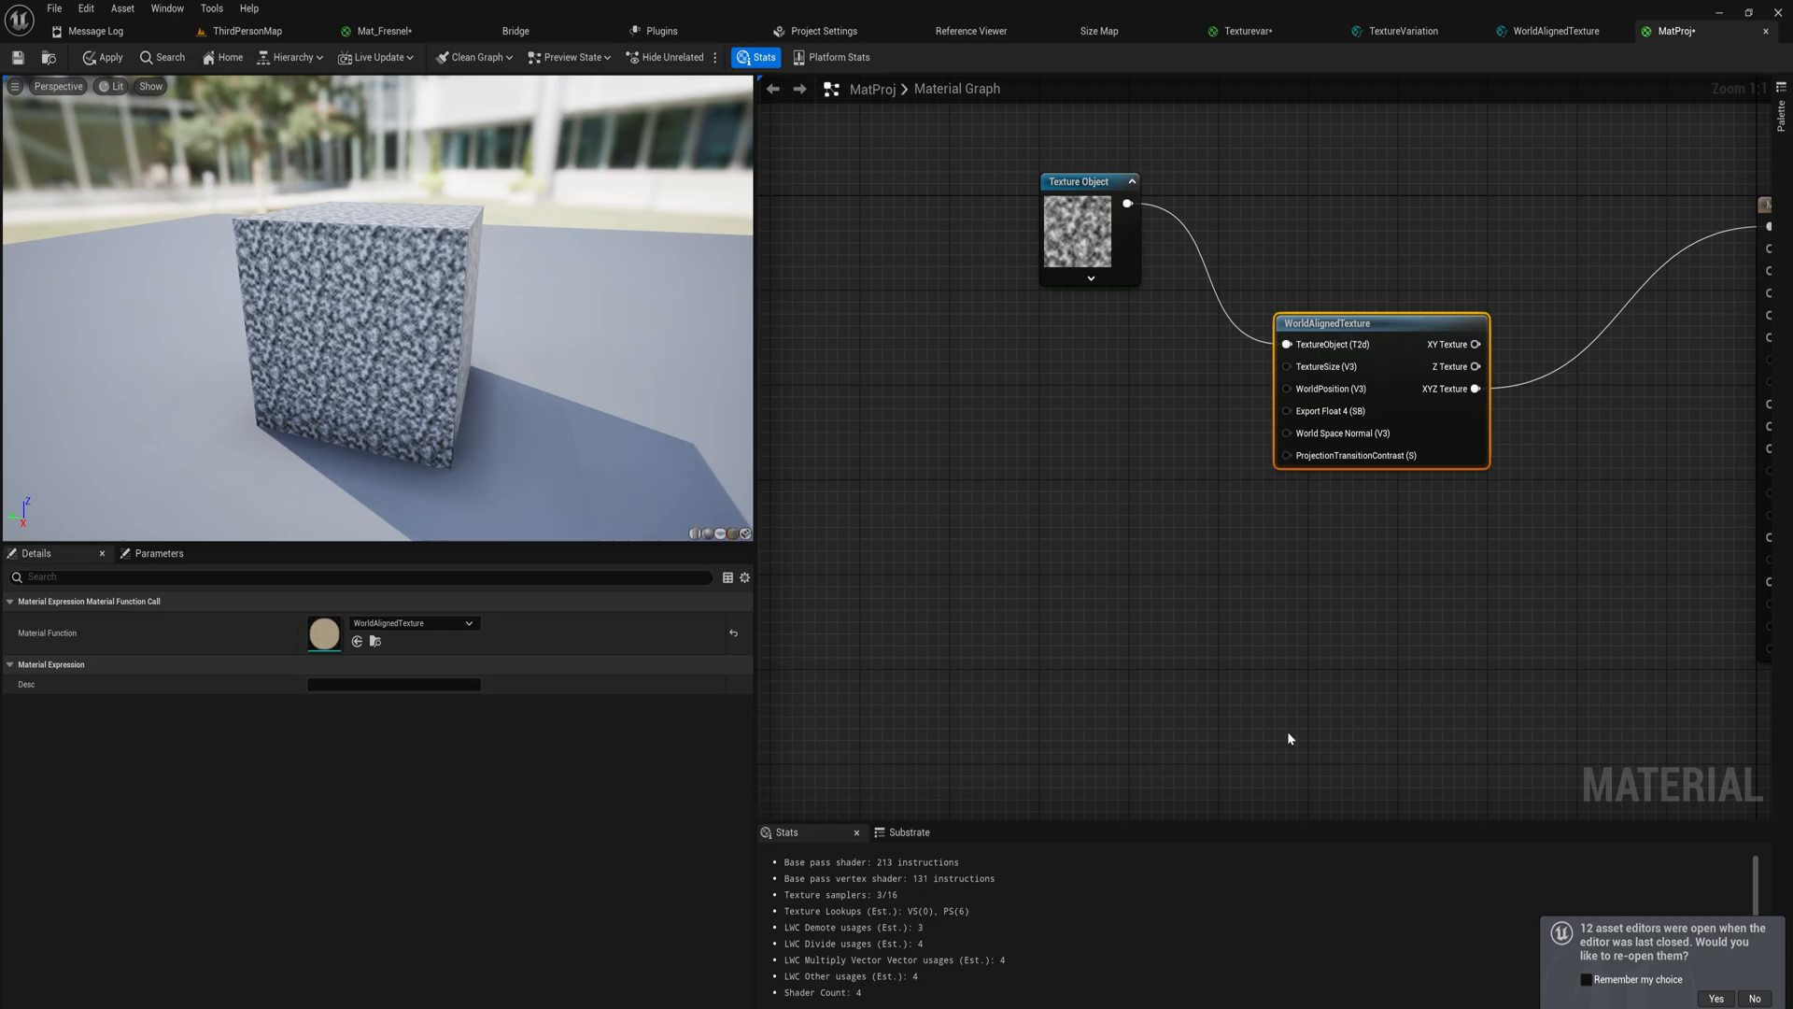
mouse_move(1333, 576)
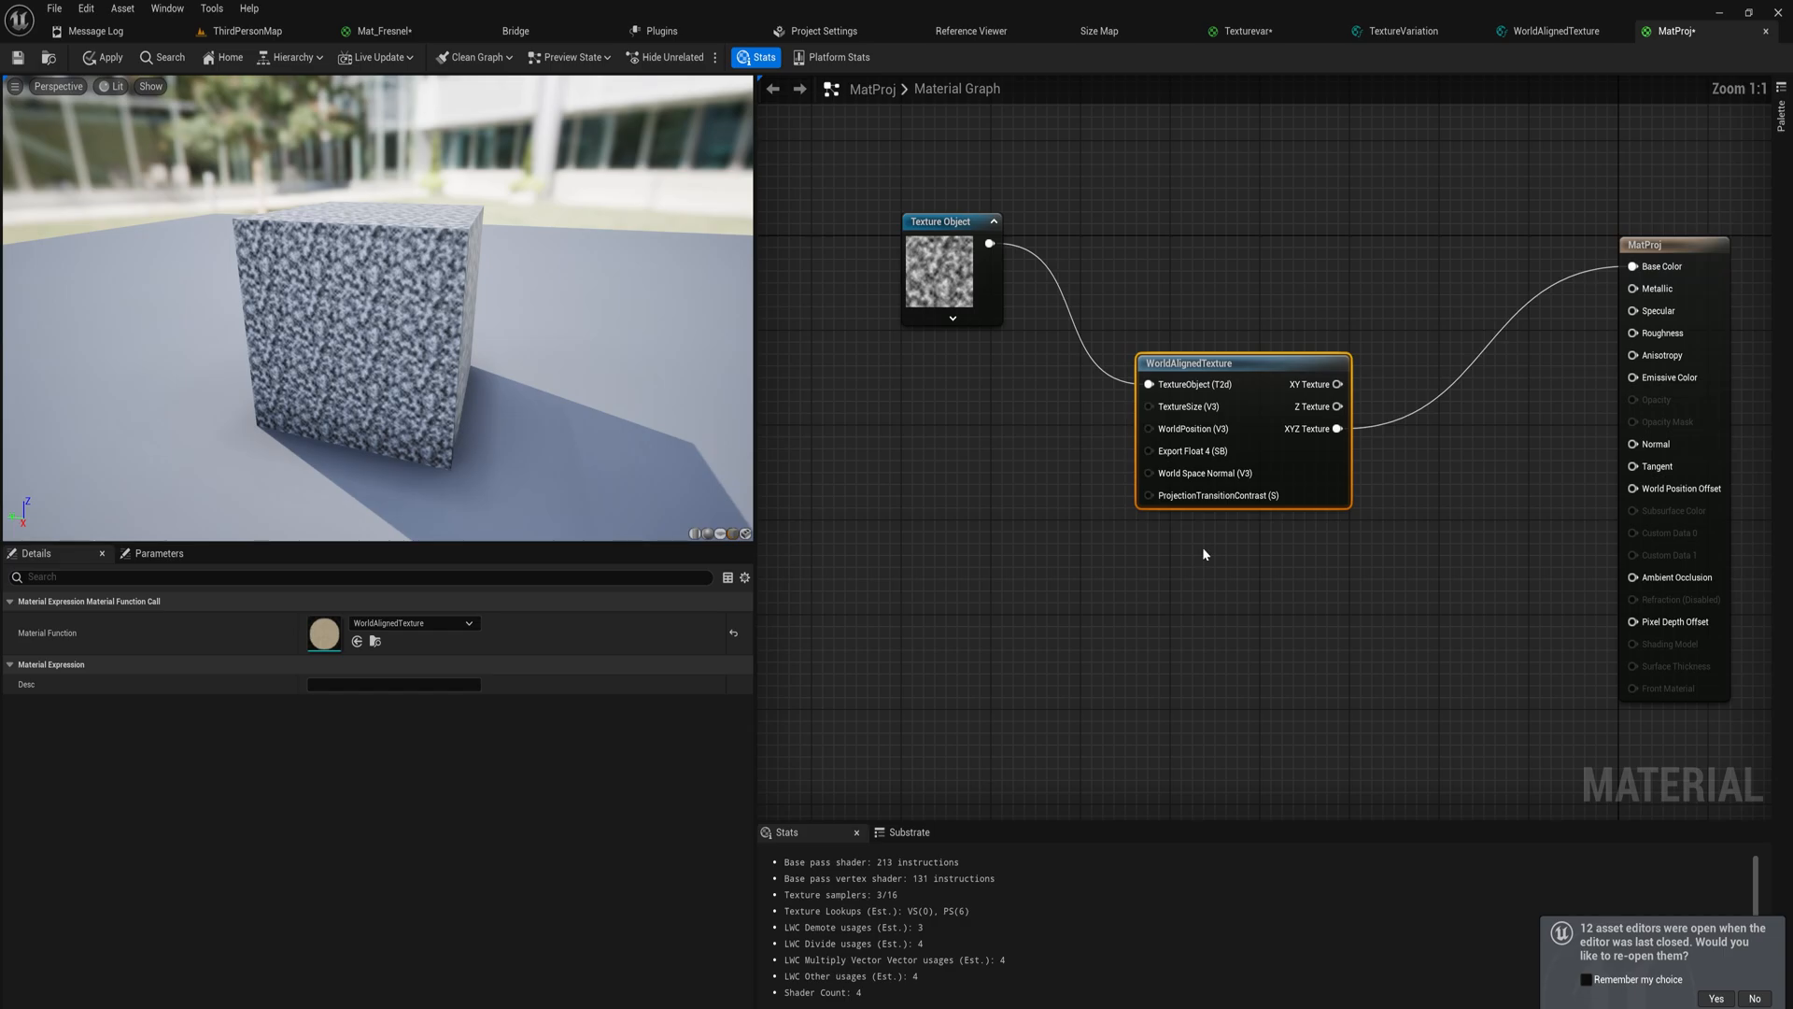
mouse_move(1188, 408)
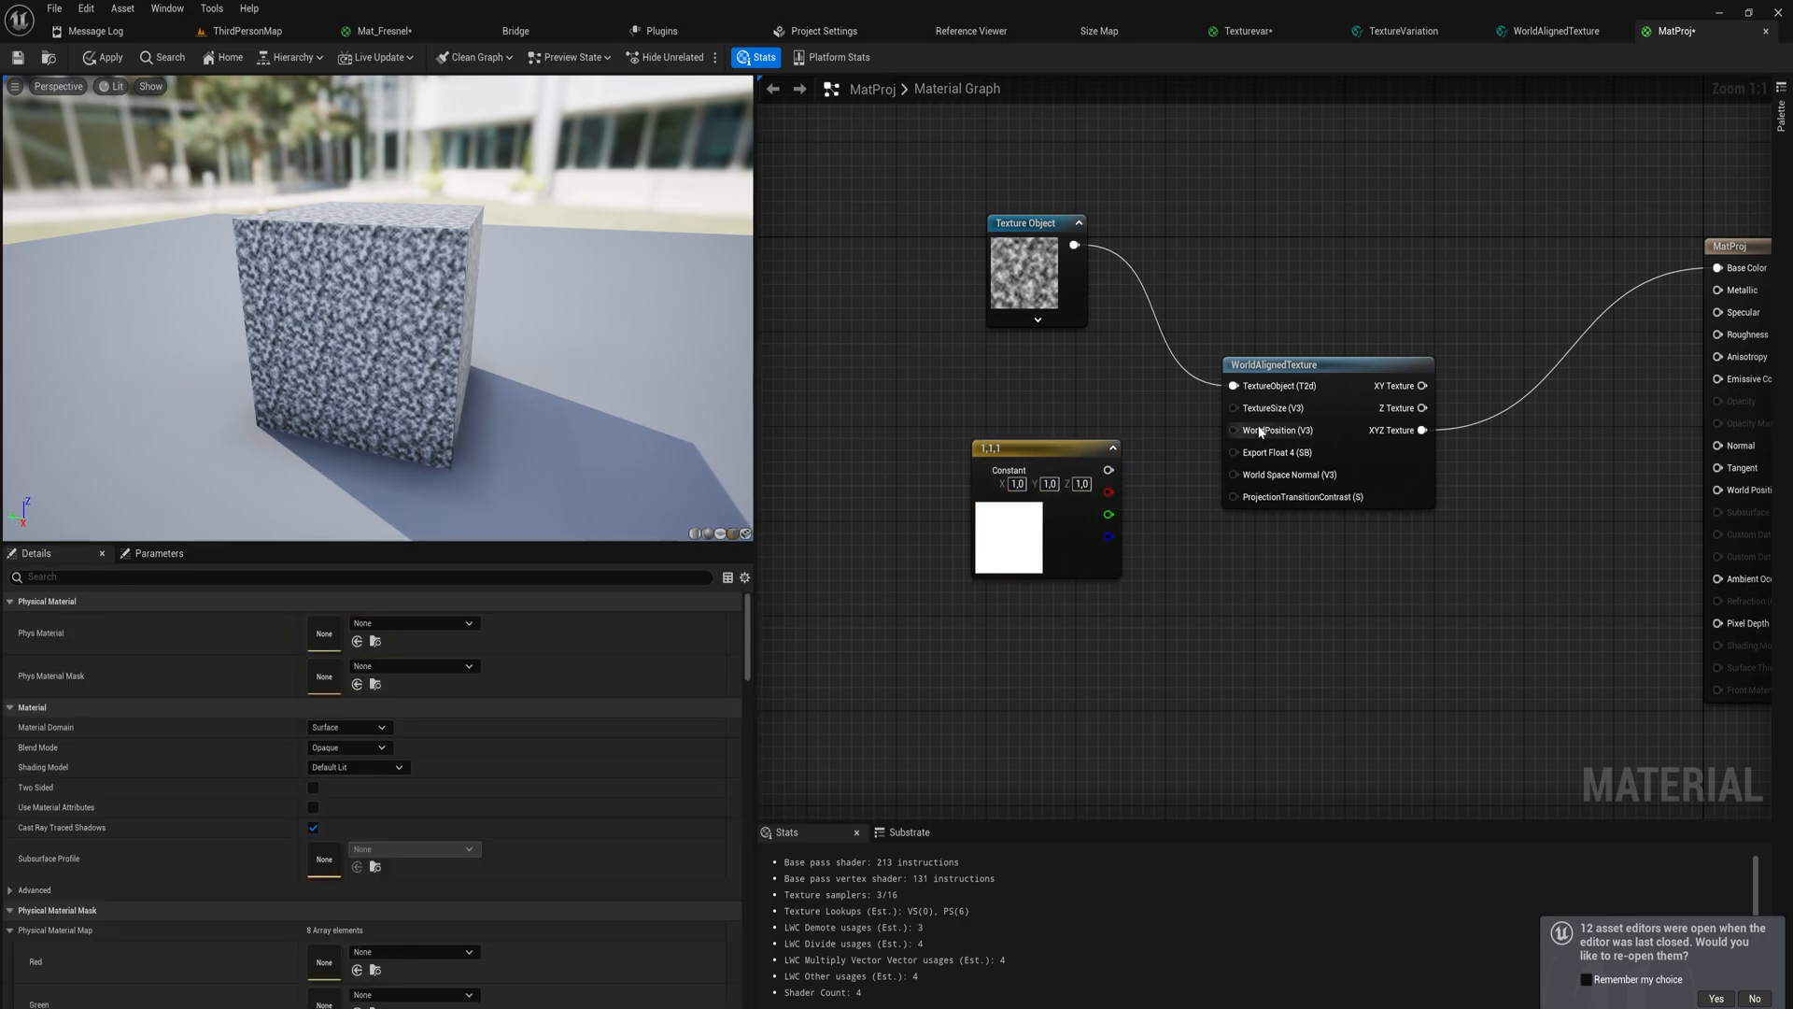
mouse_move(1267, 408)
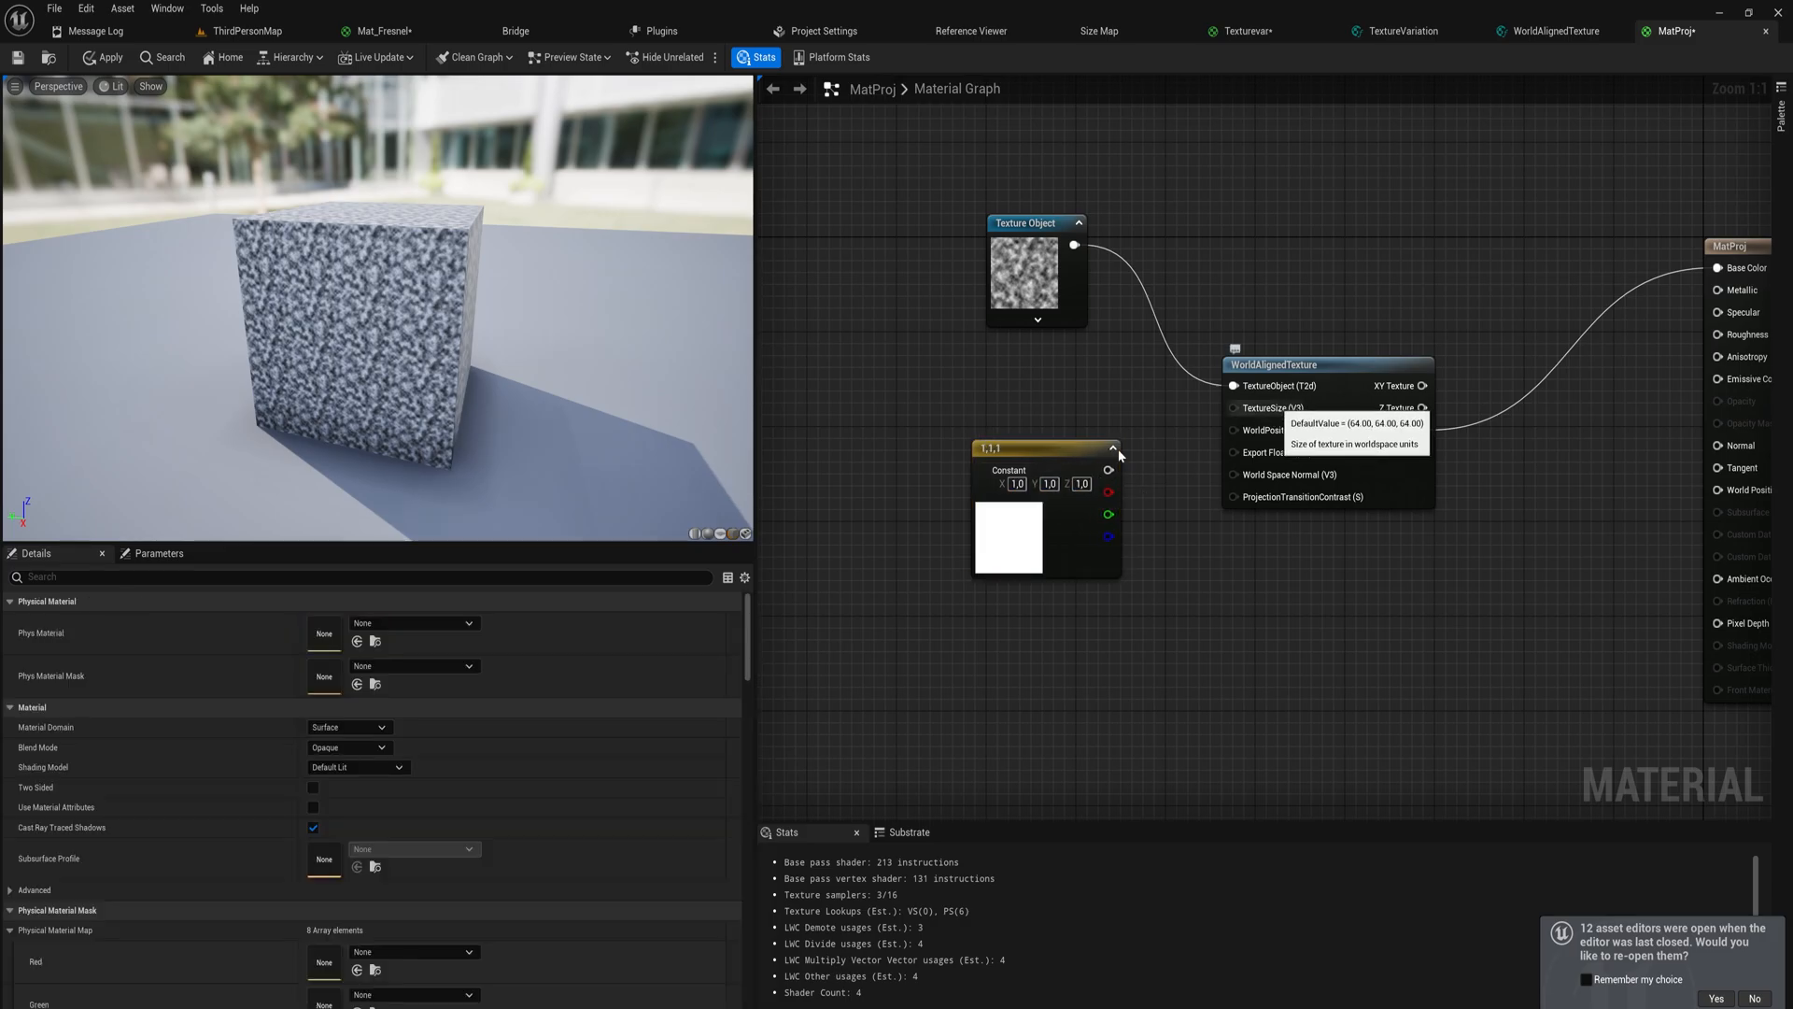
Set the texture size constant from 32 to 128 feeding WorldAlignedTexture
click(1016, 484)
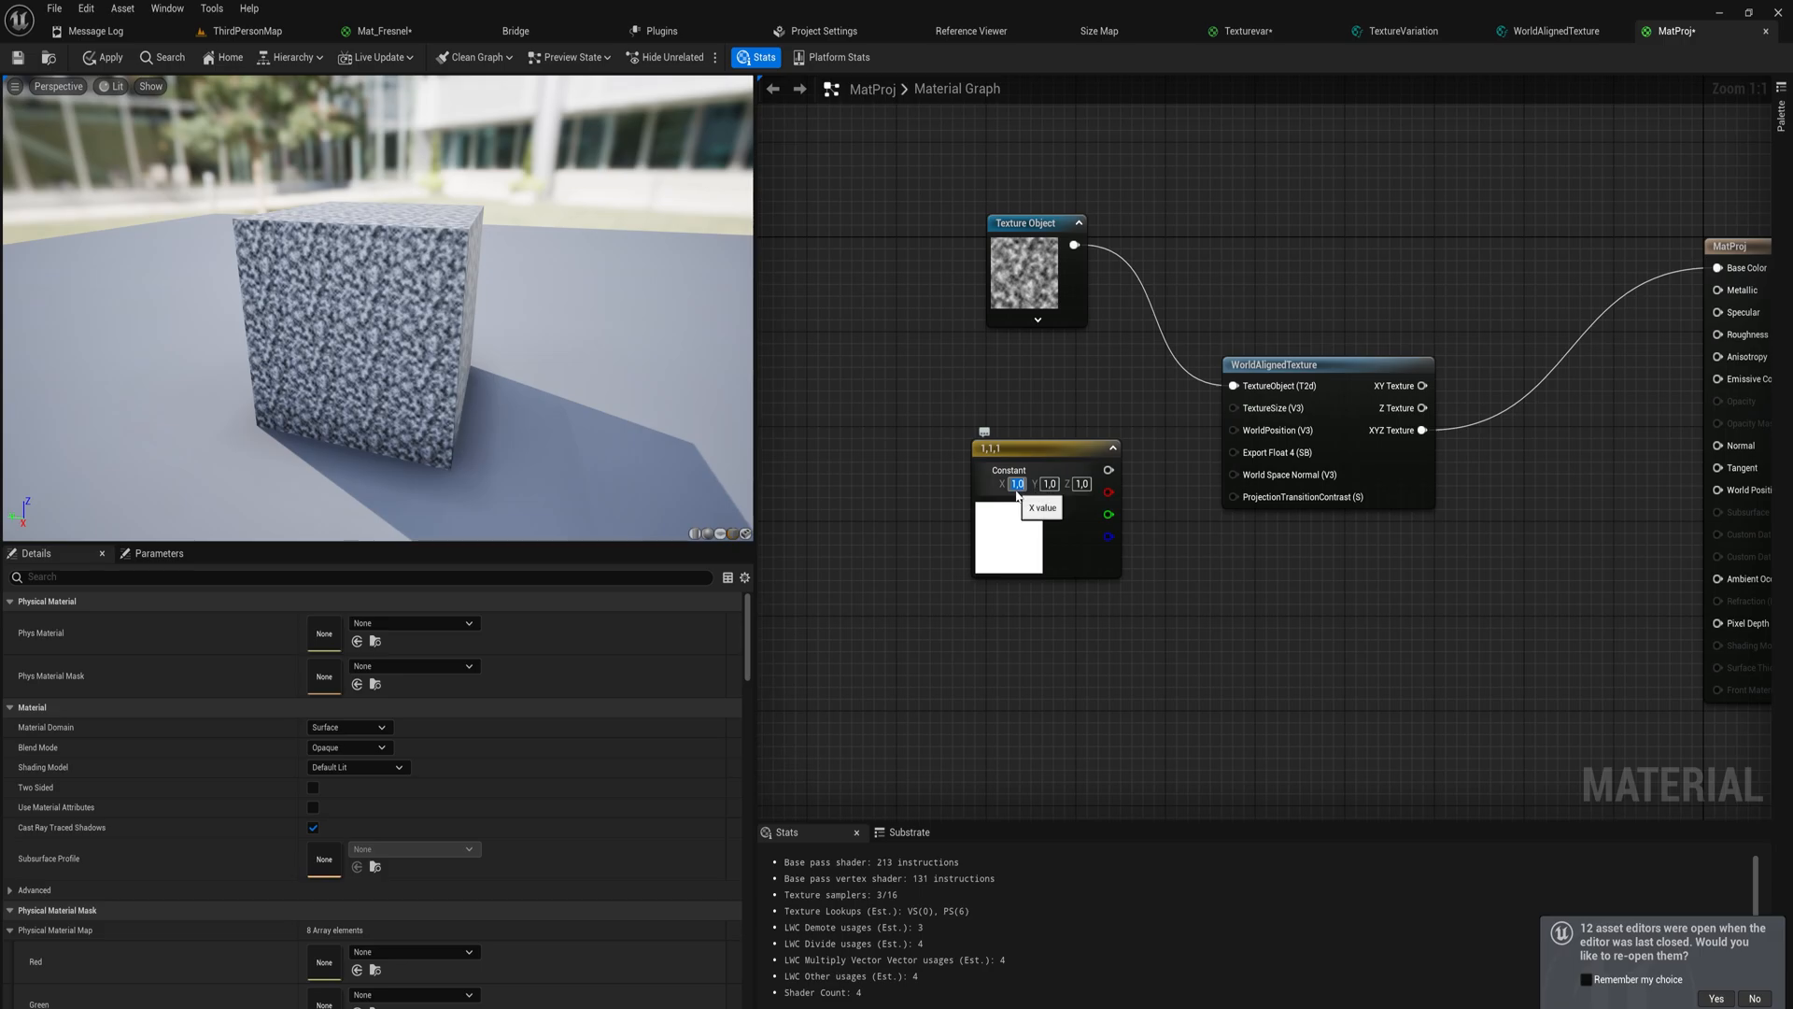
text(32.0)
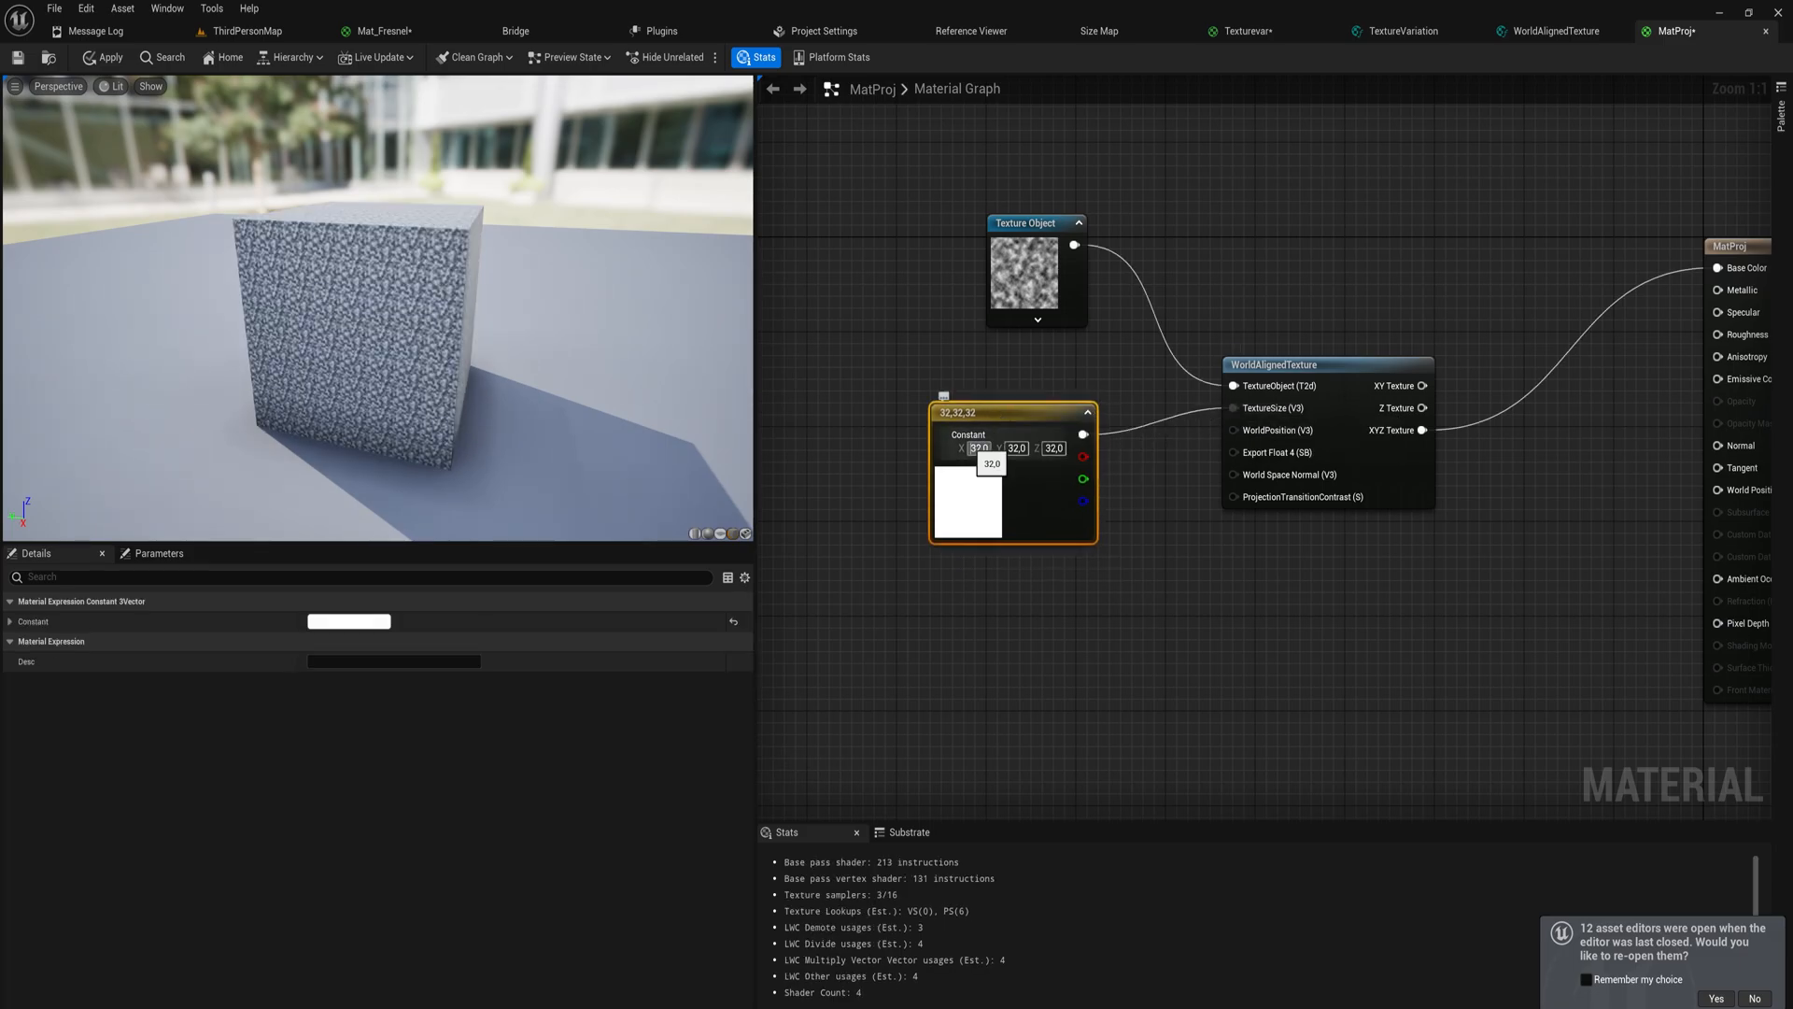
text(128.0)
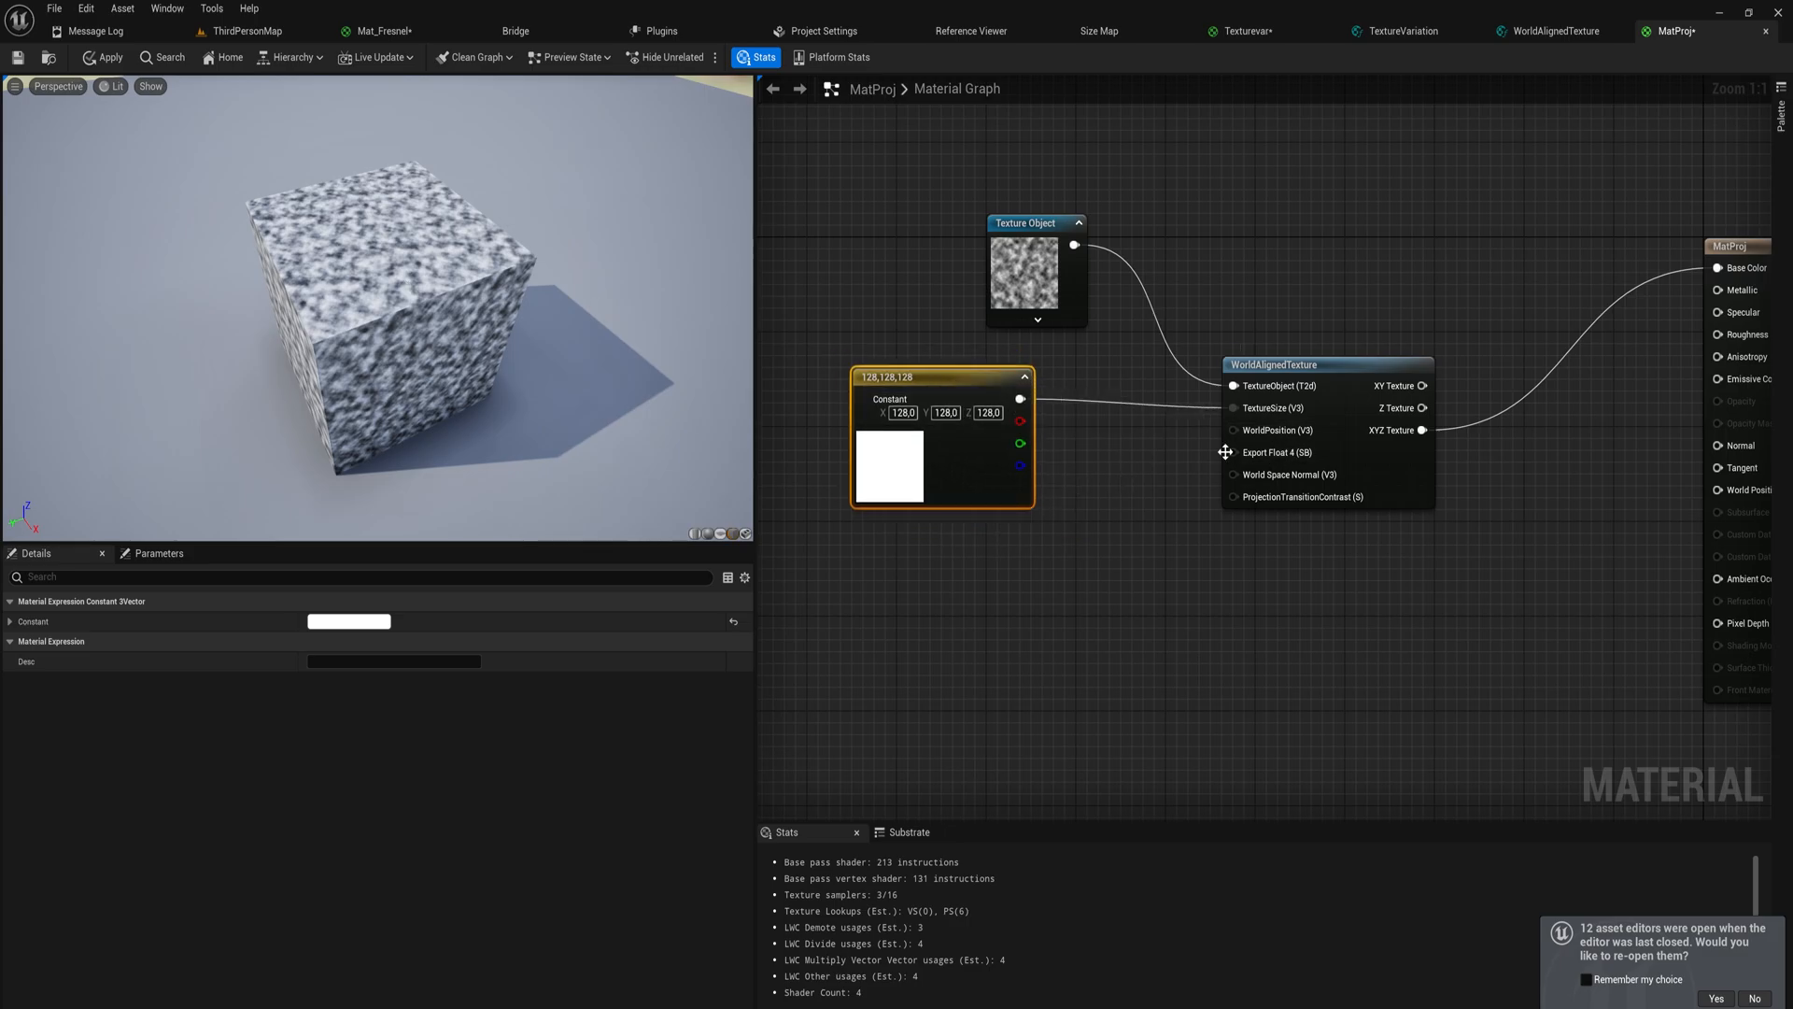
mouse_move(109, 60)
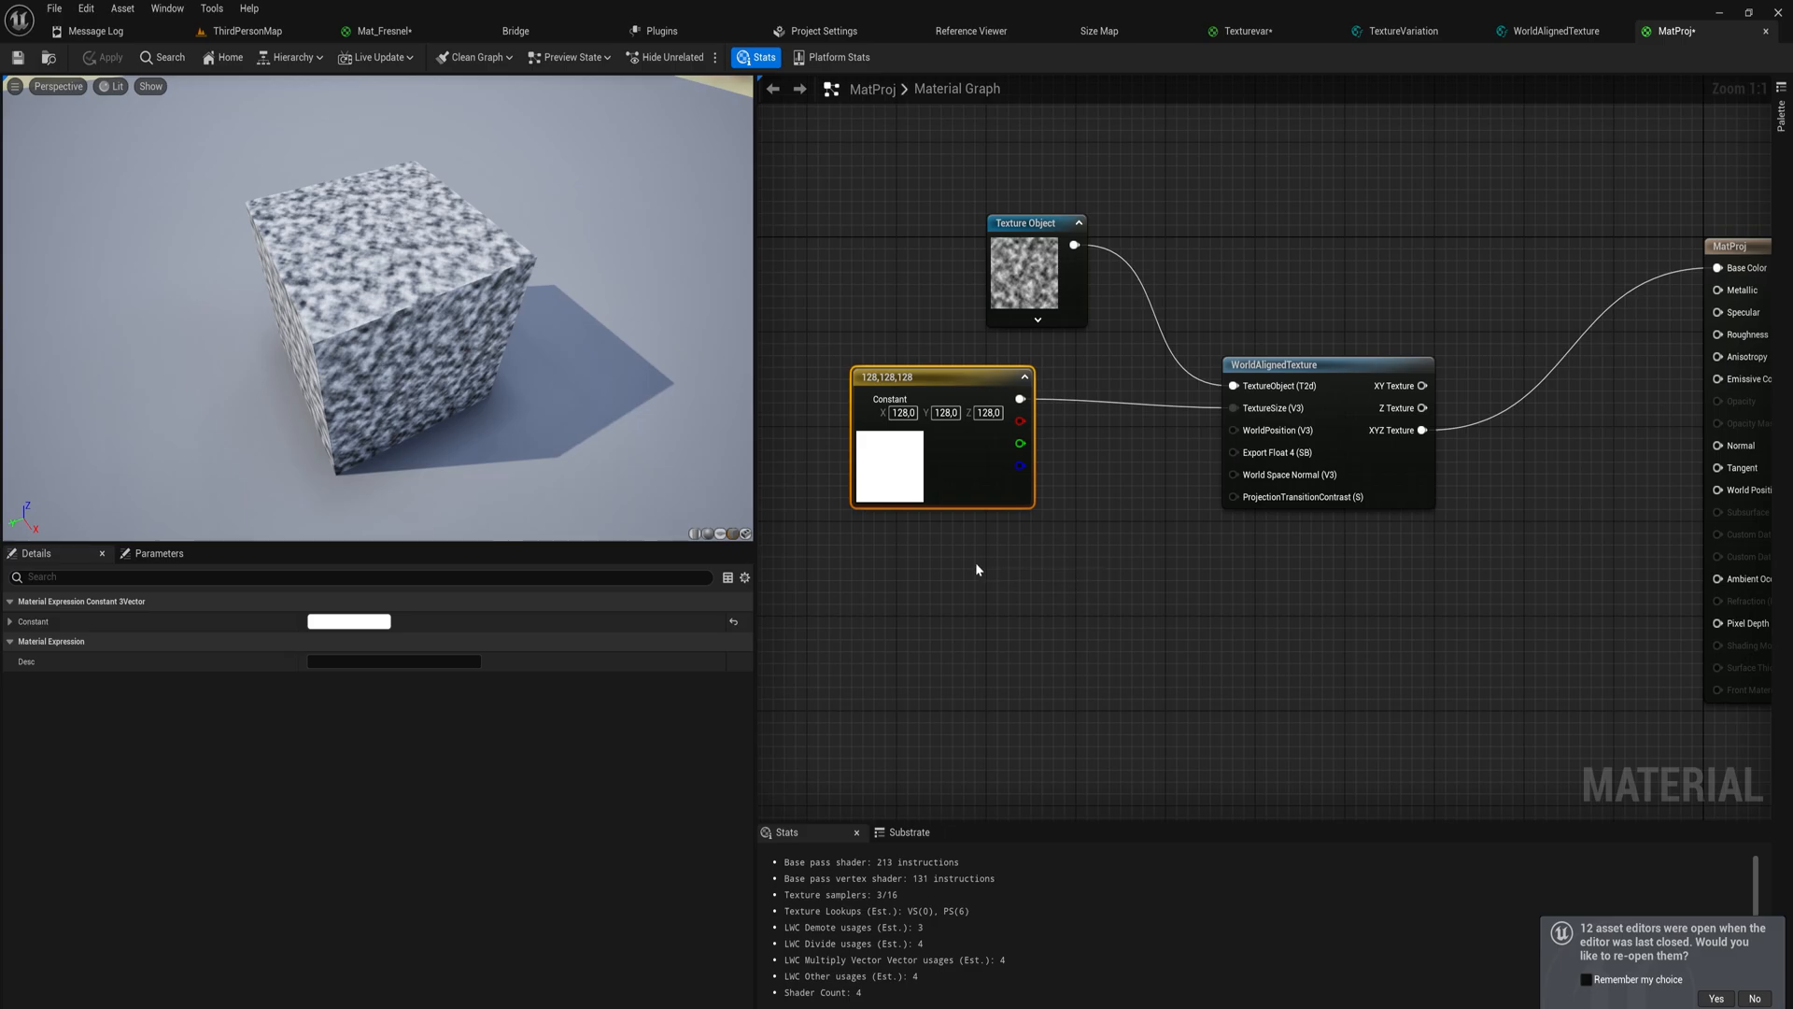
mouse_move(954, 575)
text(loca)
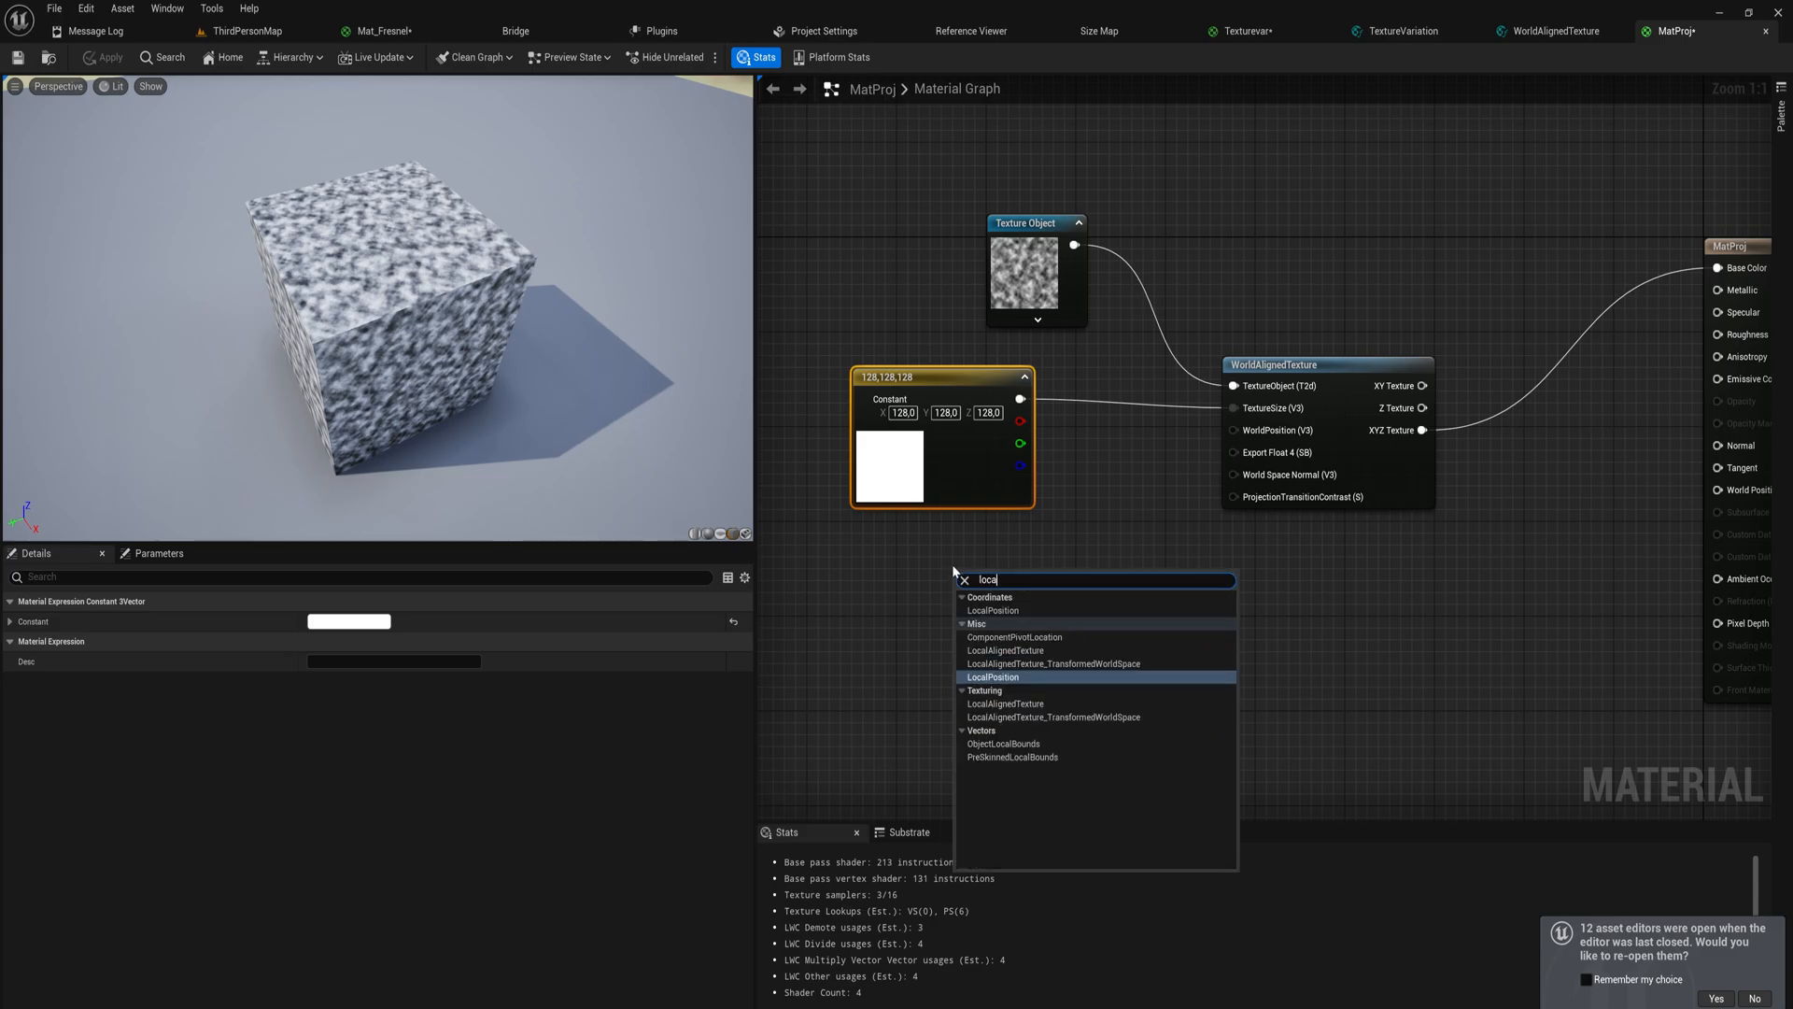
Add a LocalPosition node for WorldPosition, apply the material, and check the level
click(994, 676)
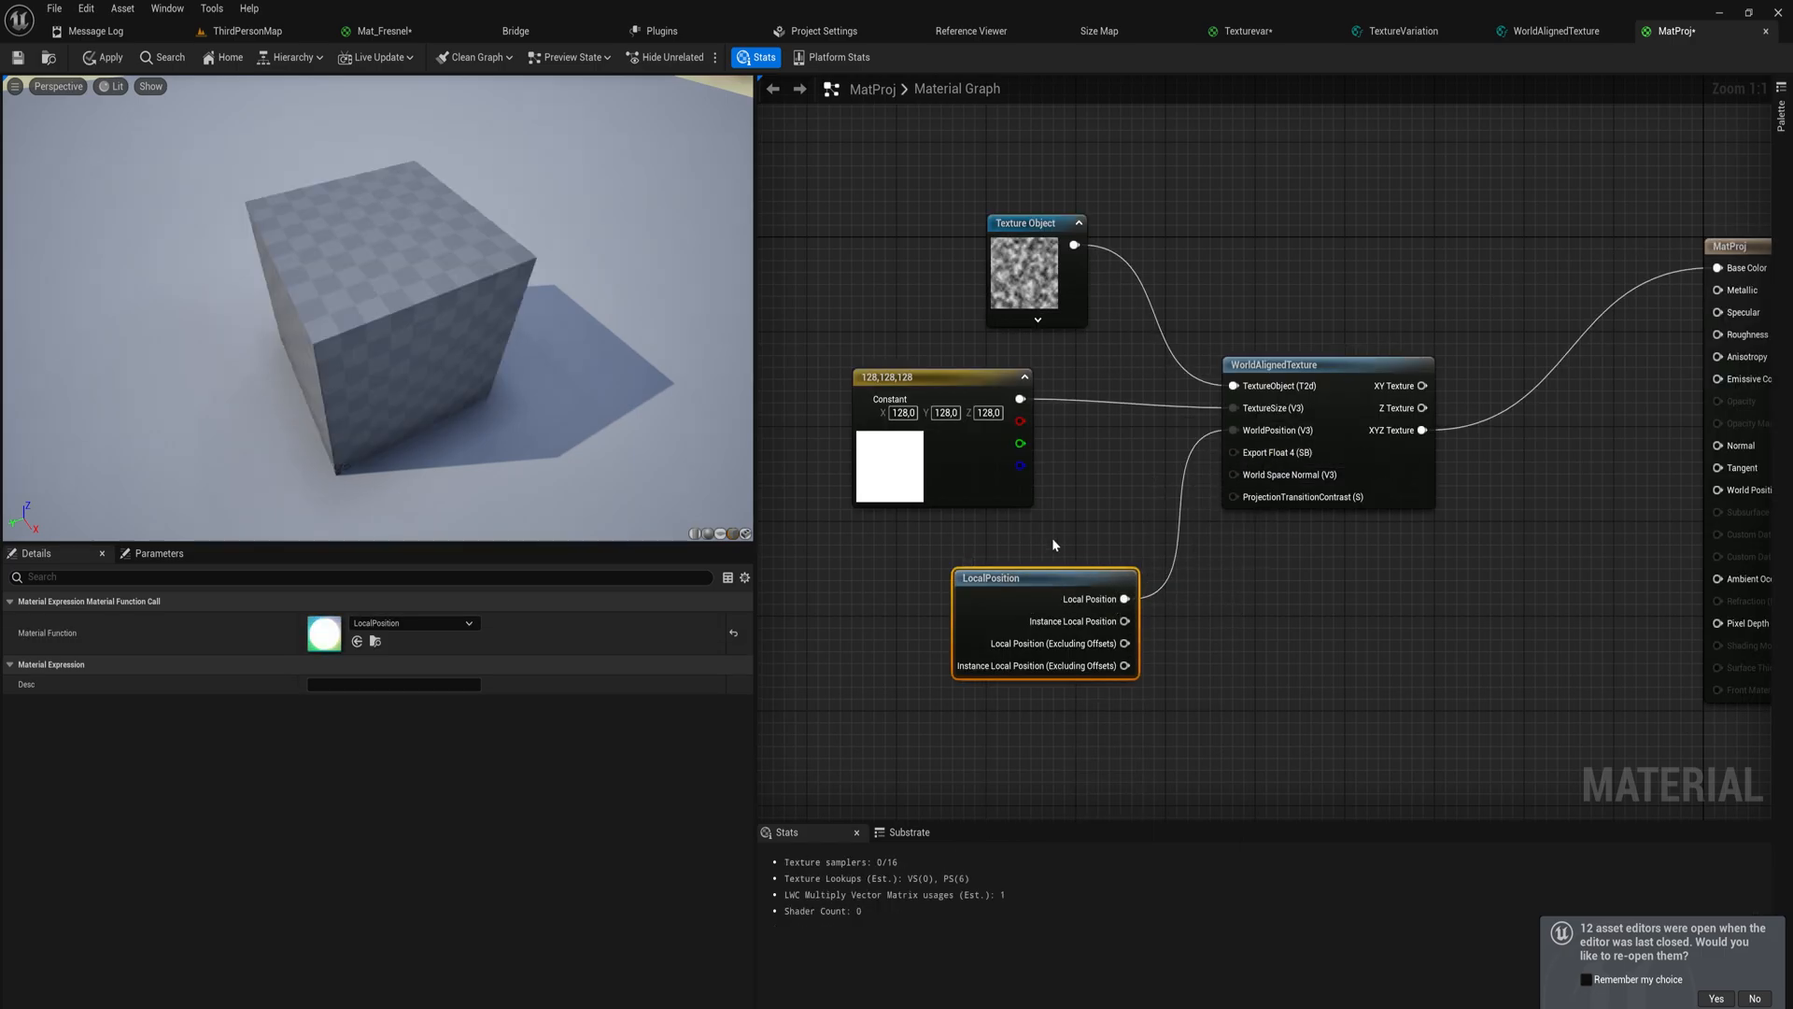
click(106, 56)
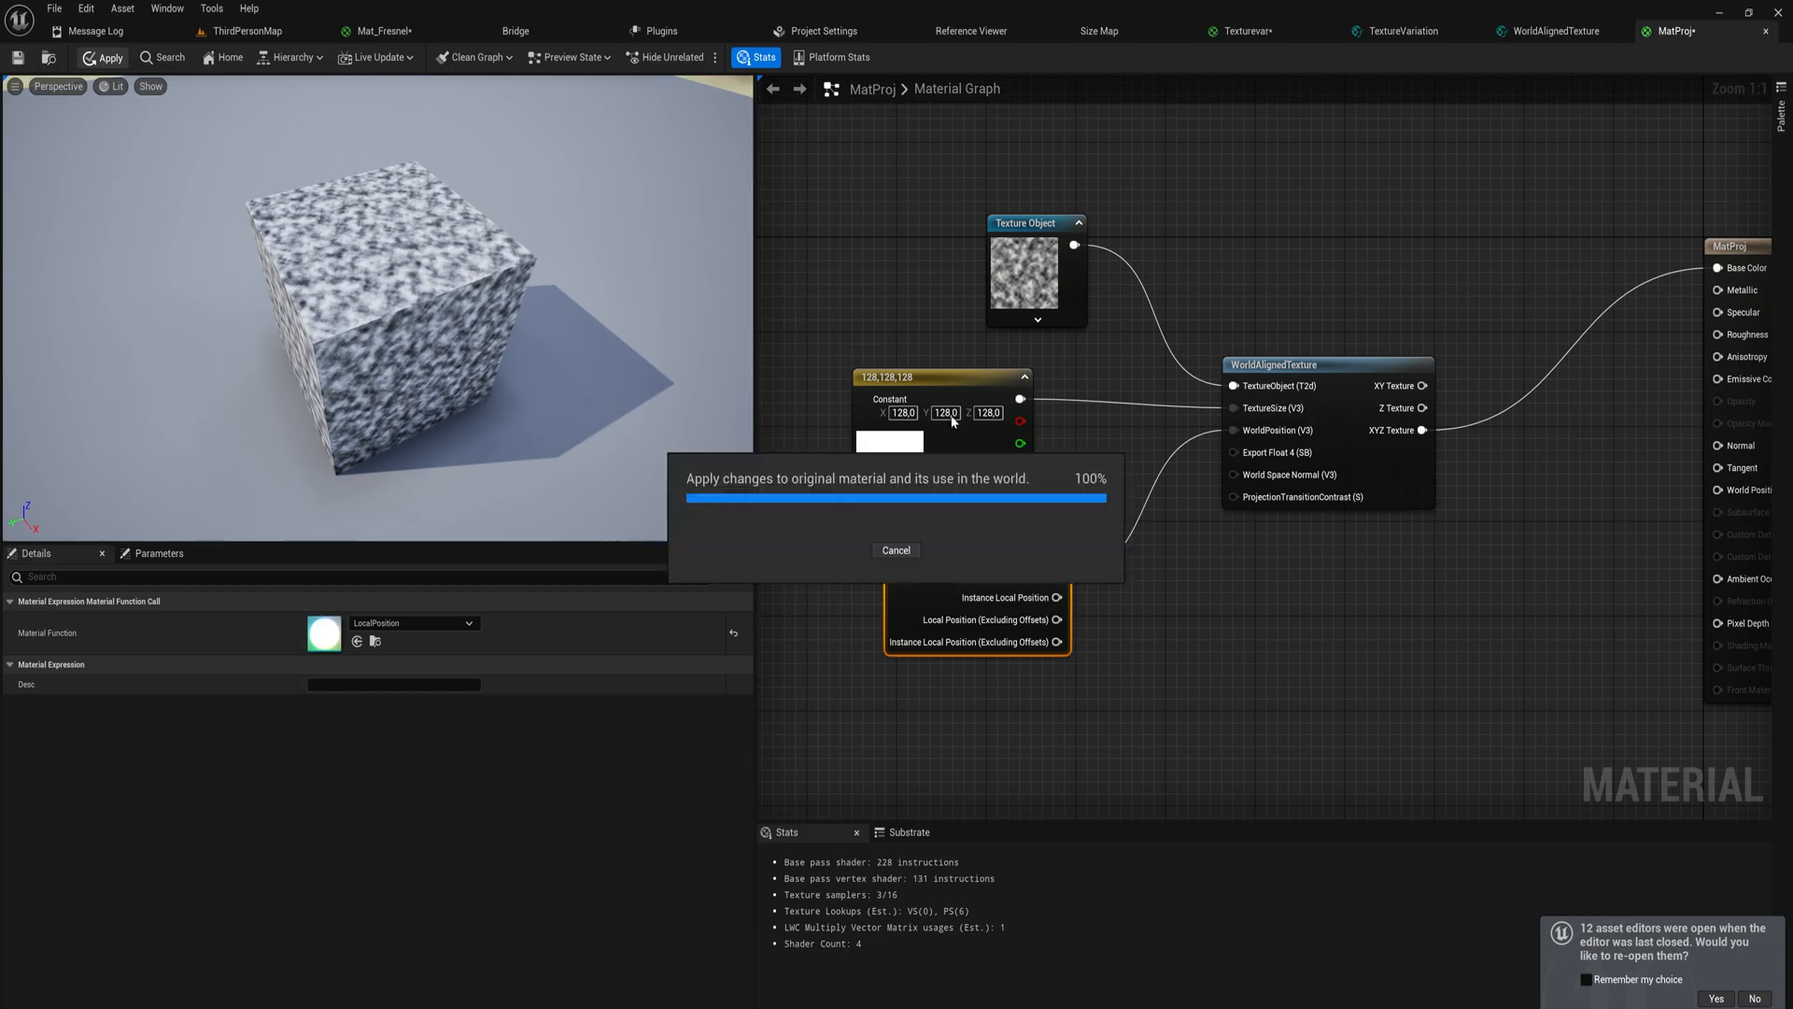
click(250, 29)
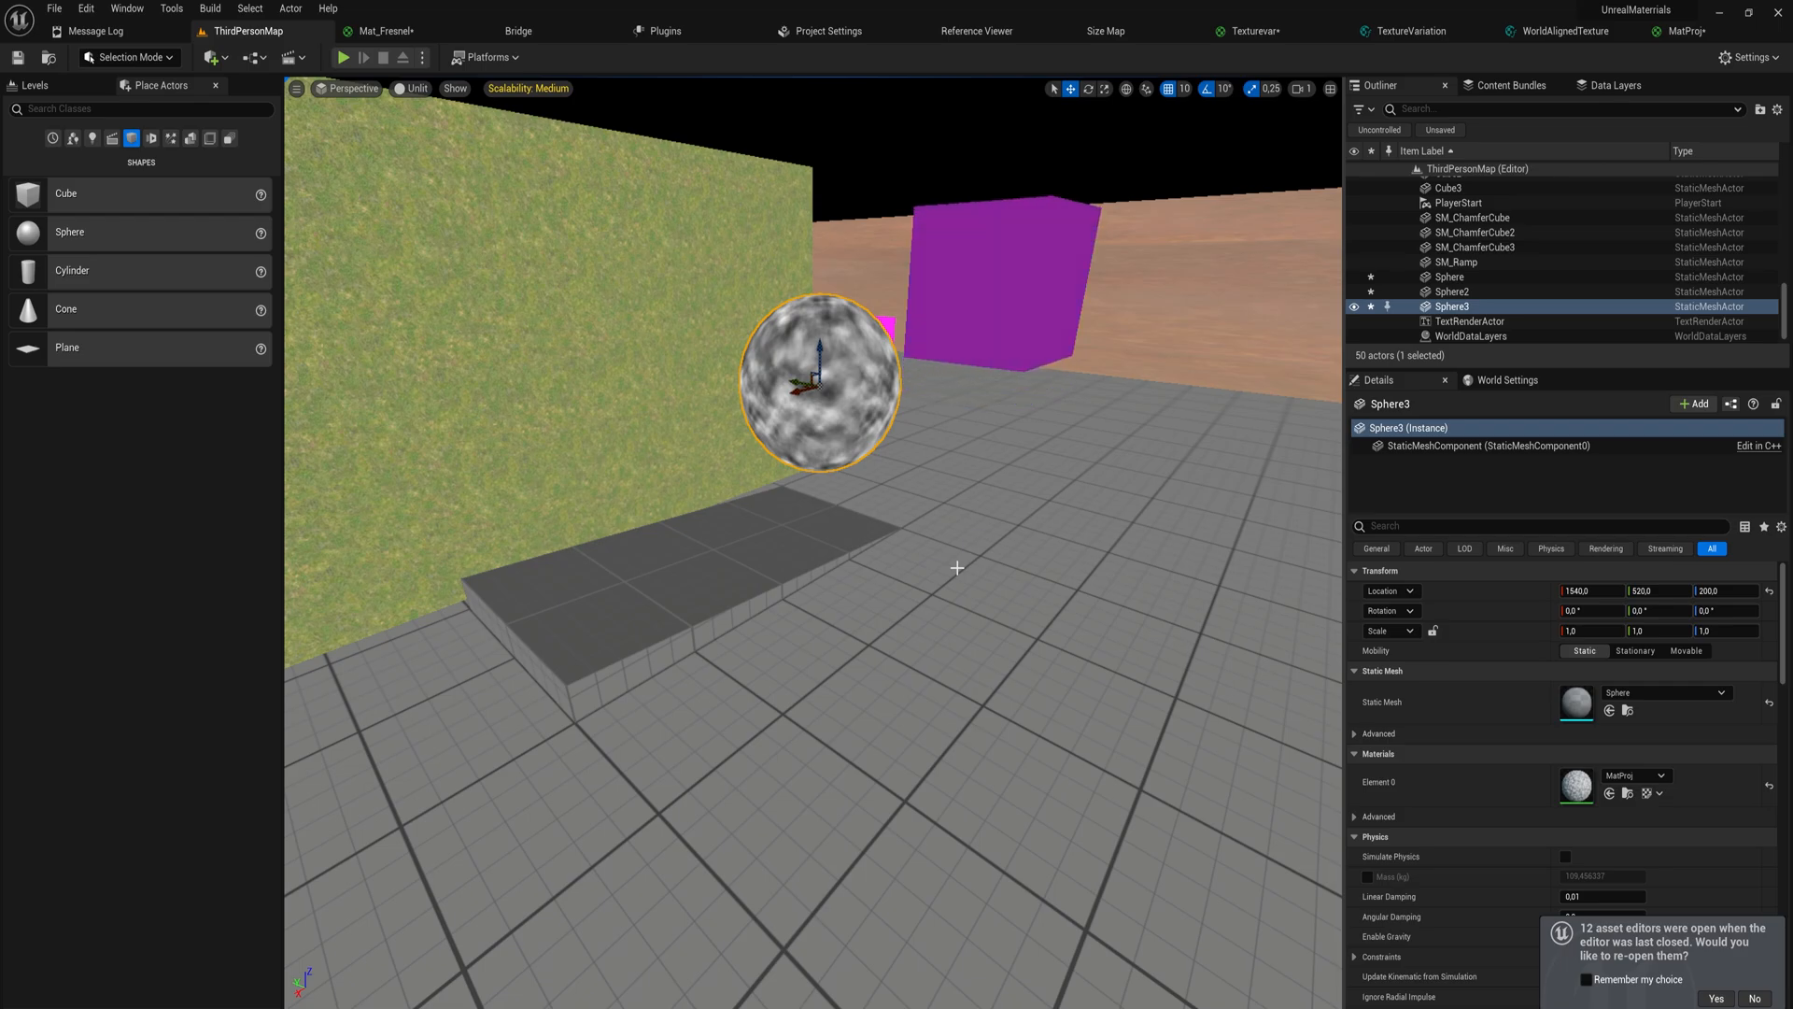
click(1685, 29)
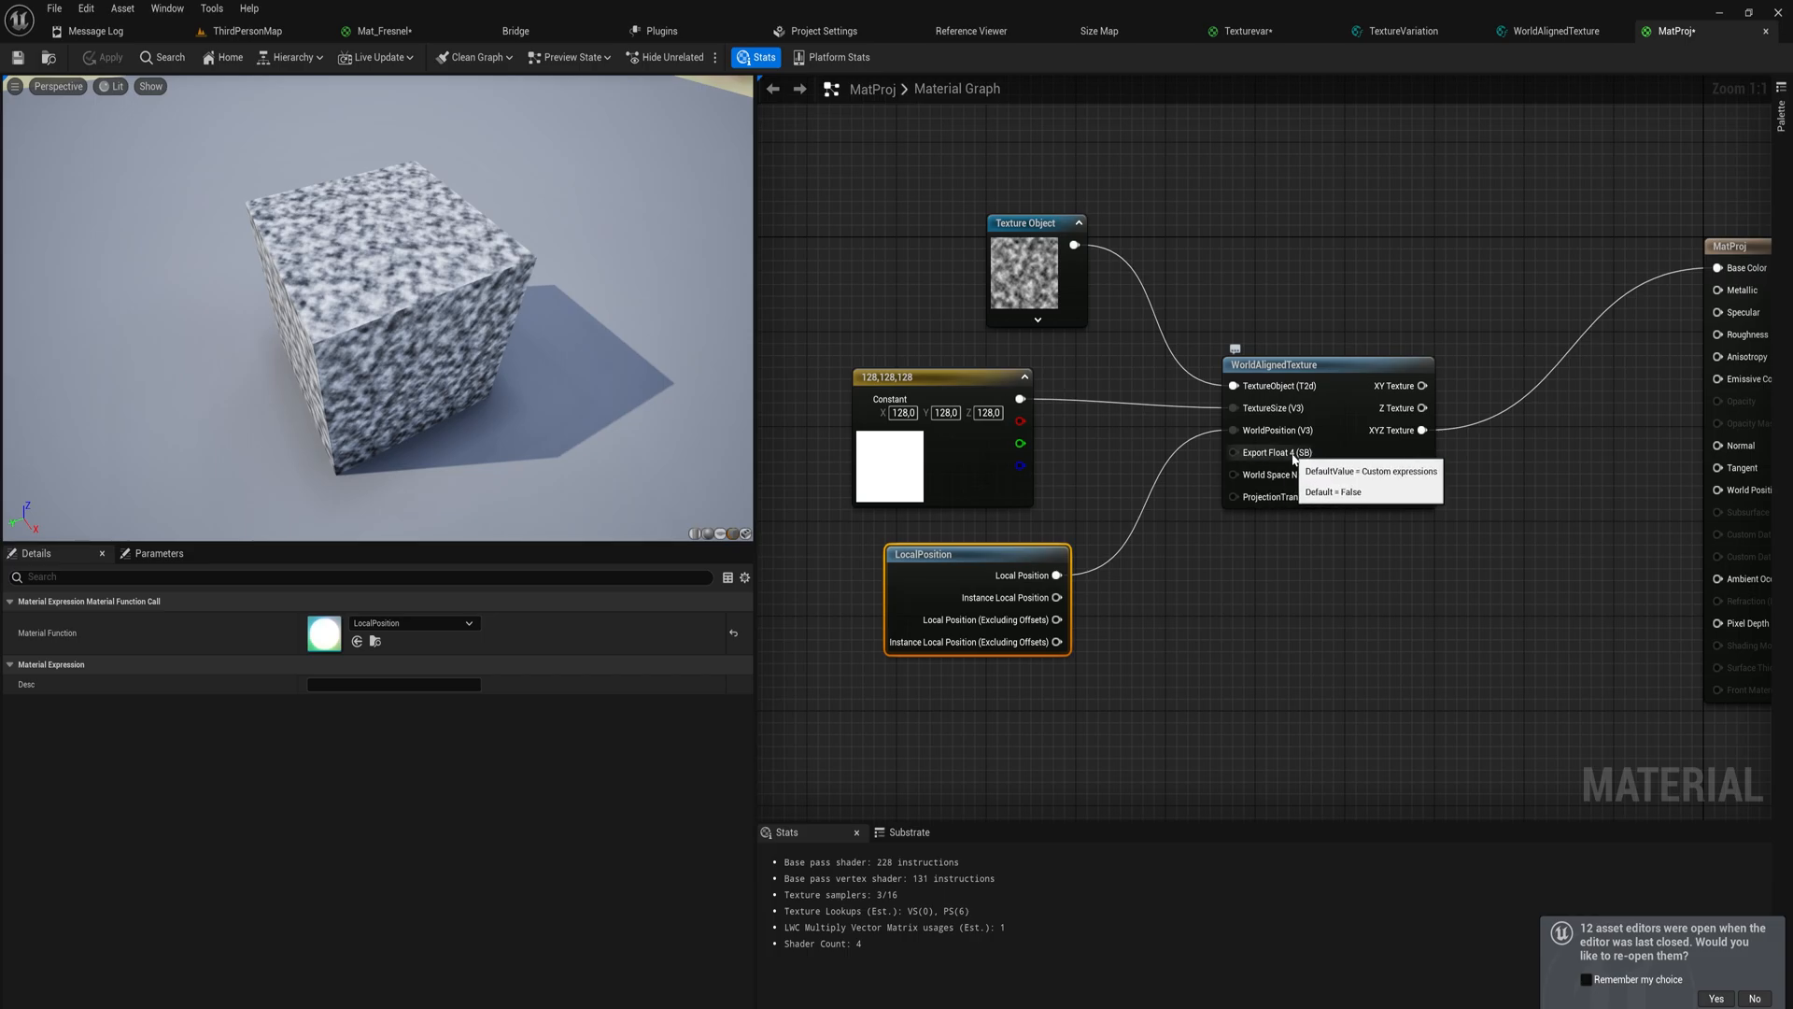
mouse_move(1299, 456)
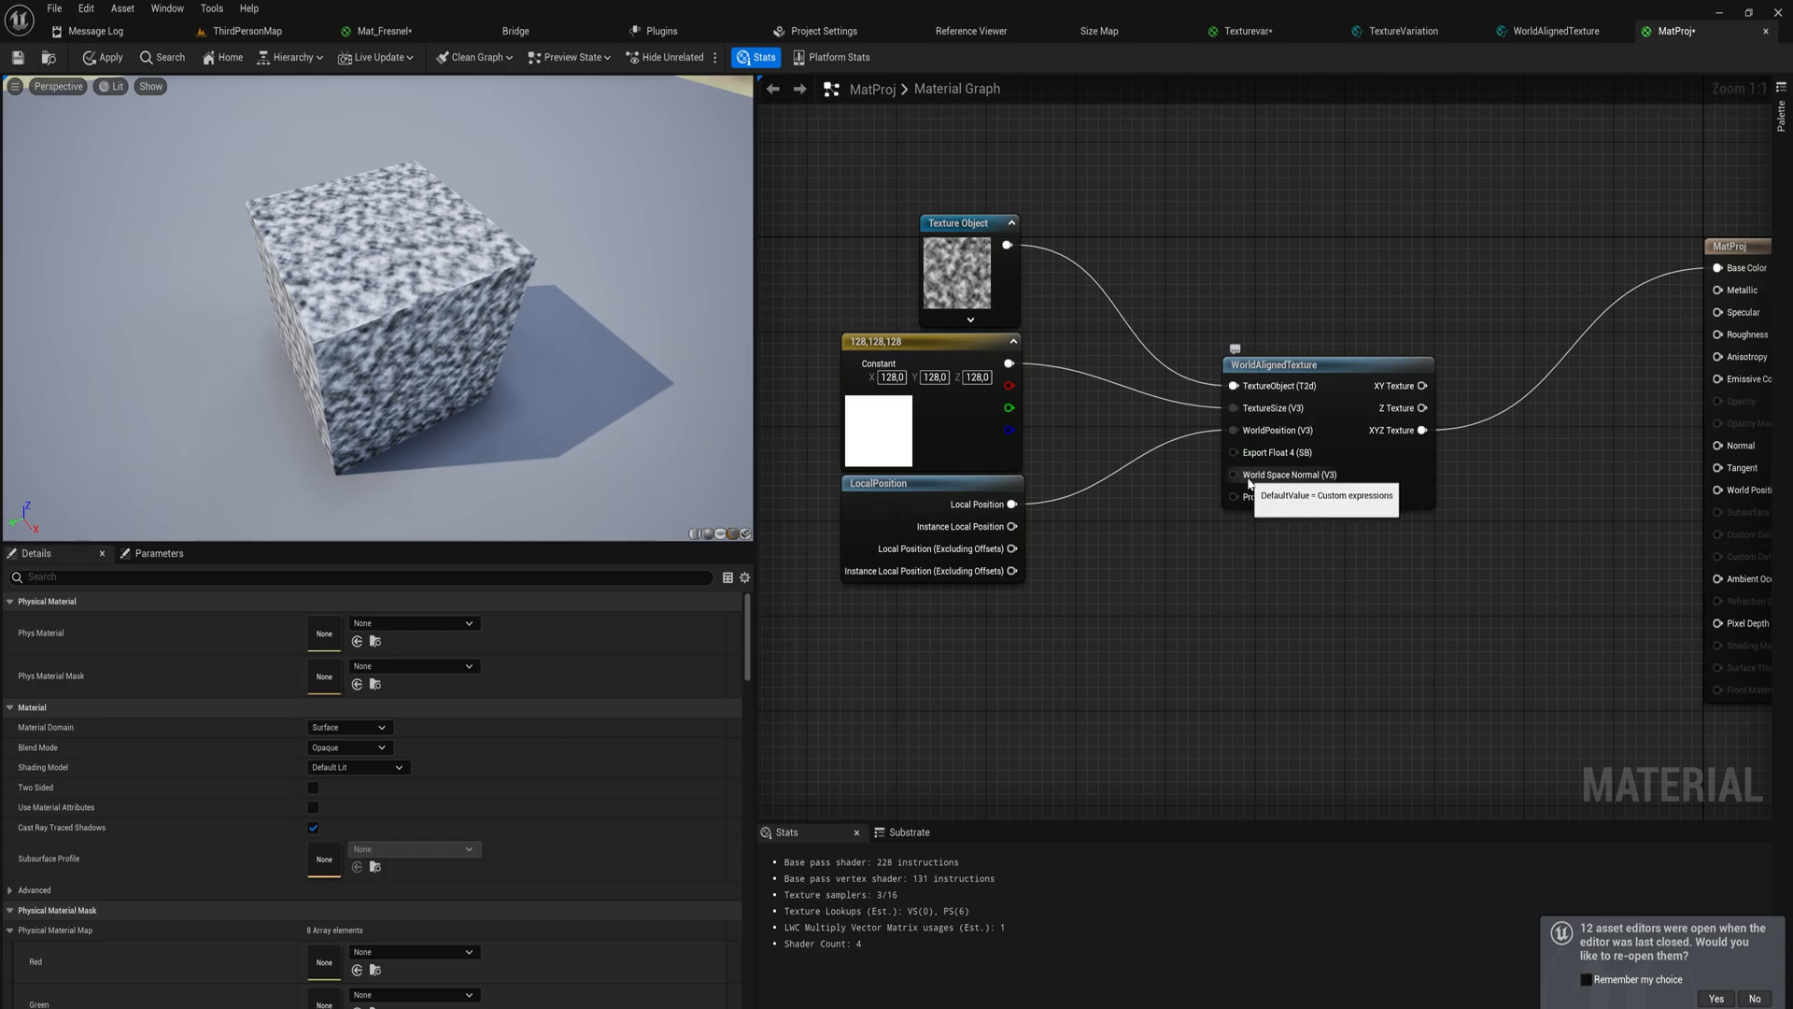
mouse_move(1257, 488)
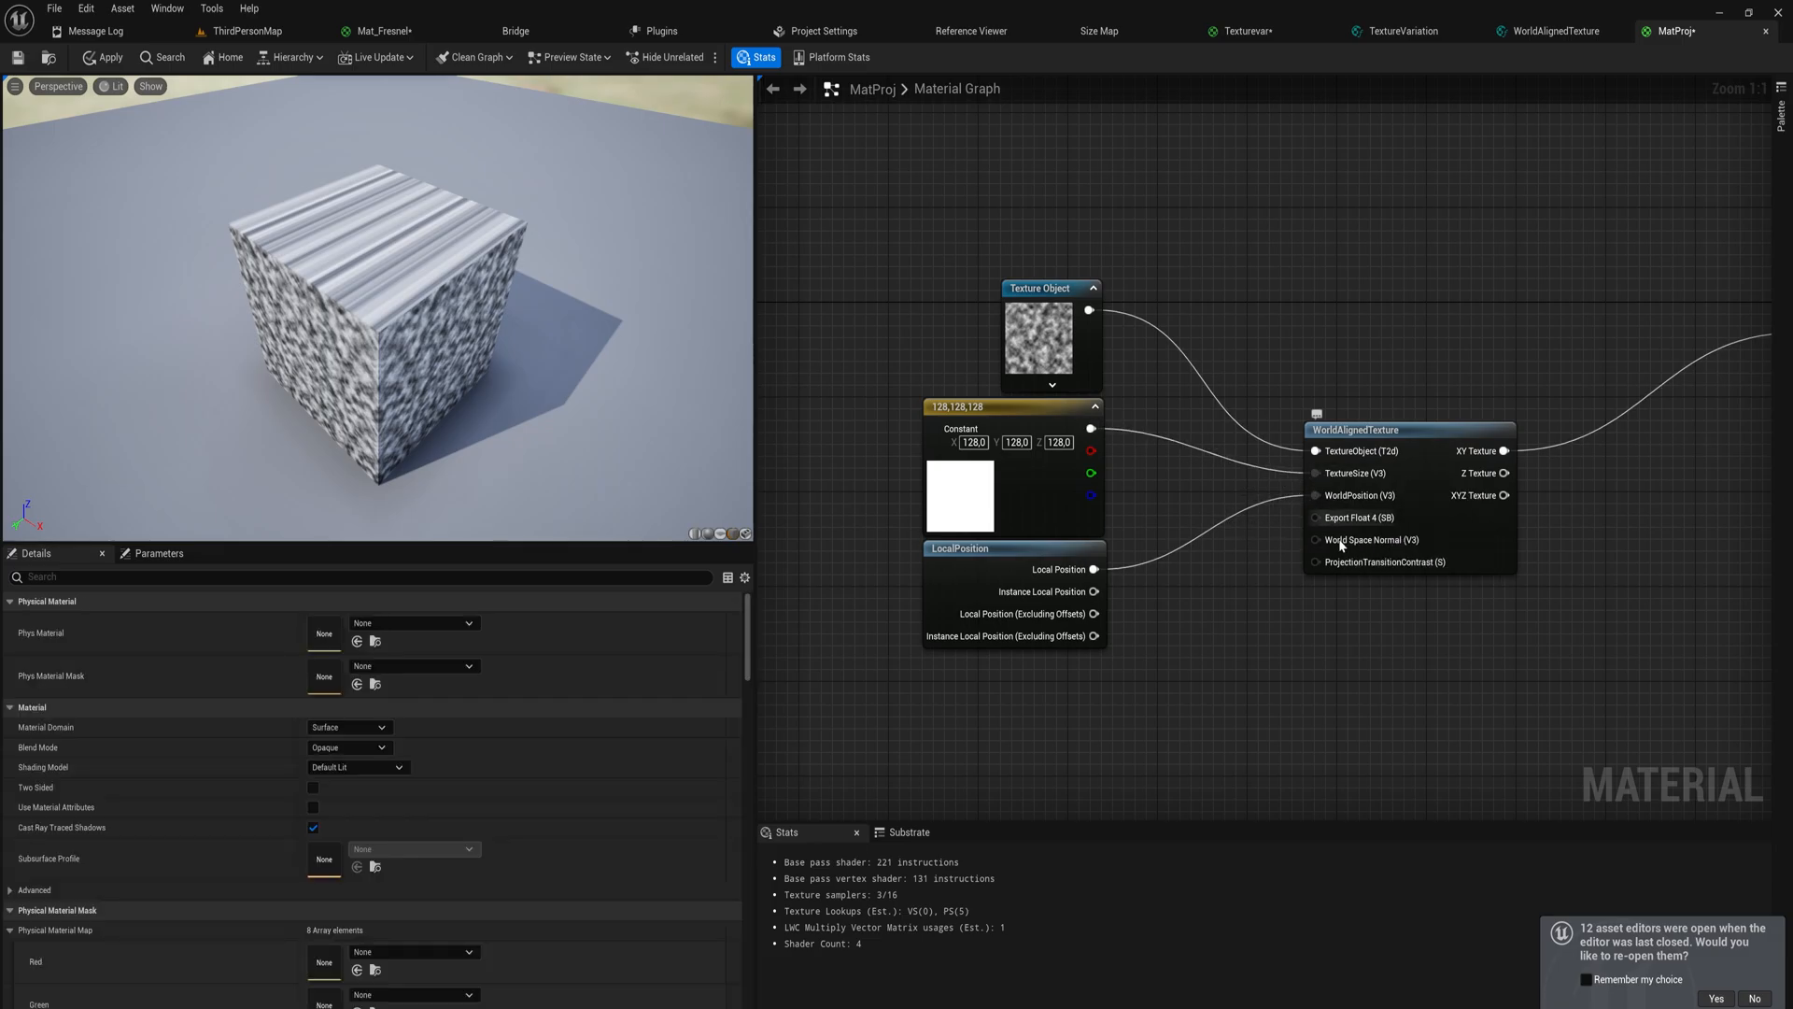
mouse_move(1342, 566)
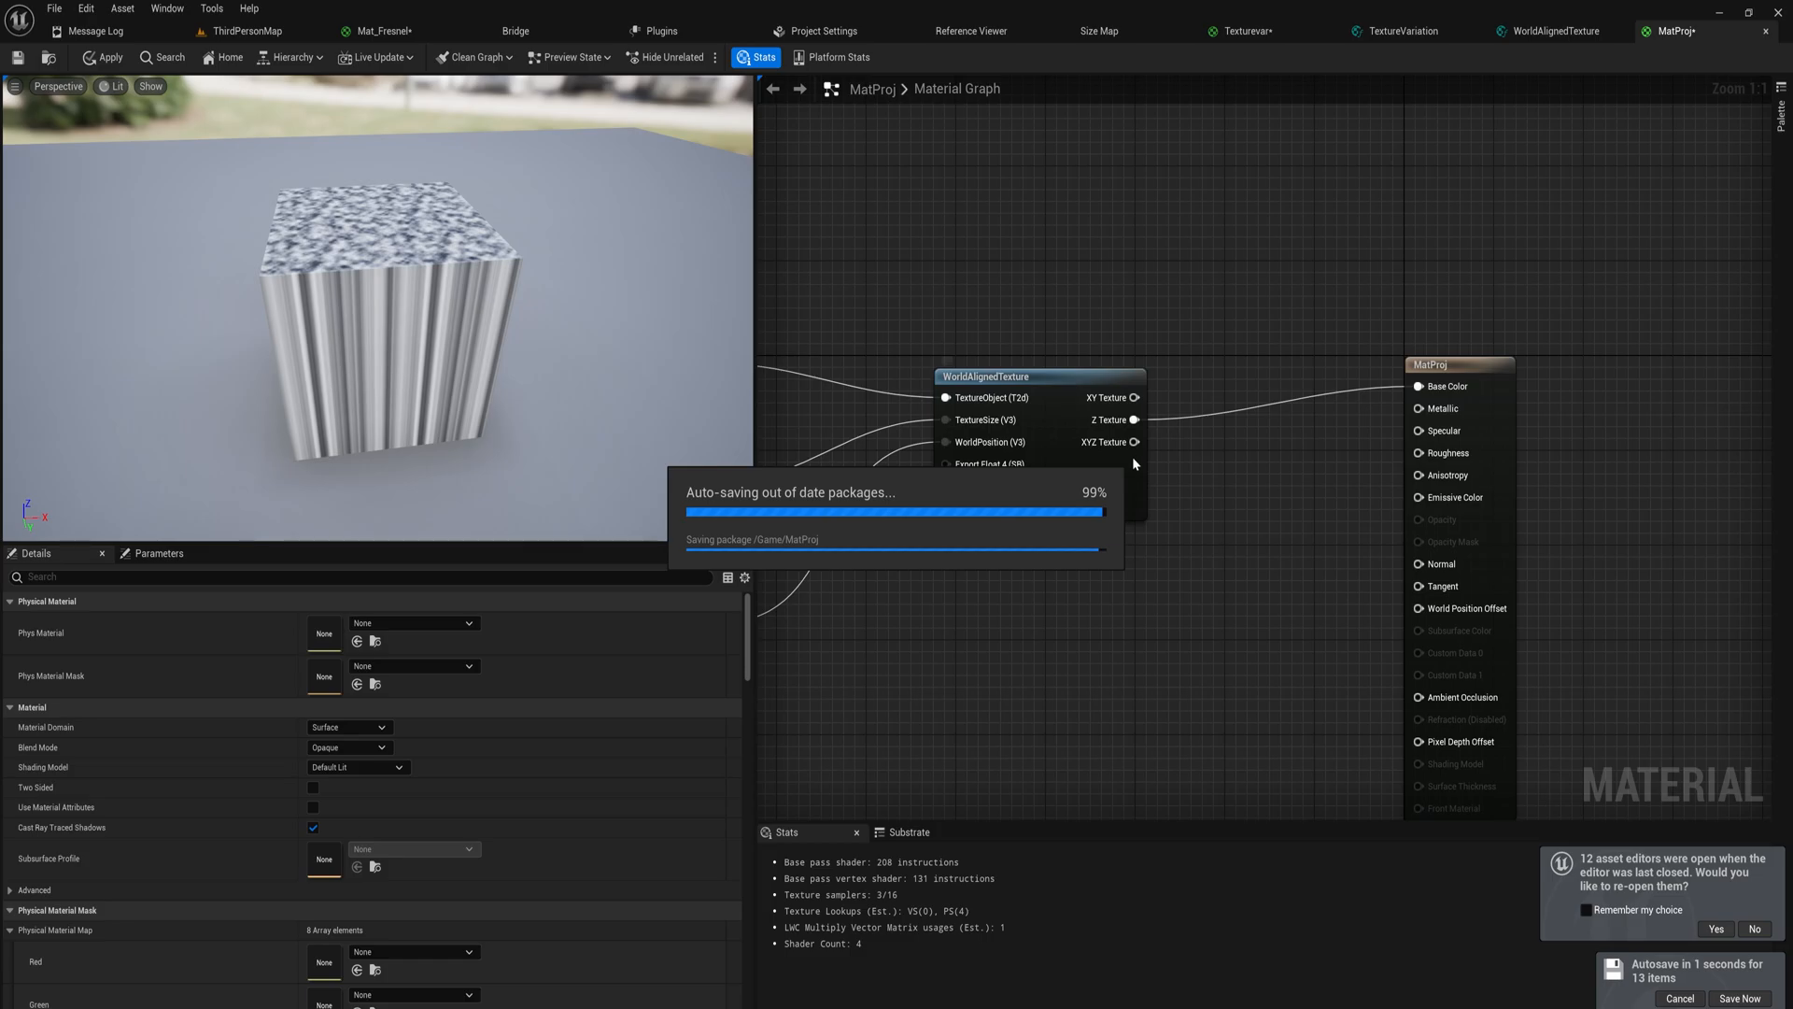
Return to the level view after driving Base Color from the Z Texture
click(245, 30)
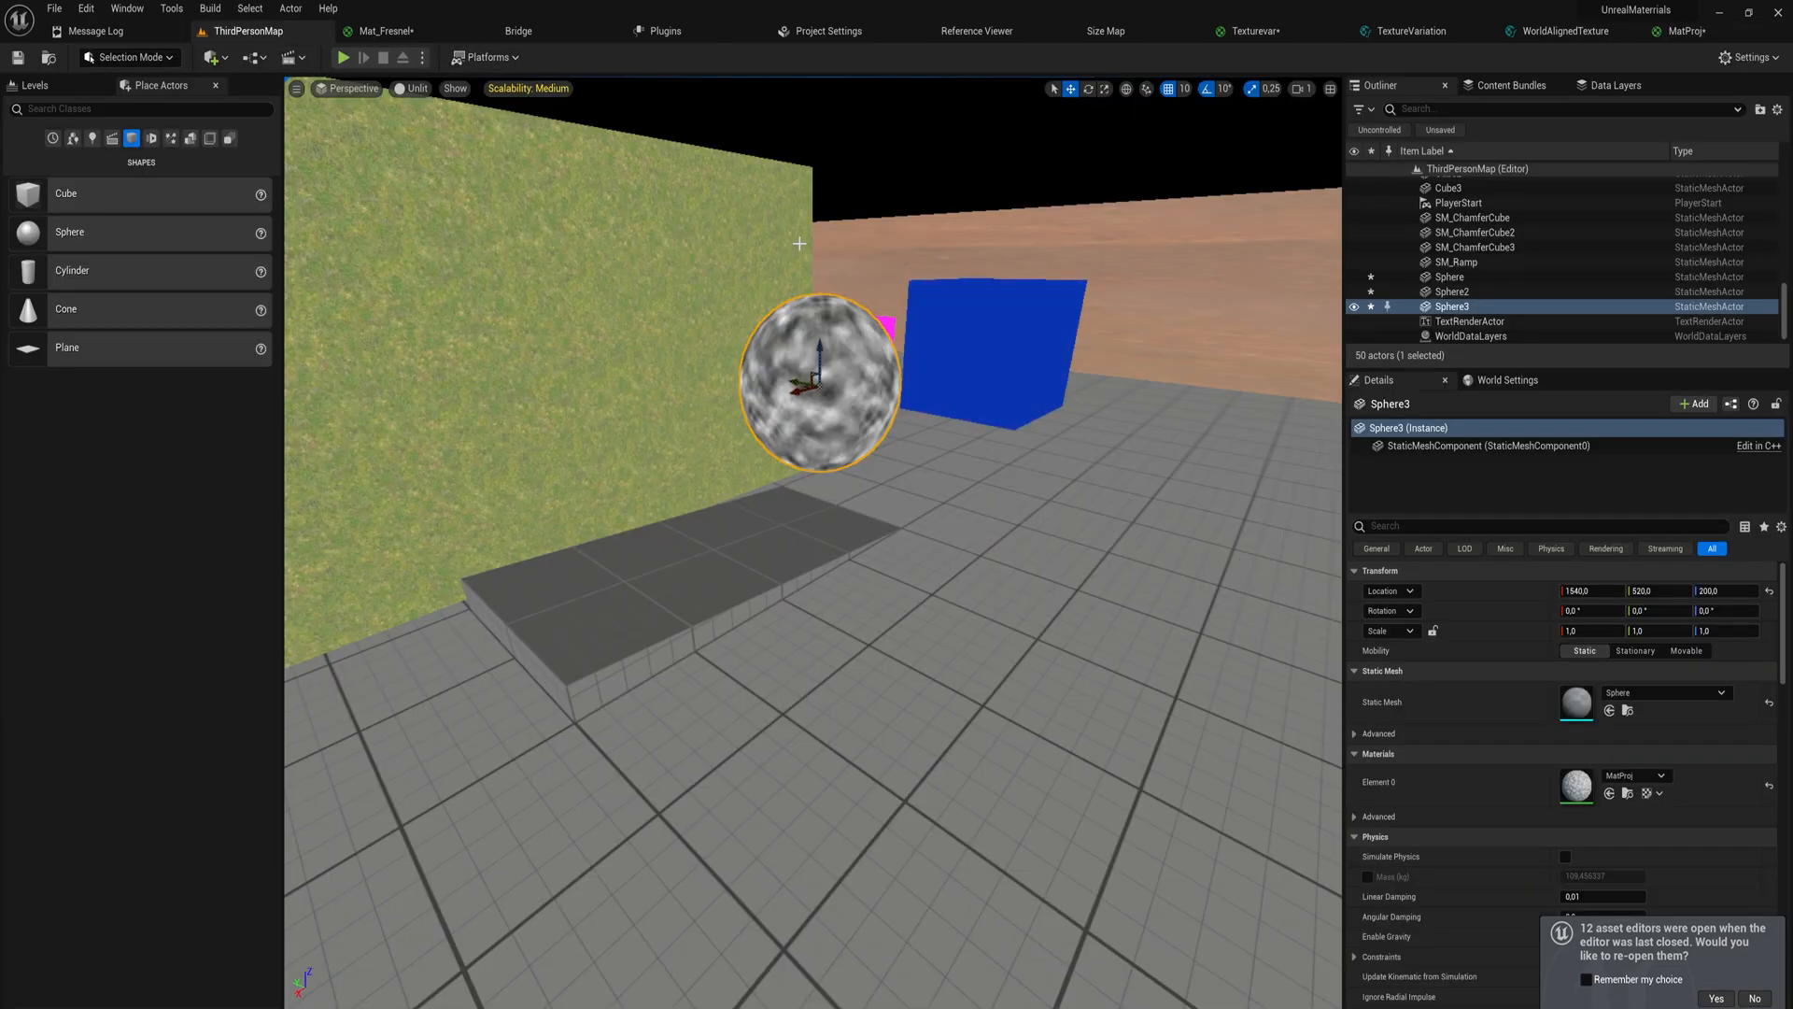